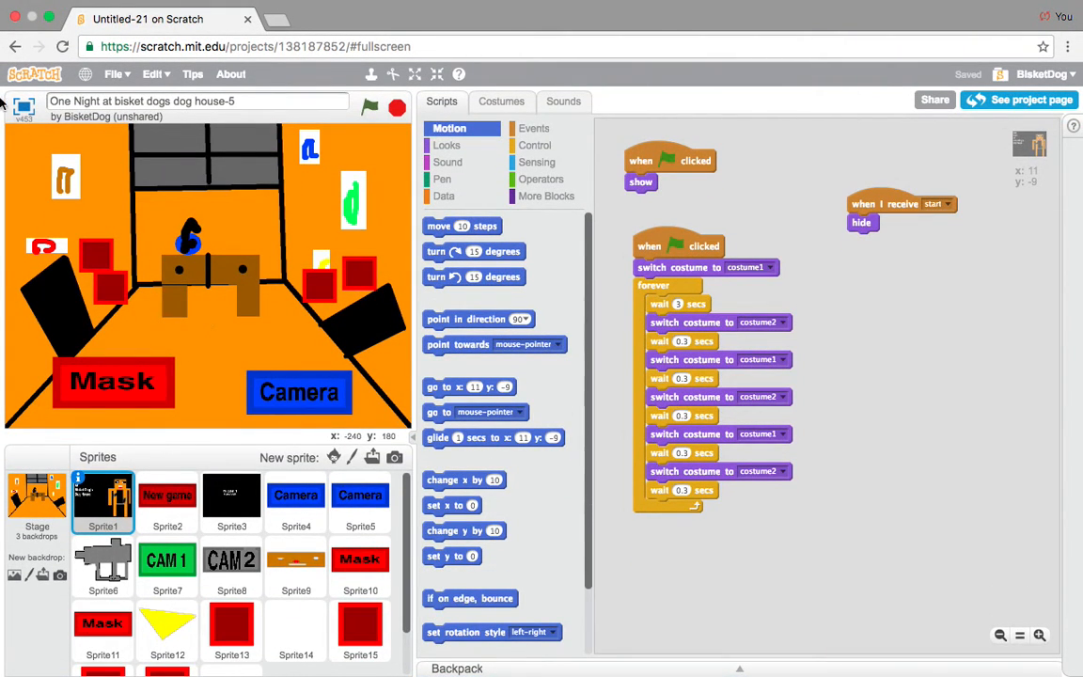
- Run the game full screen, start a new game and raise then lower the cameras
left_click(414, 73)
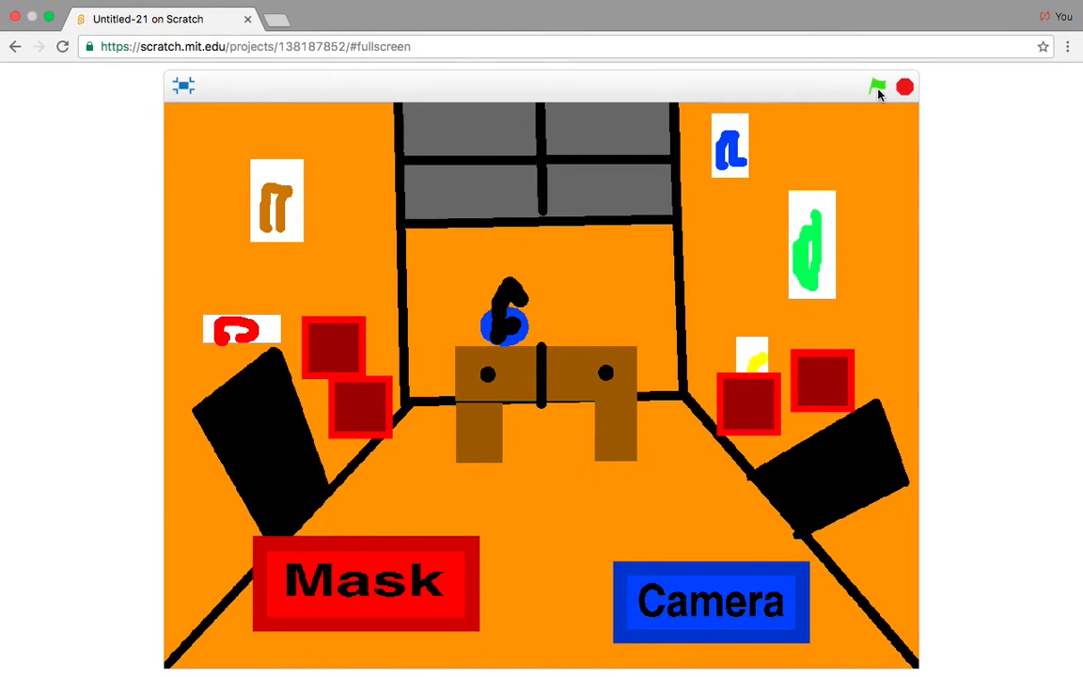
left_click(877, 87)
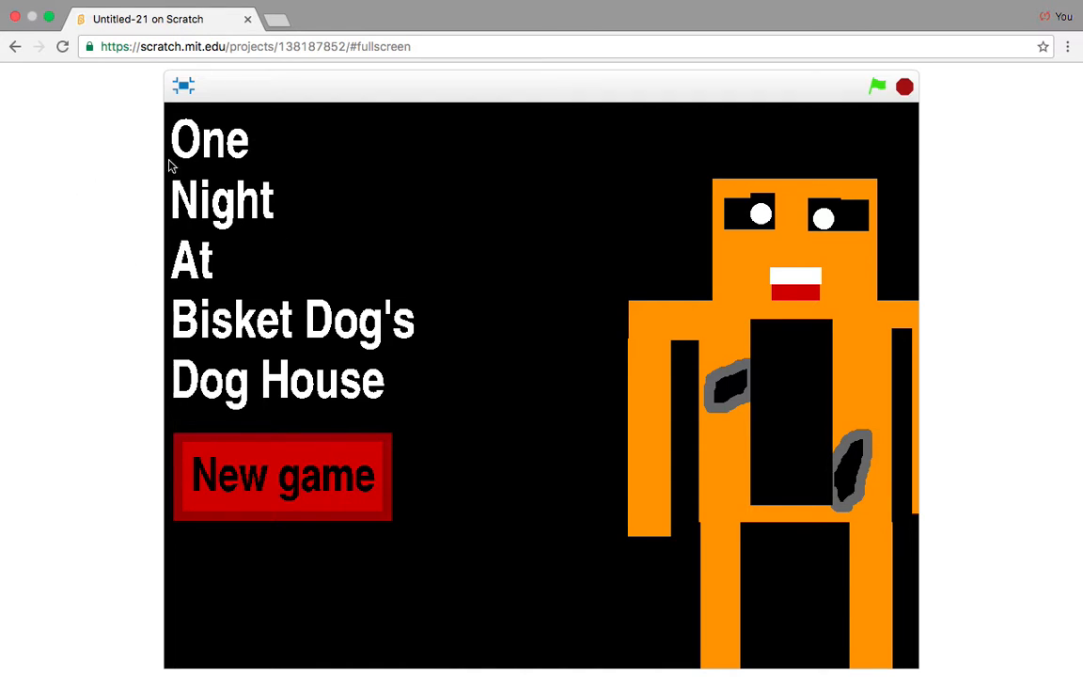
left_click(282, 478)
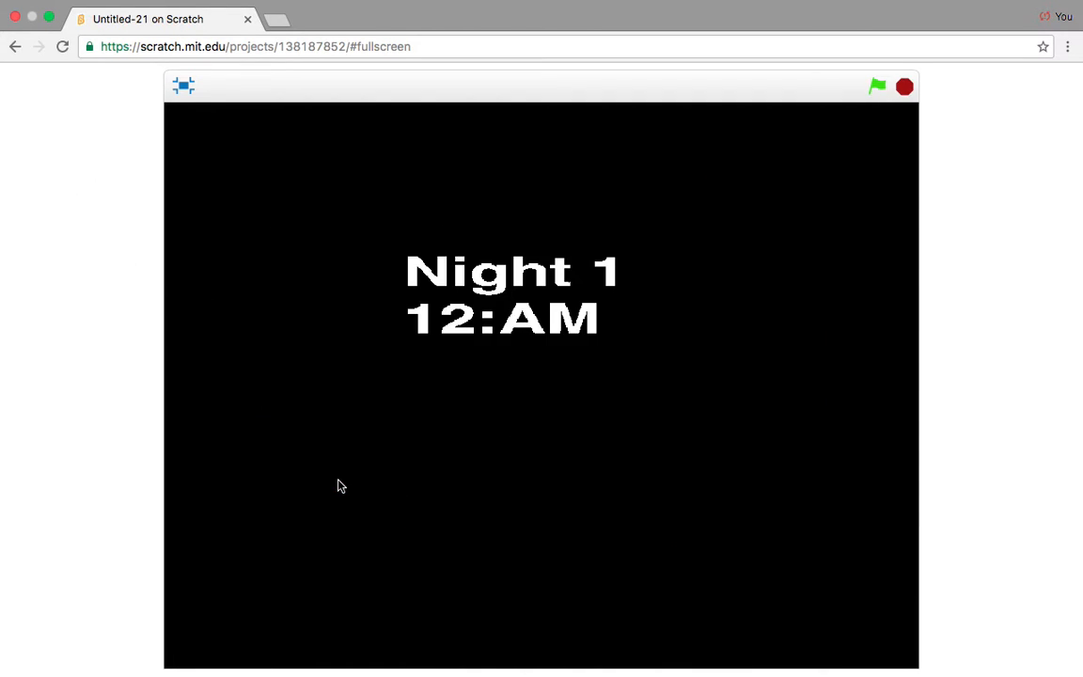
mouse_move(219, 447)
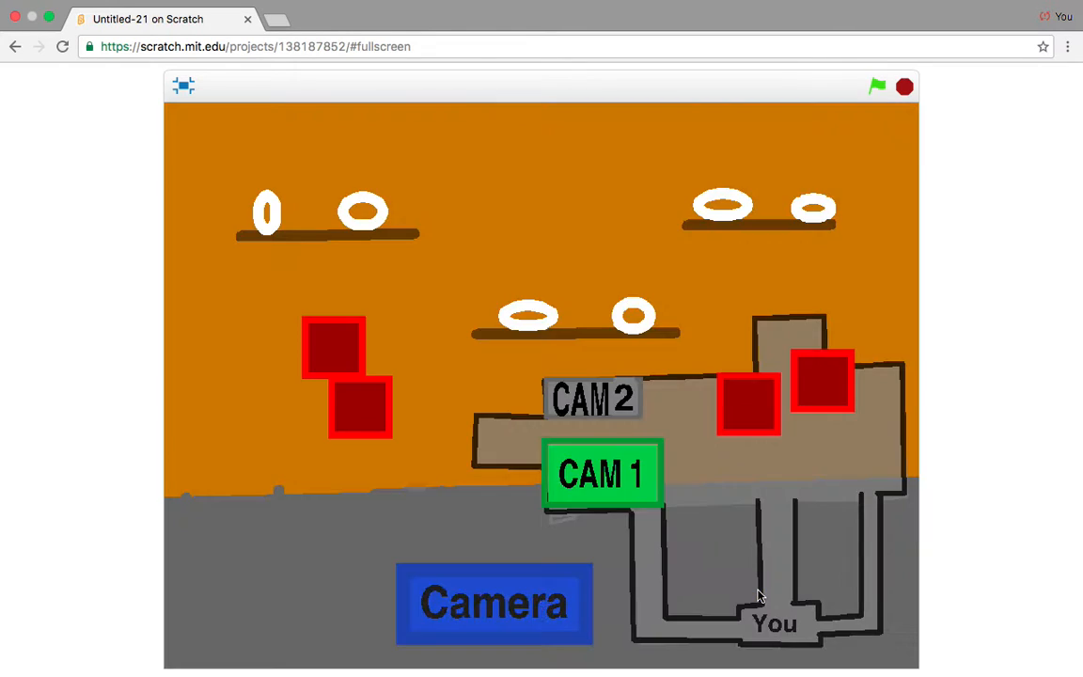
left_click(590, 399)
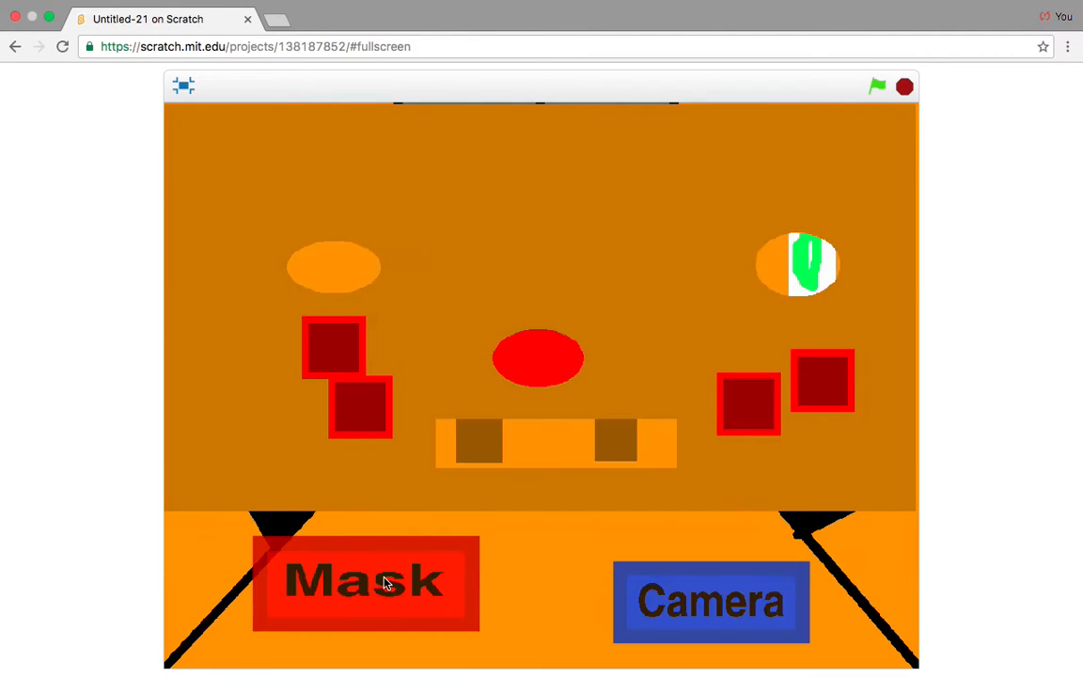
- Return to the editor and give Sprite15 a 'when I receive cam up' script that hides it
left_click(185, 87)
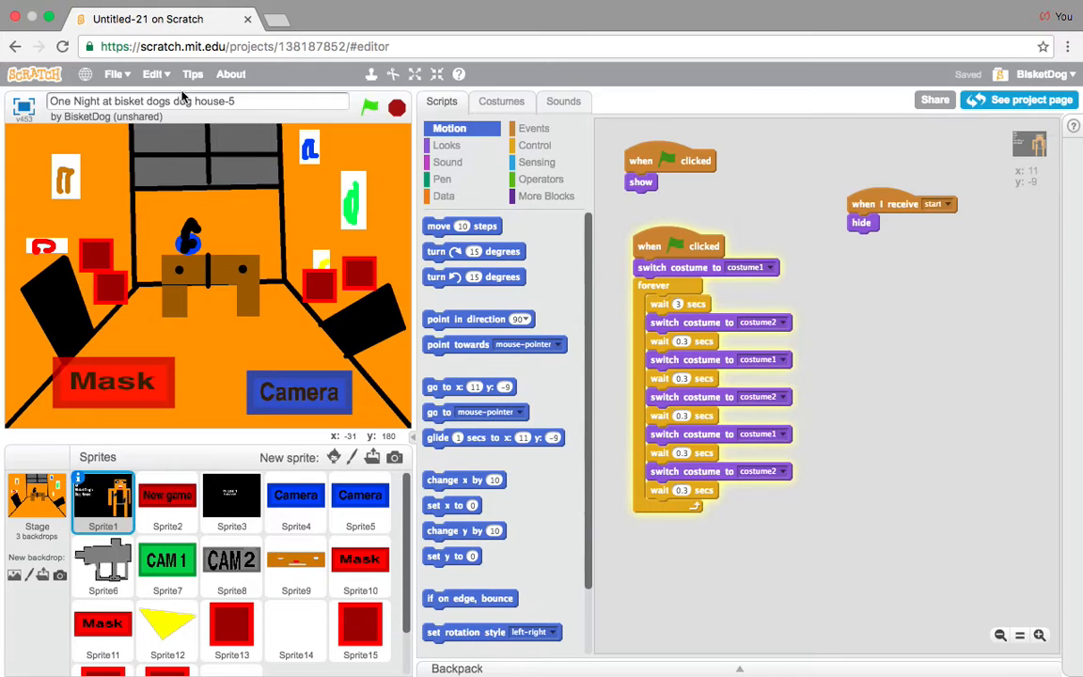
scroll("down", 3)
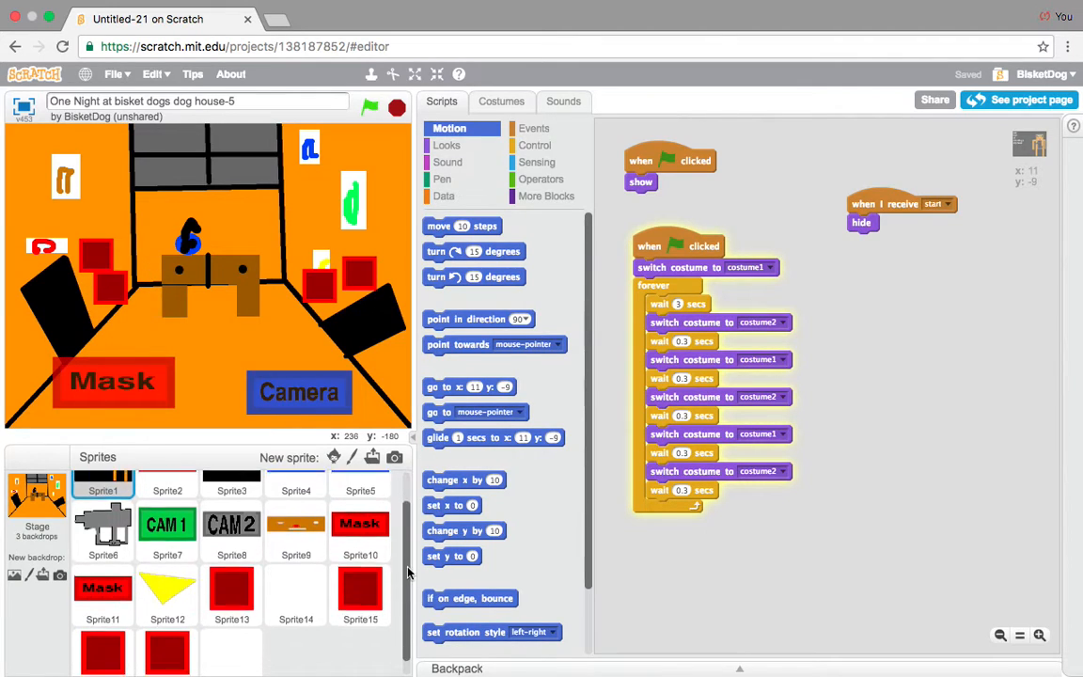
scroll("down", 3)
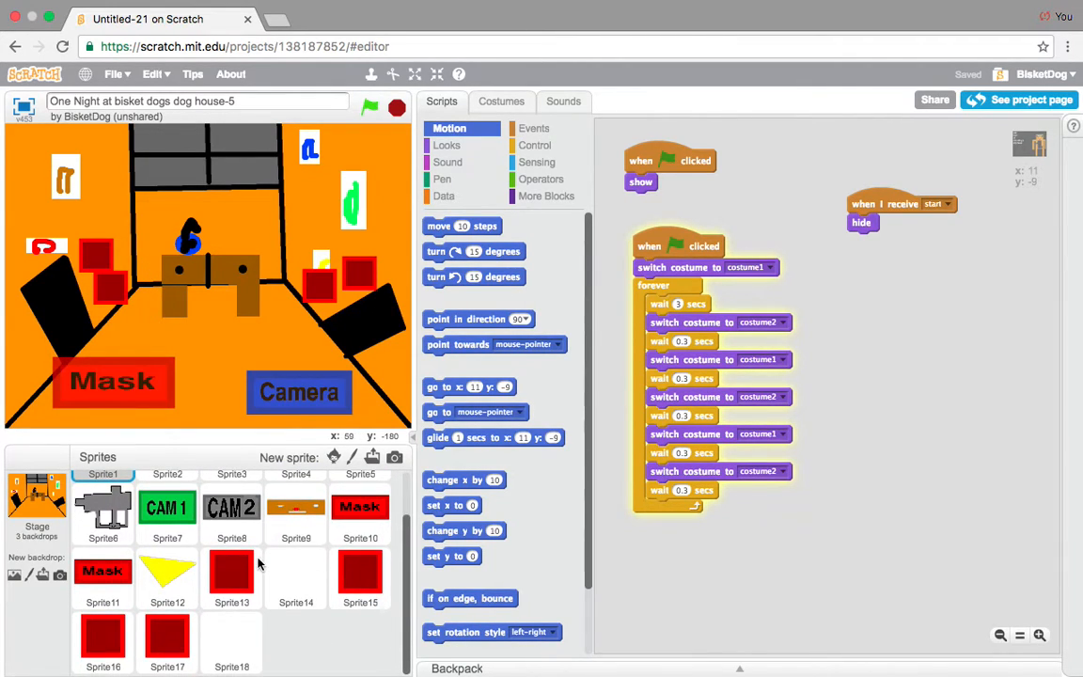
left_click(231, 574)
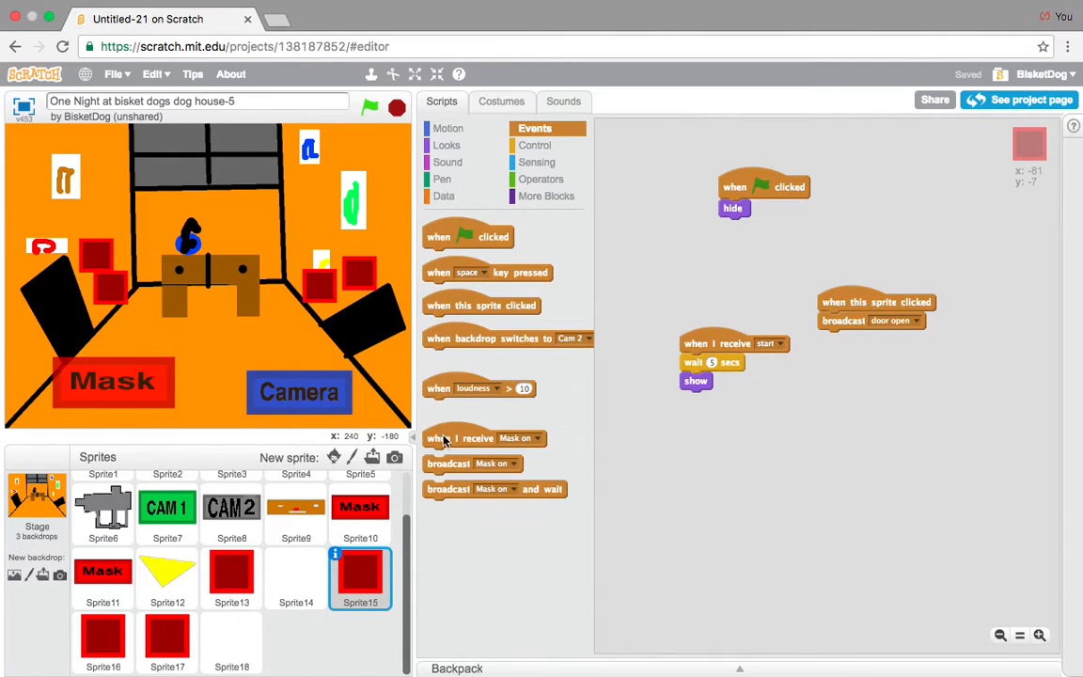
left_click_drag(481, 436, 708, 273)
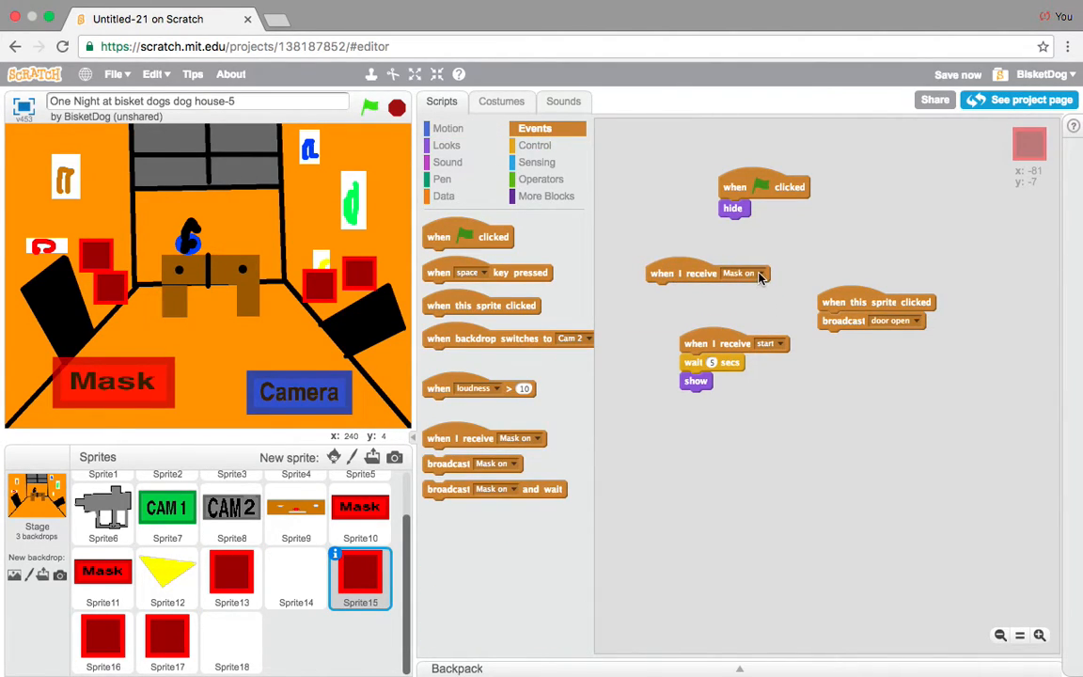
left_click(760, 273)
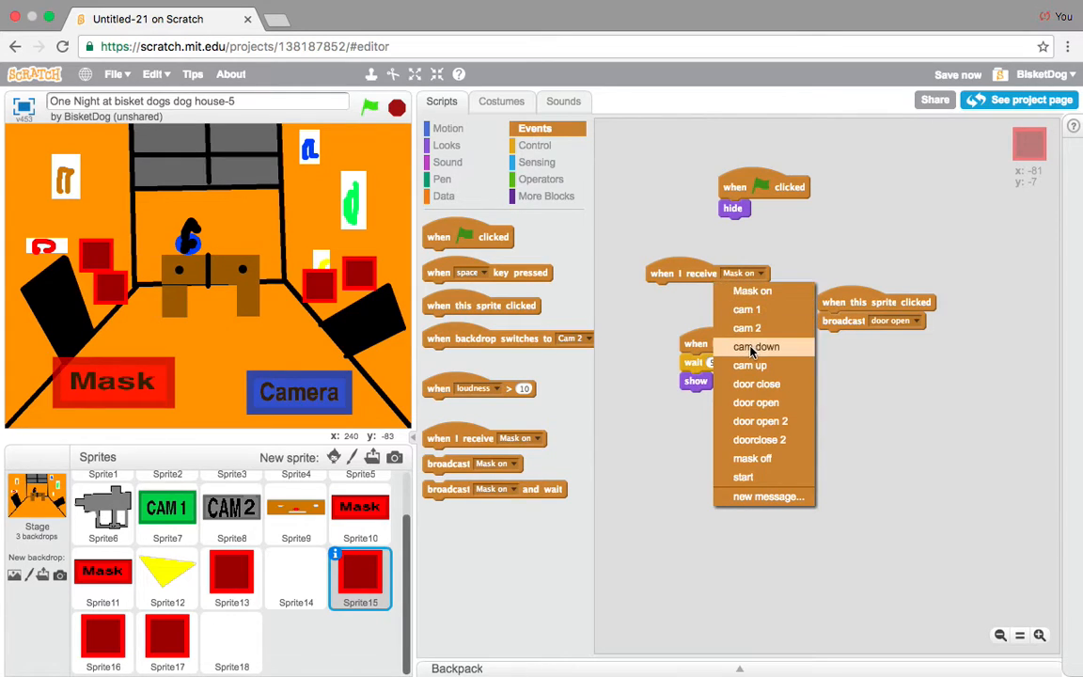
left_click(748, 365)
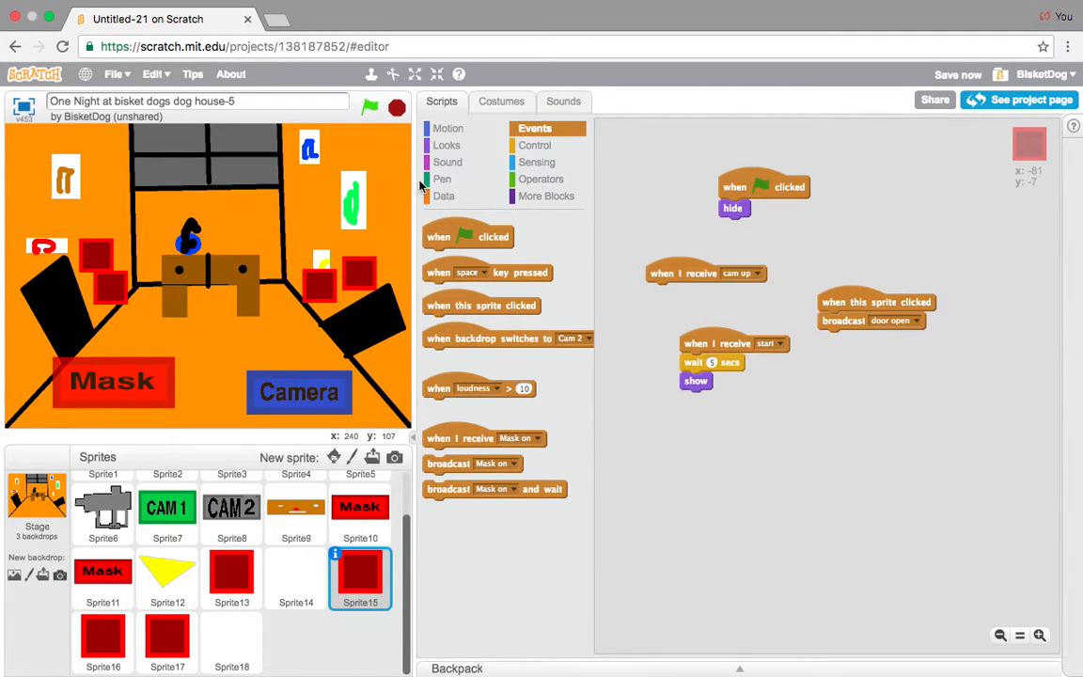
left_click(448, 144)
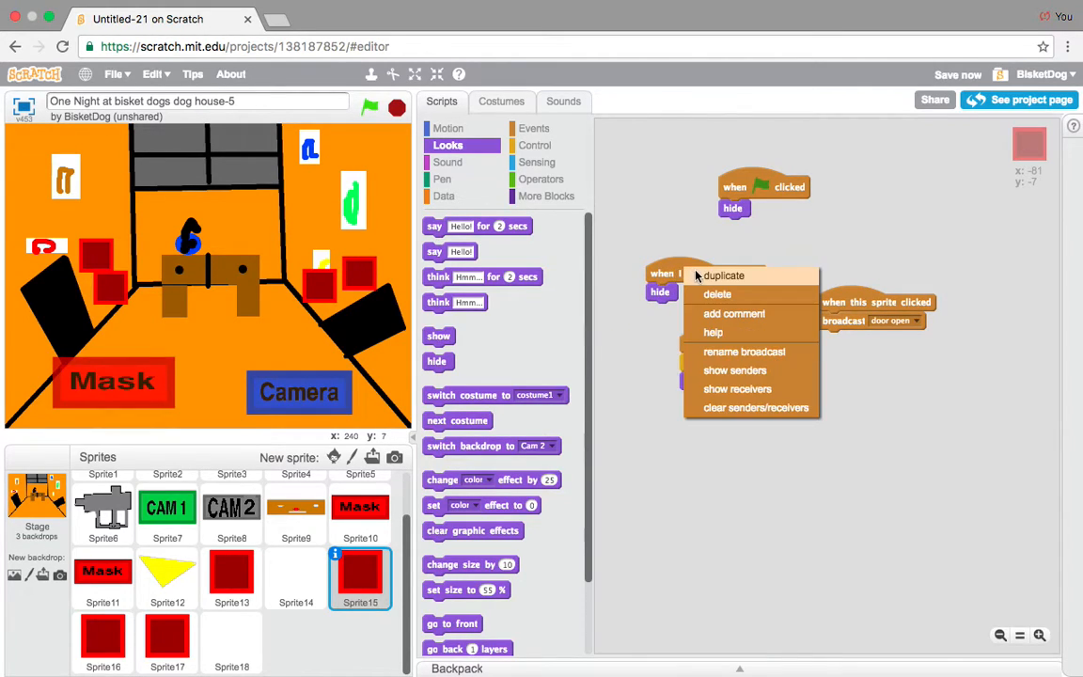
- Duplicate it into a 'when I receive cam down' script that shows the sprite
left_click(724, 275)
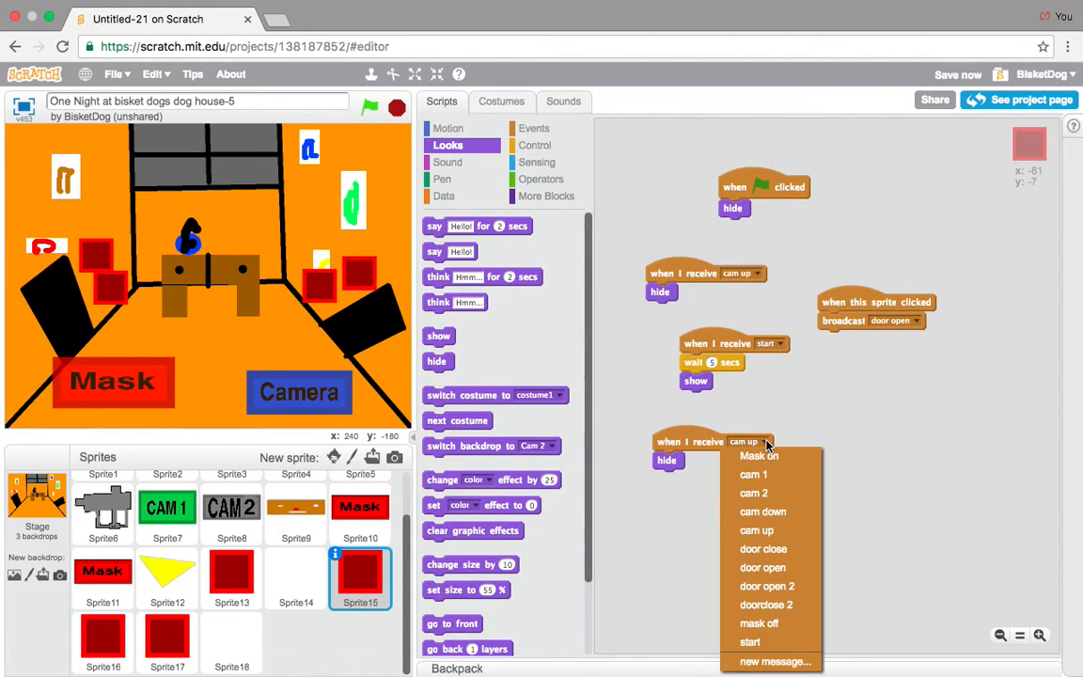
left_click(764, 512)
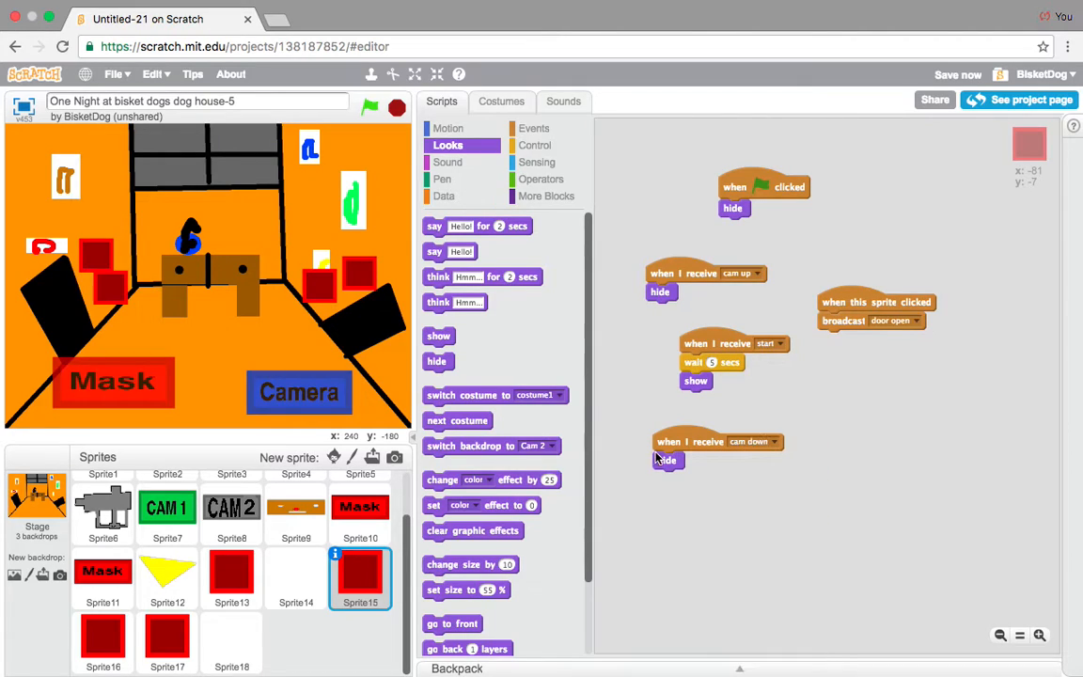
left_click_drag(667, 459, 586, 478)
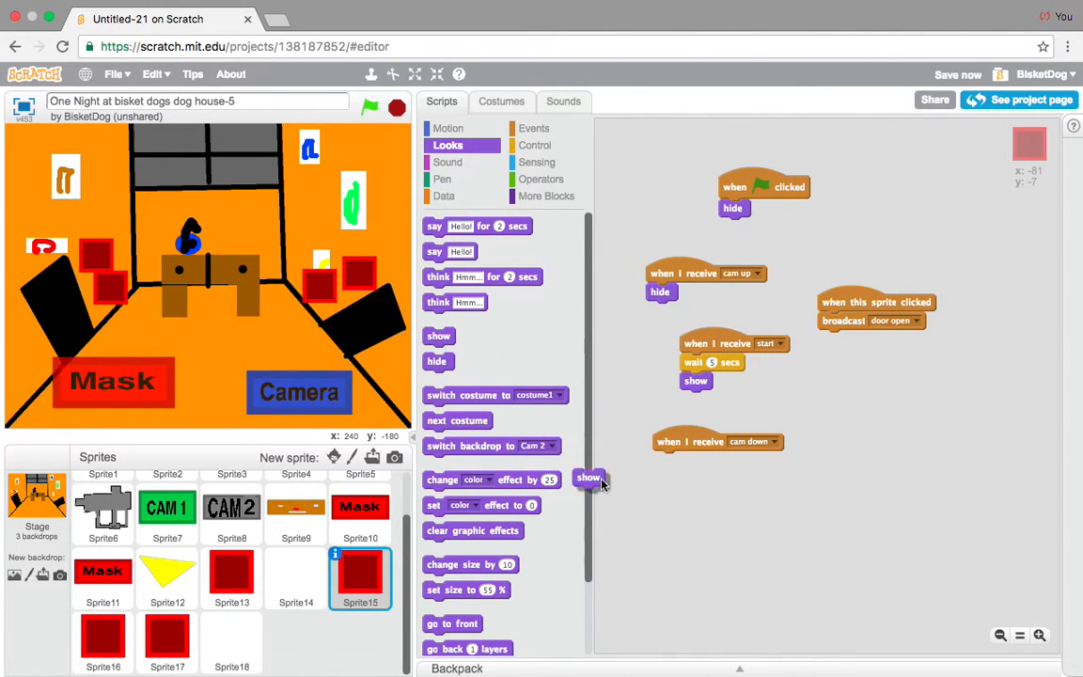
left_click_drag(587, 477, 669, 459)
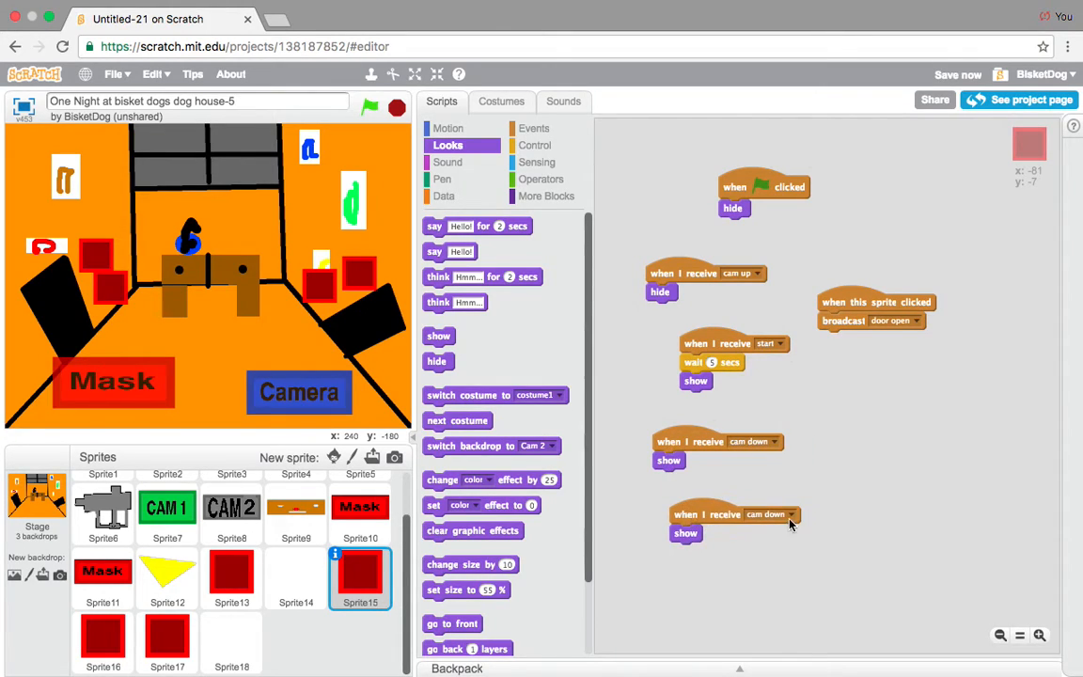
- Add matching Mask on hide and mask off show scripts to Sprite15
left_click(767, 513)
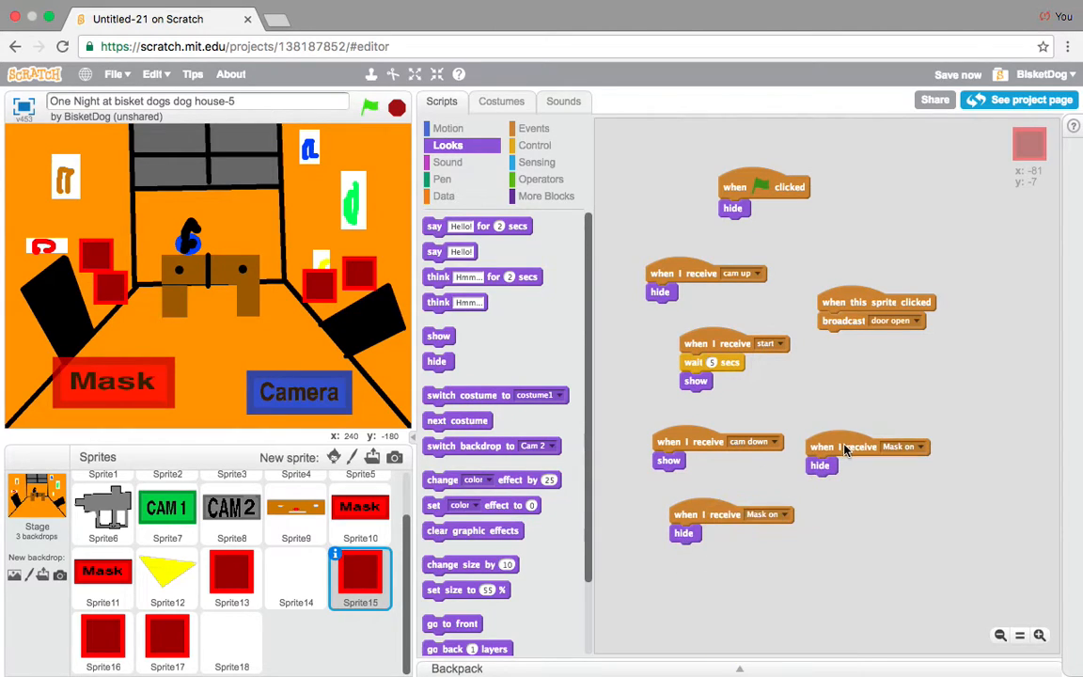
left_click(903, 448)
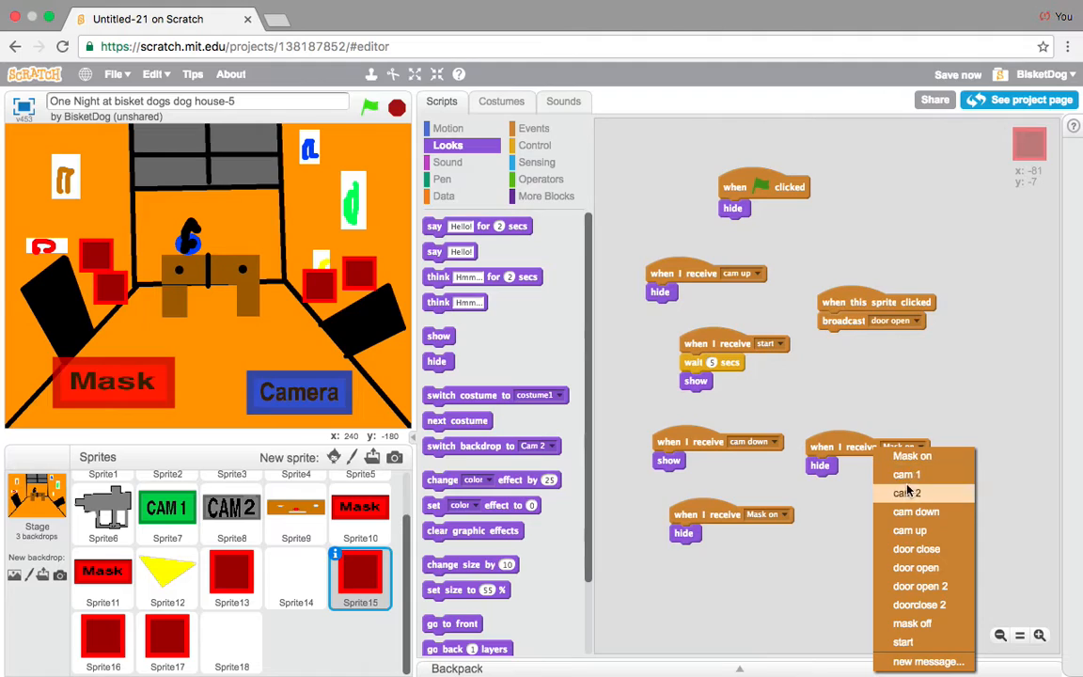
mouse_move(909, 530)
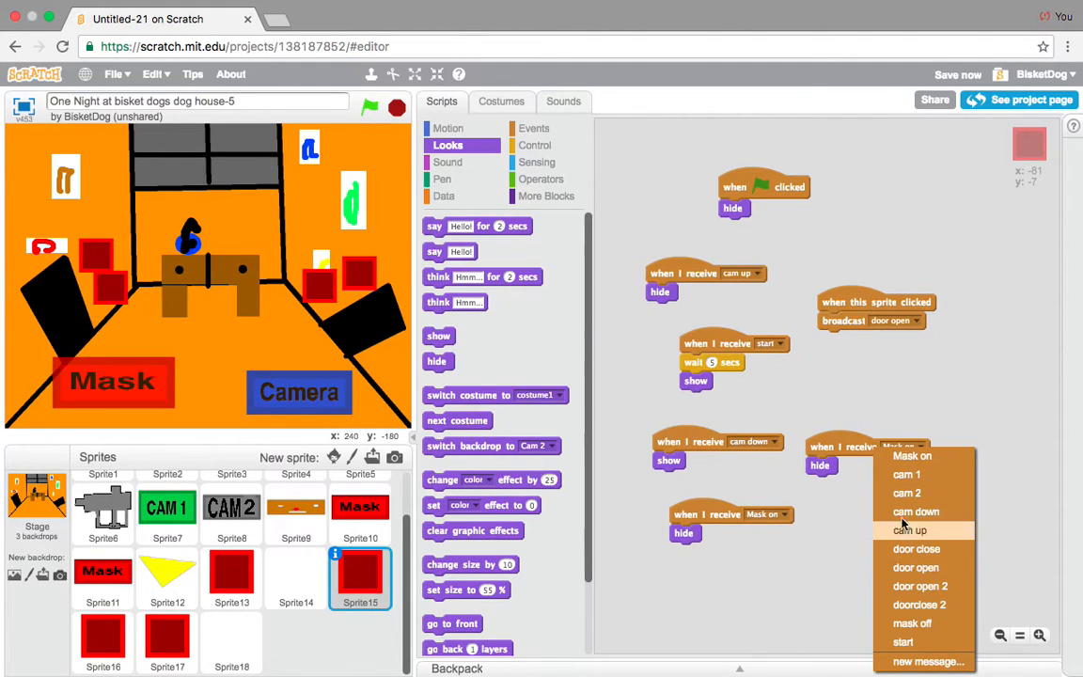
mouse_move(918, 606)
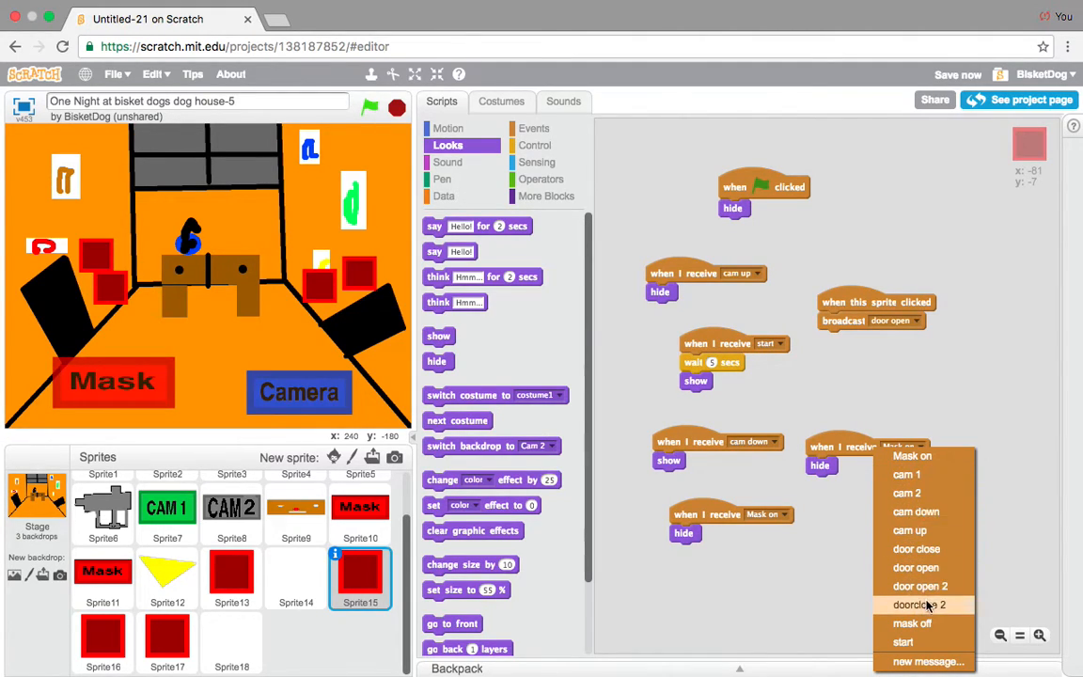
left_click(910, 622)
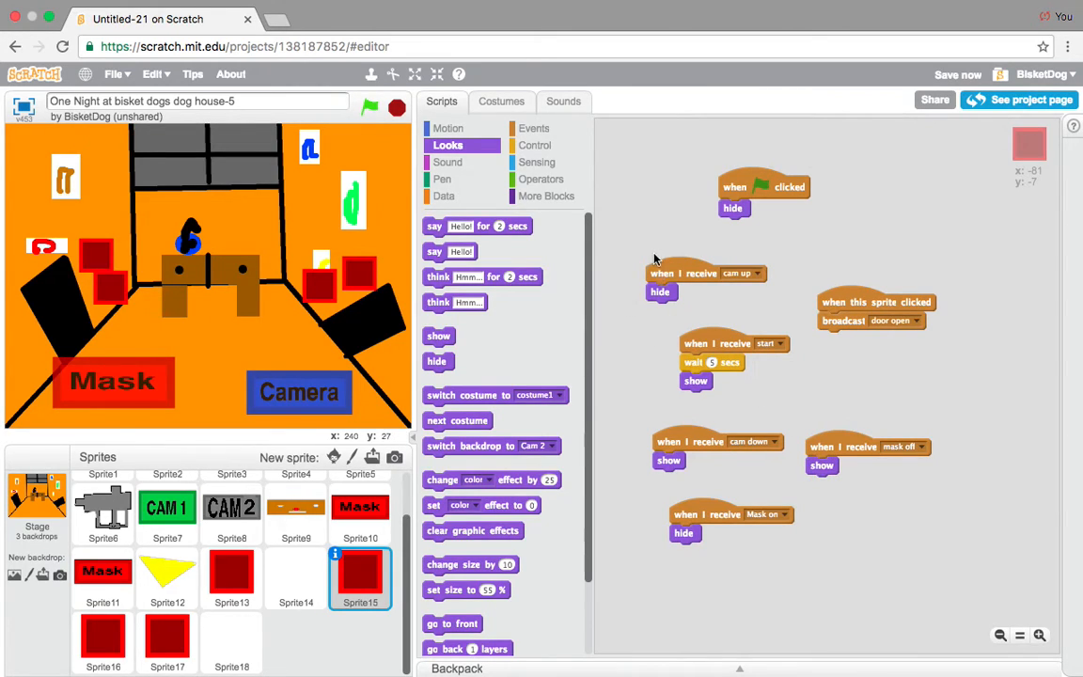
- Drag the Mask on and cam up hide scripts onto another red square sprite's thumbnail
left_click_drag(706, 282, 248, 602)
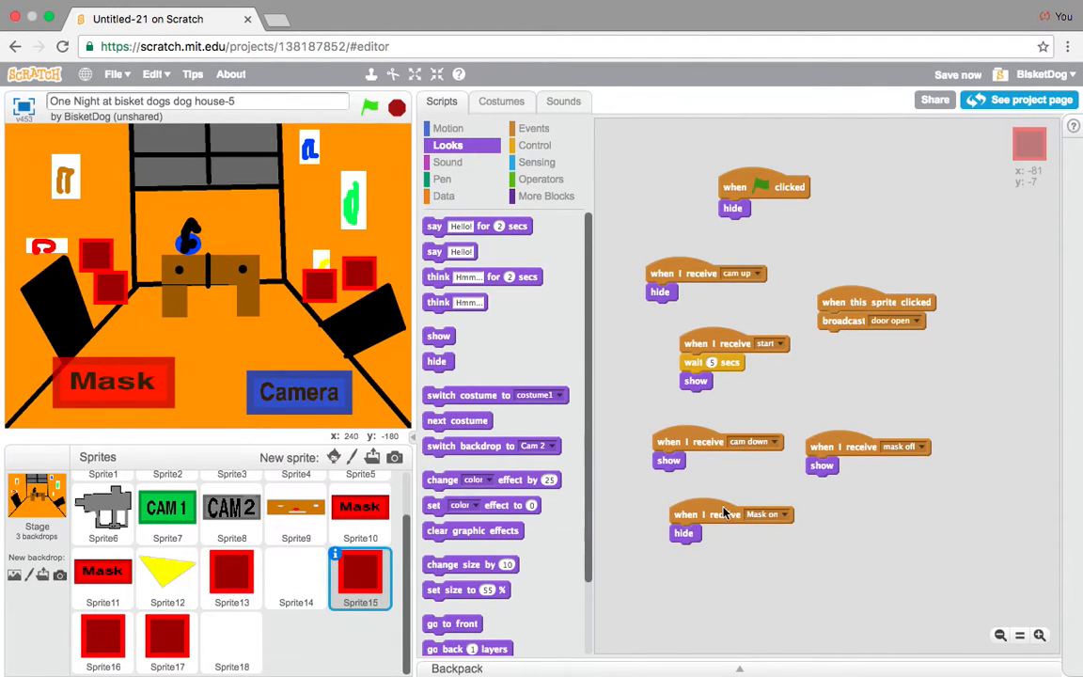
mouse_move(246, 568)
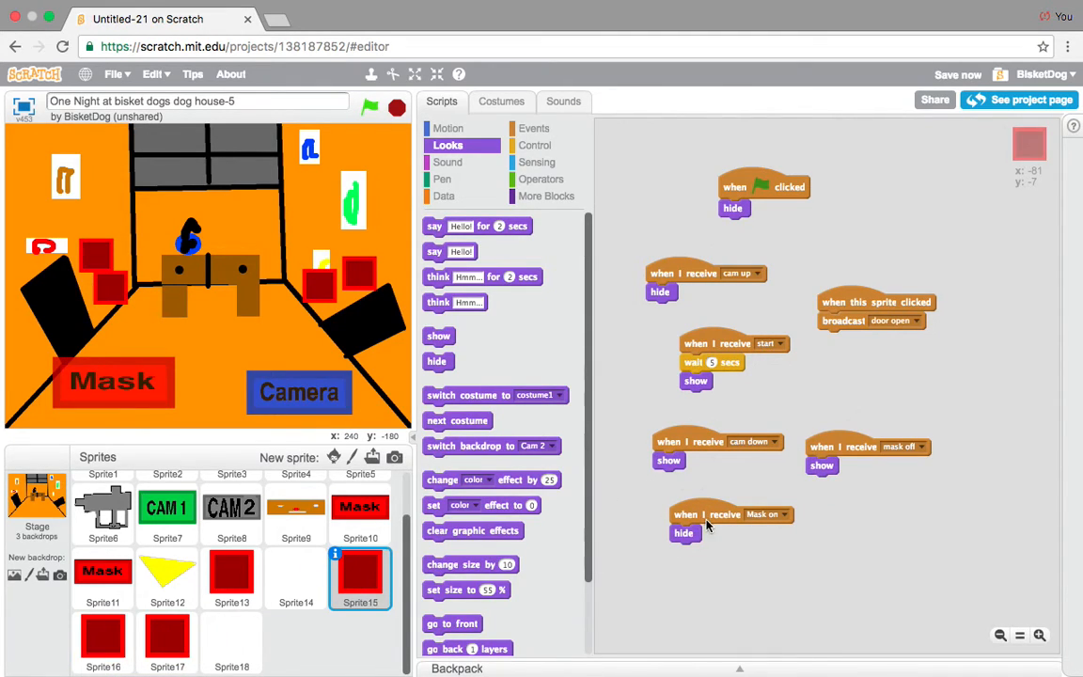
left_click_drag(708, 526, 154, 659)
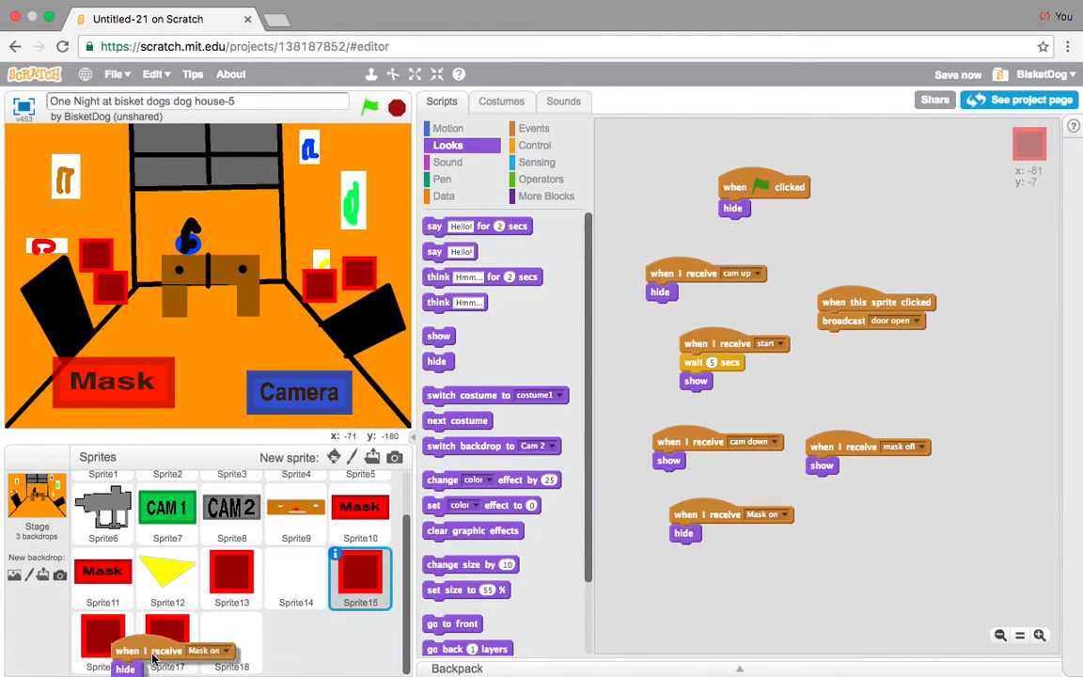
right_click(719, 442)
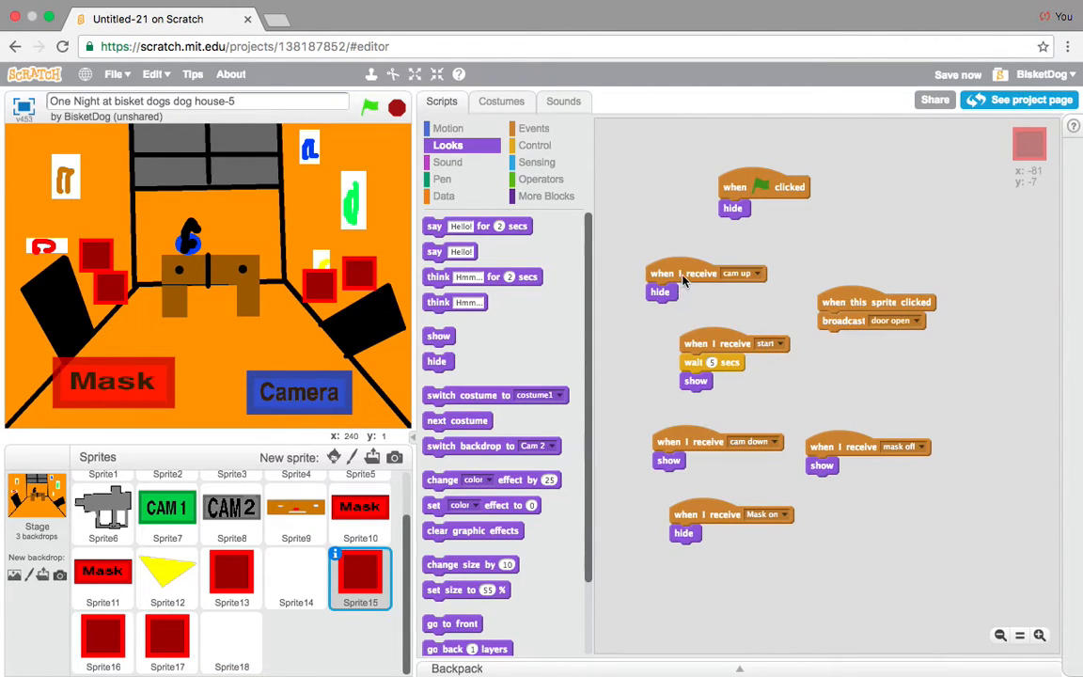
left_click_drag(681, 283, 170, 640)
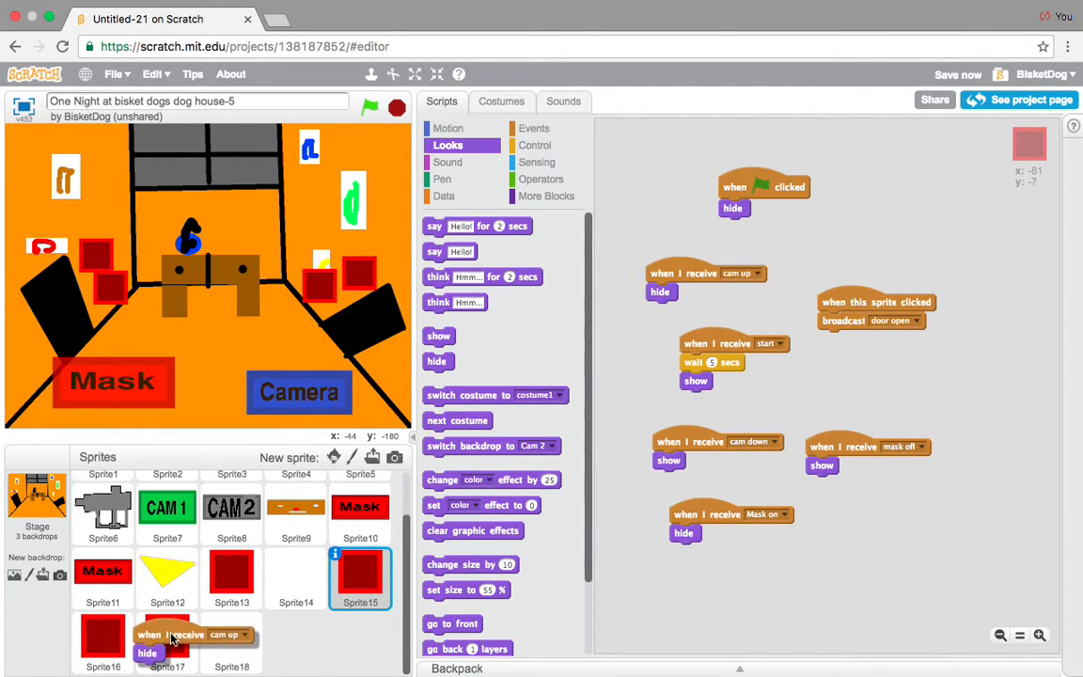
- Test-run the game full screen, bring up the camera map, then return to editing
left_click(369, 108)
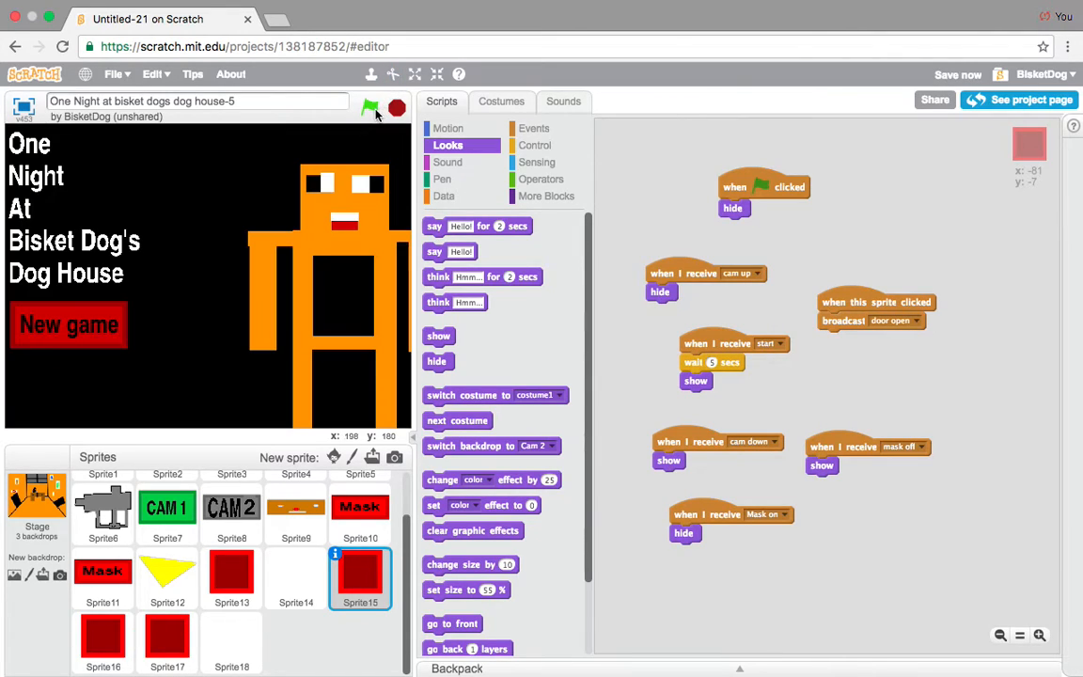
left_click(368, 107)
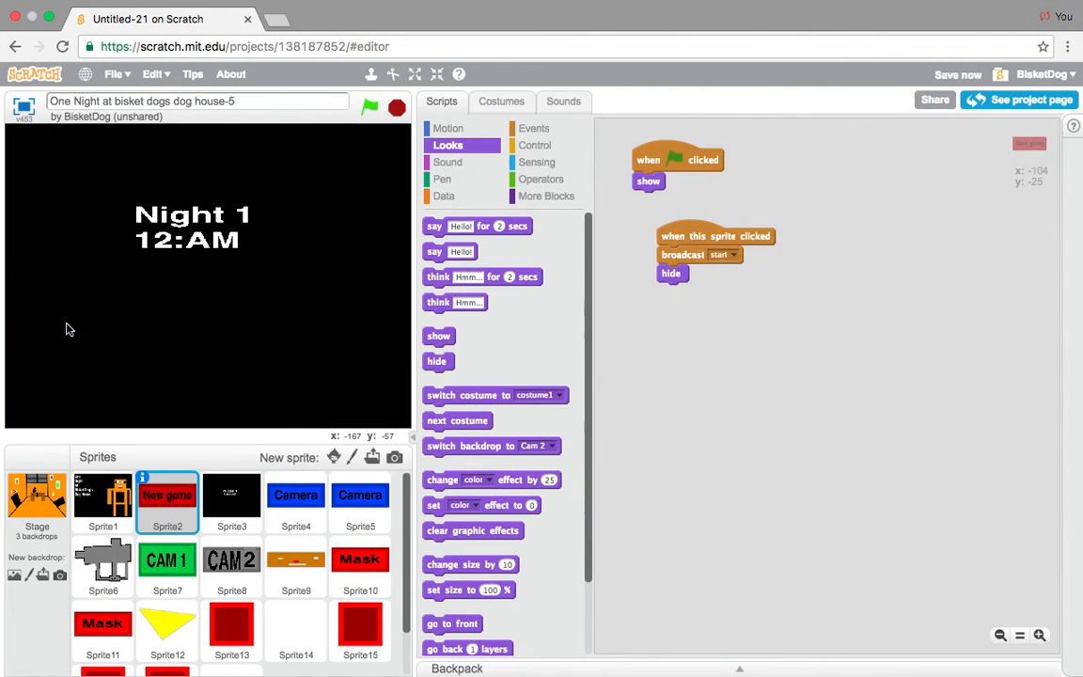
left_click(414, 75)
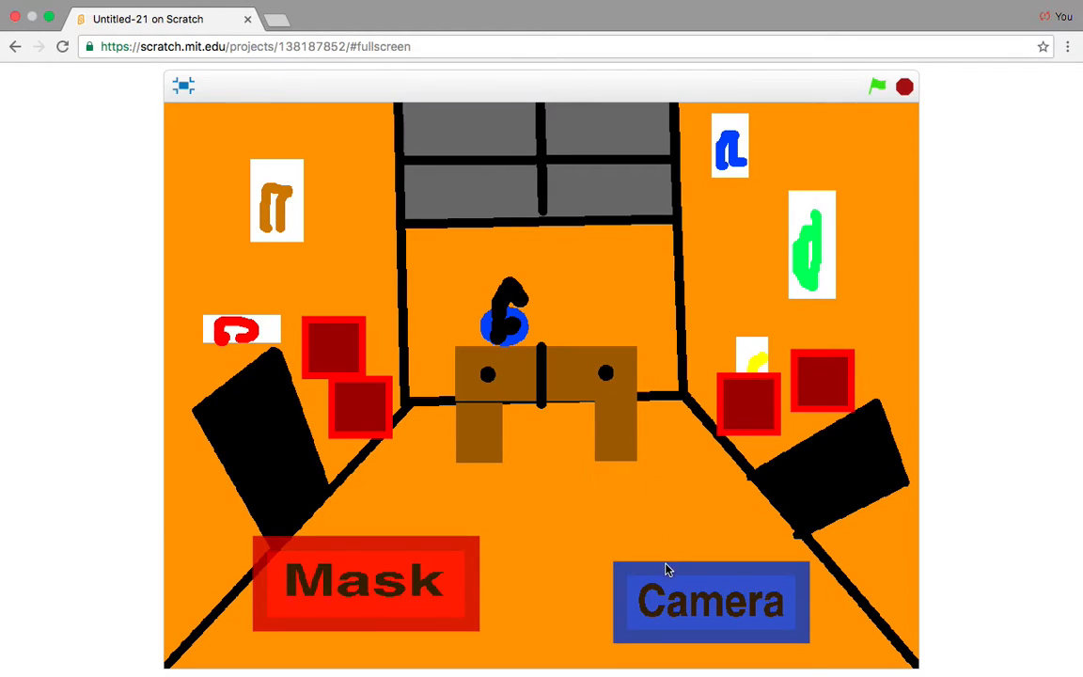
left_click(711, 602)
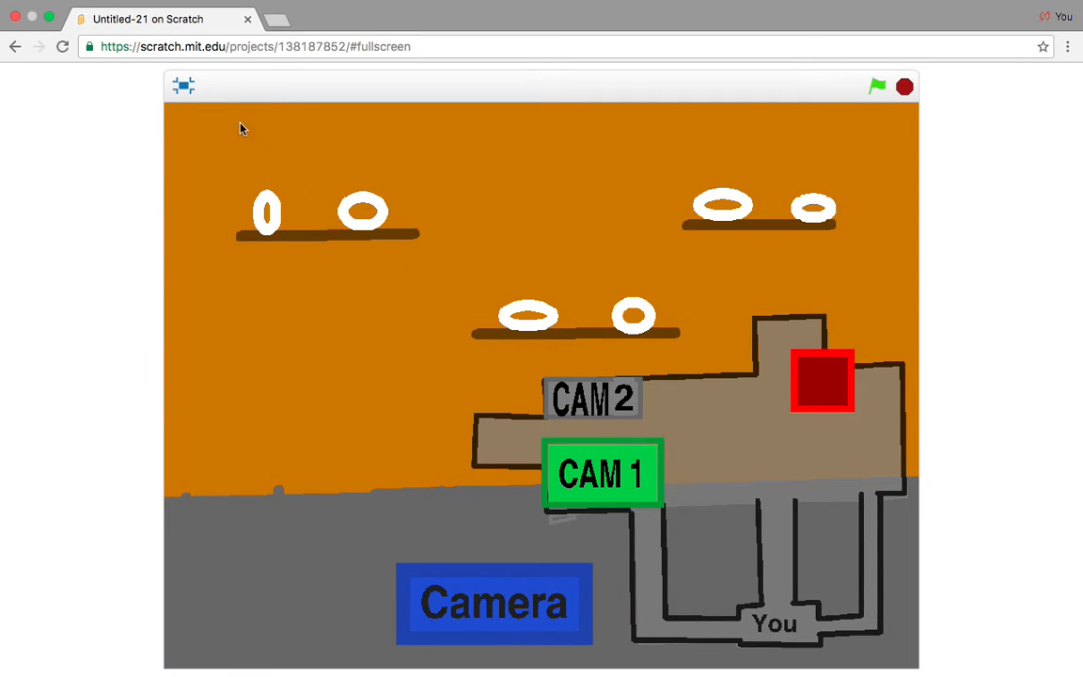
left_click(184, 87)
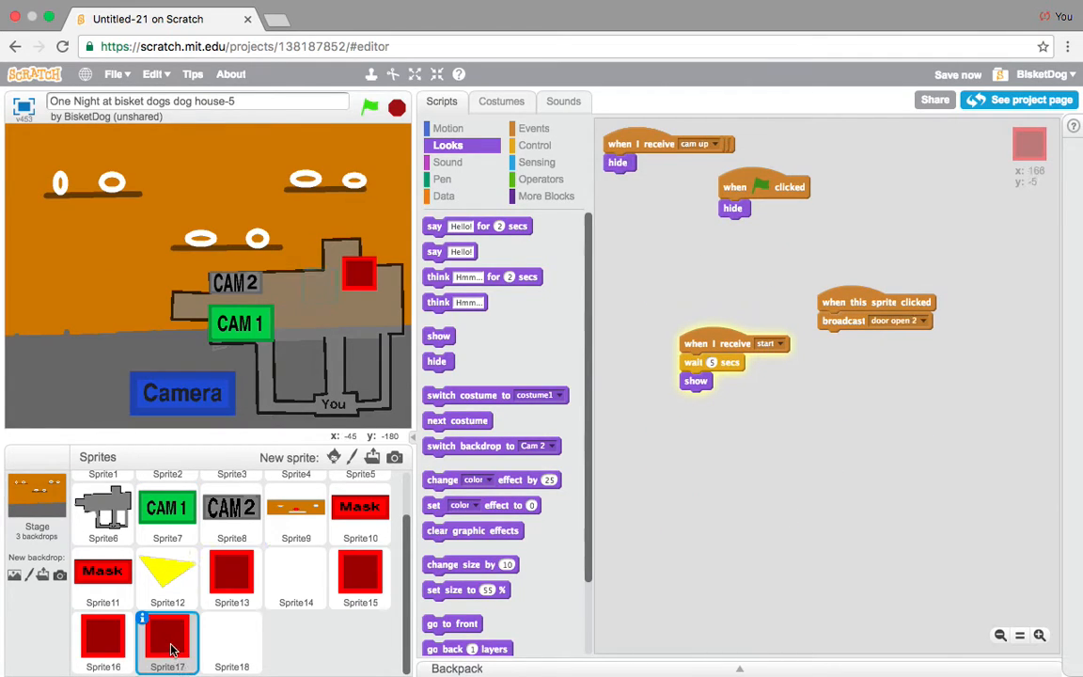
- Give Sprite16 a cam up hide script and a cam down show script
left_click(104, 639)
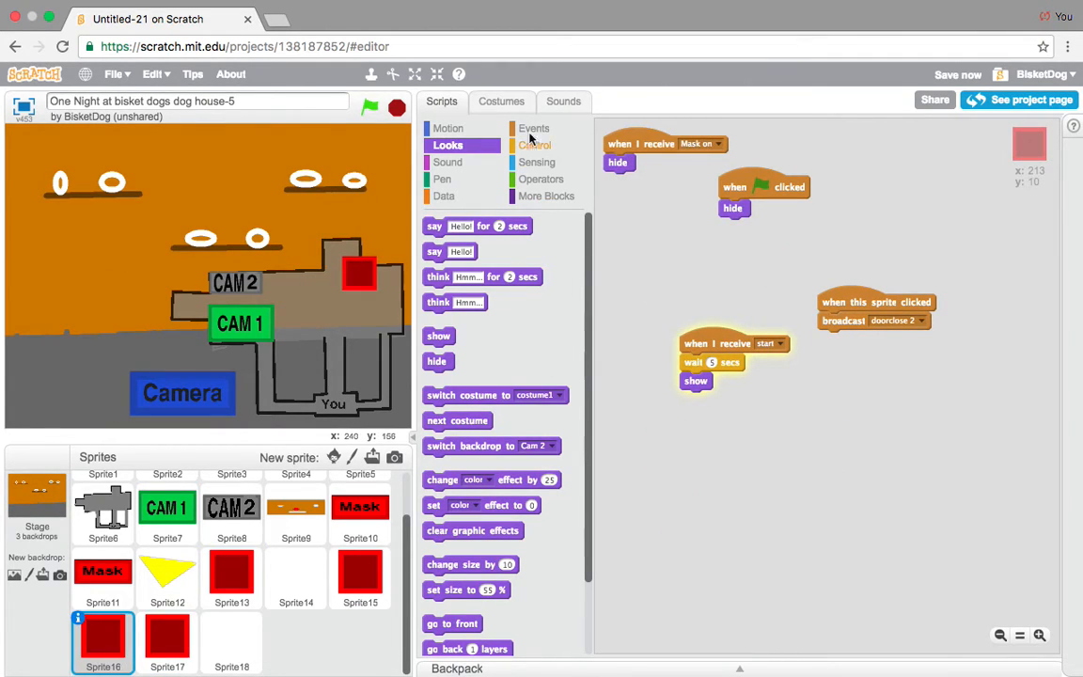
left_click(534, 128)
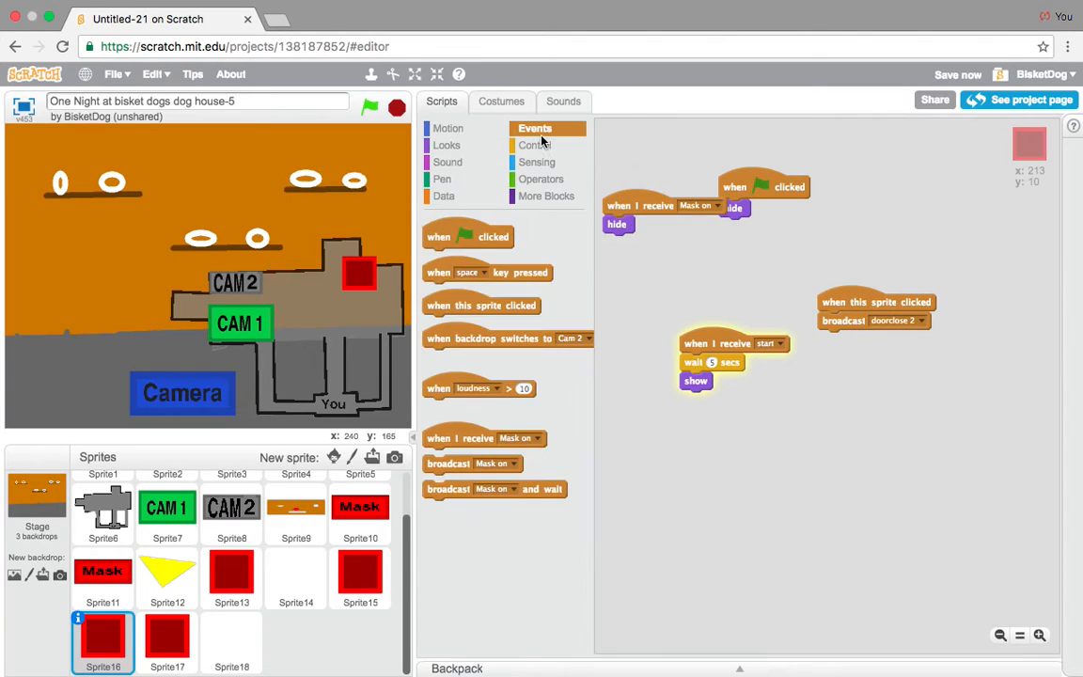
left_click_drag(459, 437, 687, 491)
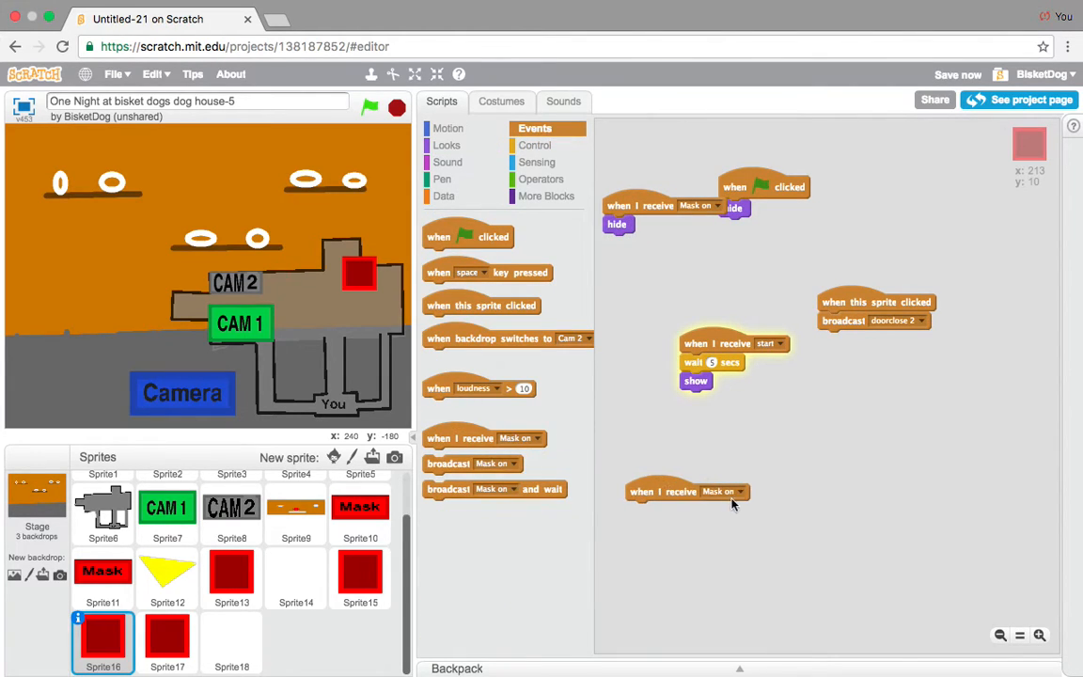
left_click(723, 491)
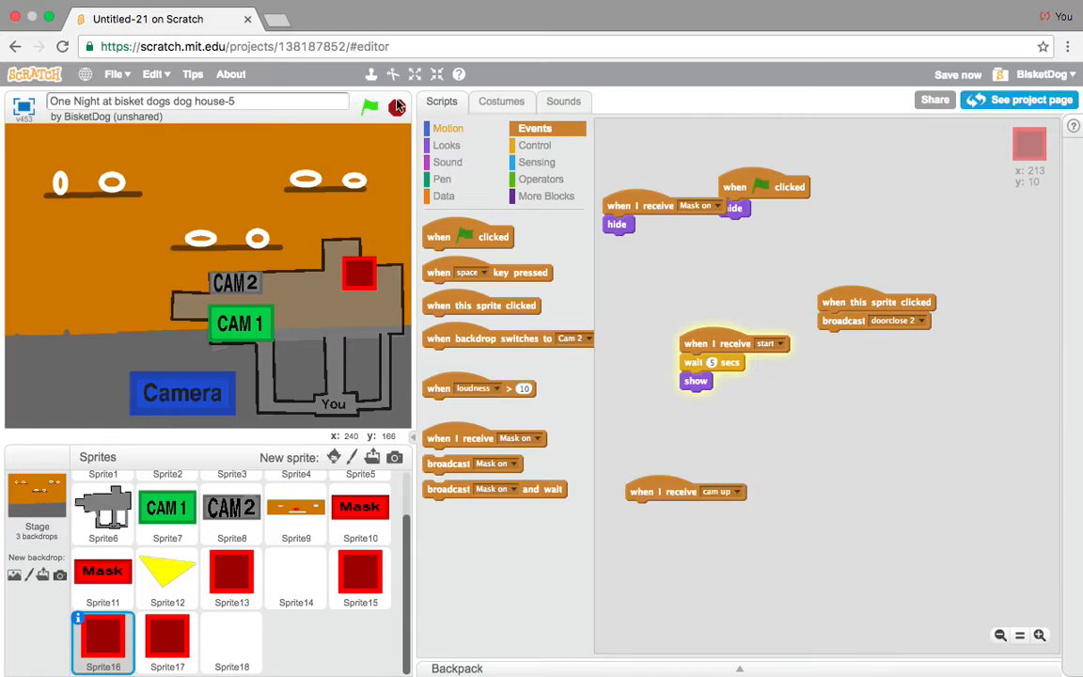
left_click(448, 145)
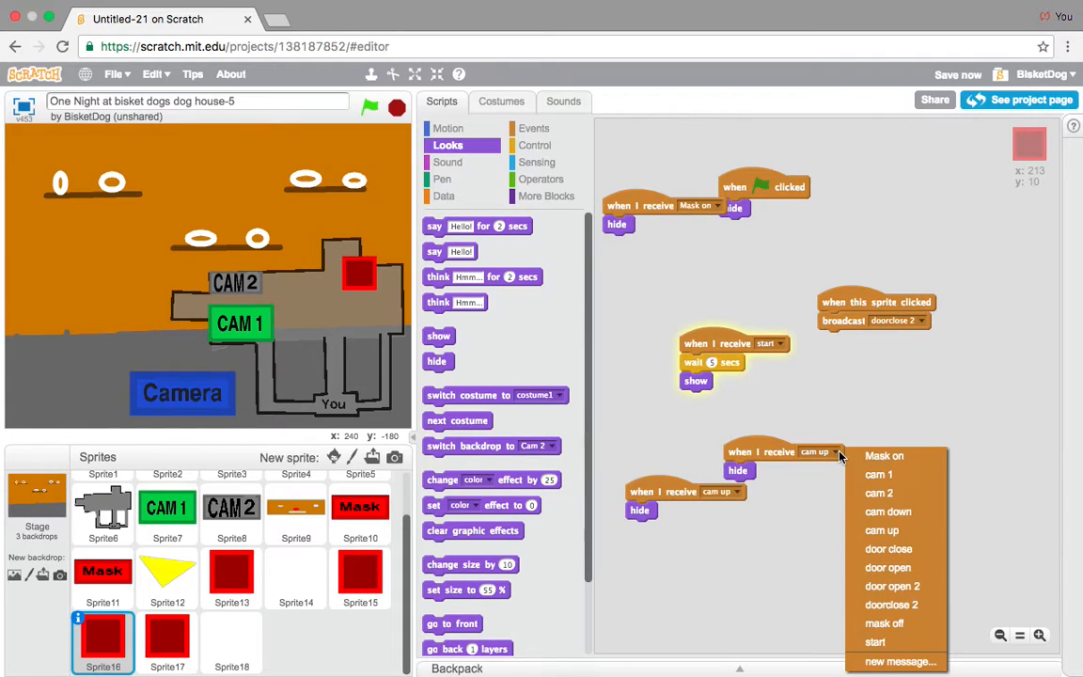
left_click(888, 512)
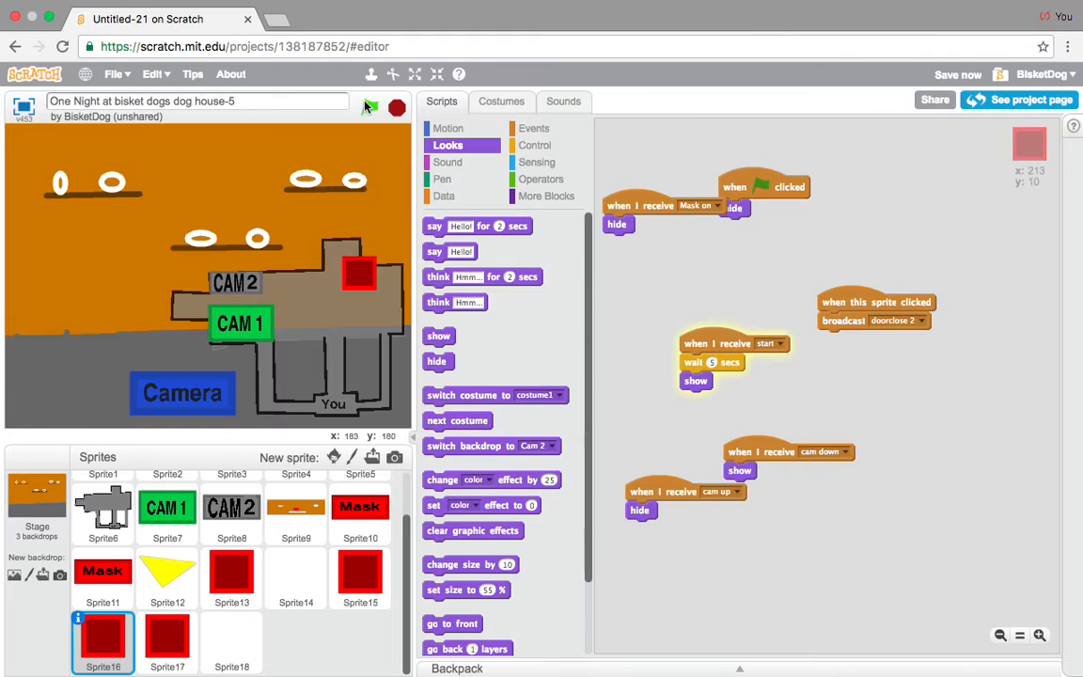
- Play full screen into a new game, put the mask on and take it off again
left_click(413, 75)
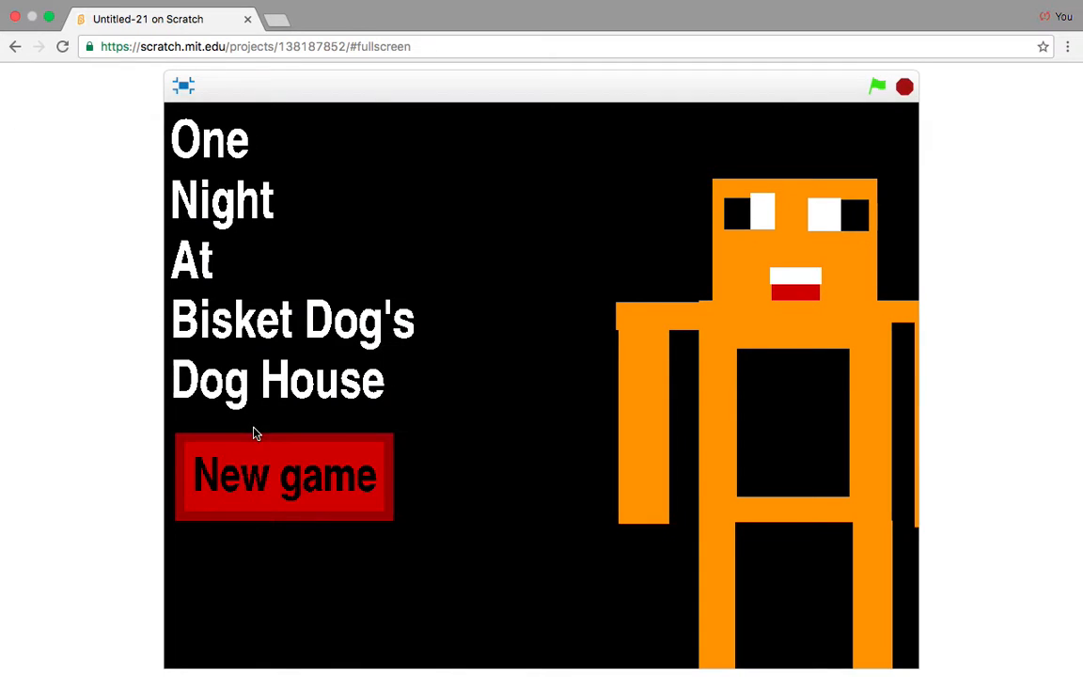
left_click(284, 477)
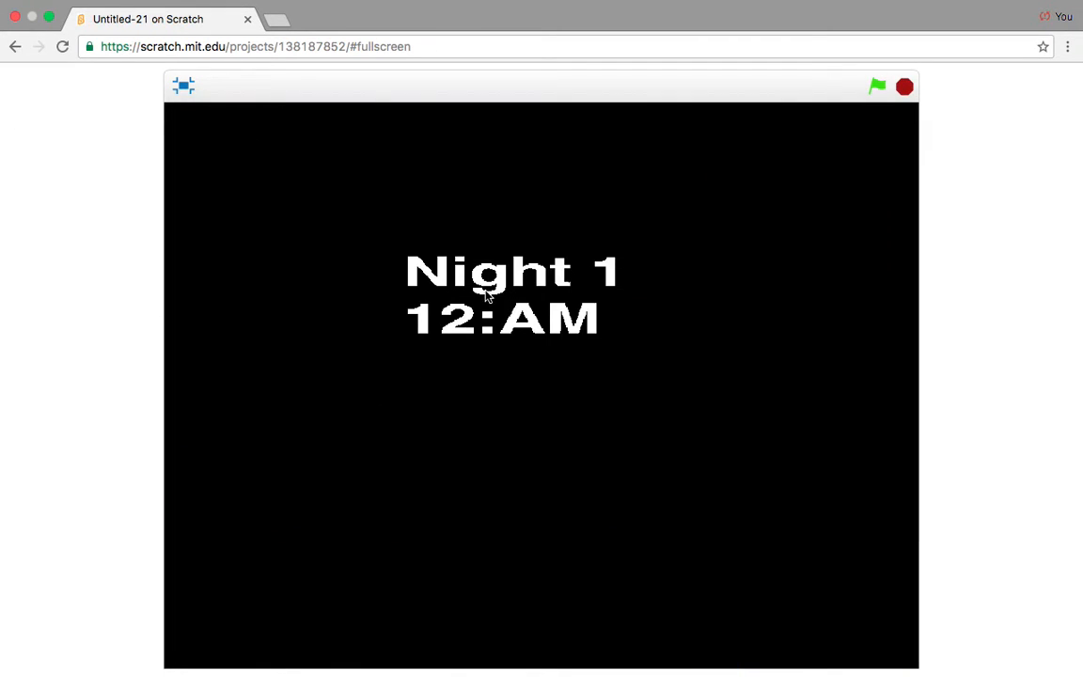
mouse_move(719, 553)
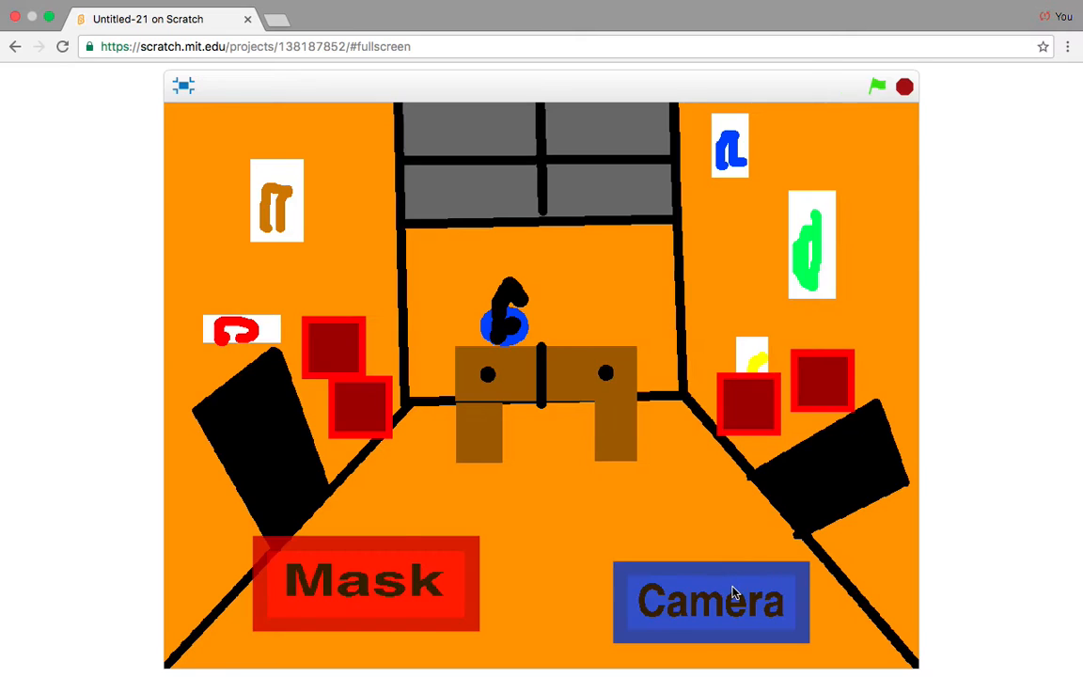
mouse_move(657, 493)
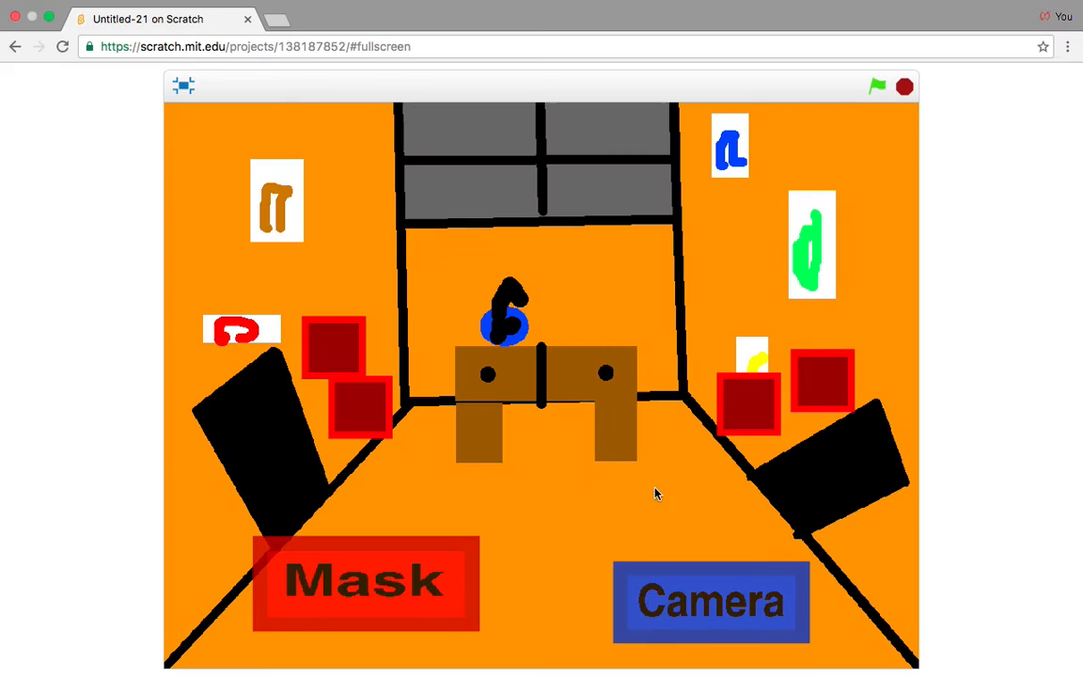
left_click(365, 581)
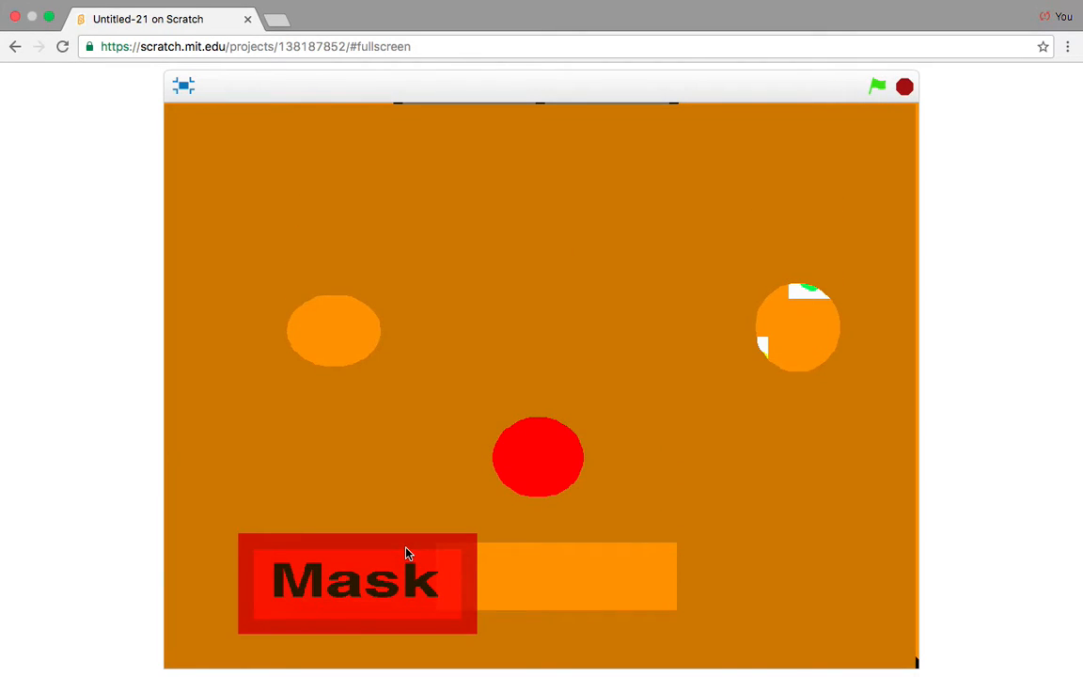
left_click(183, 87)
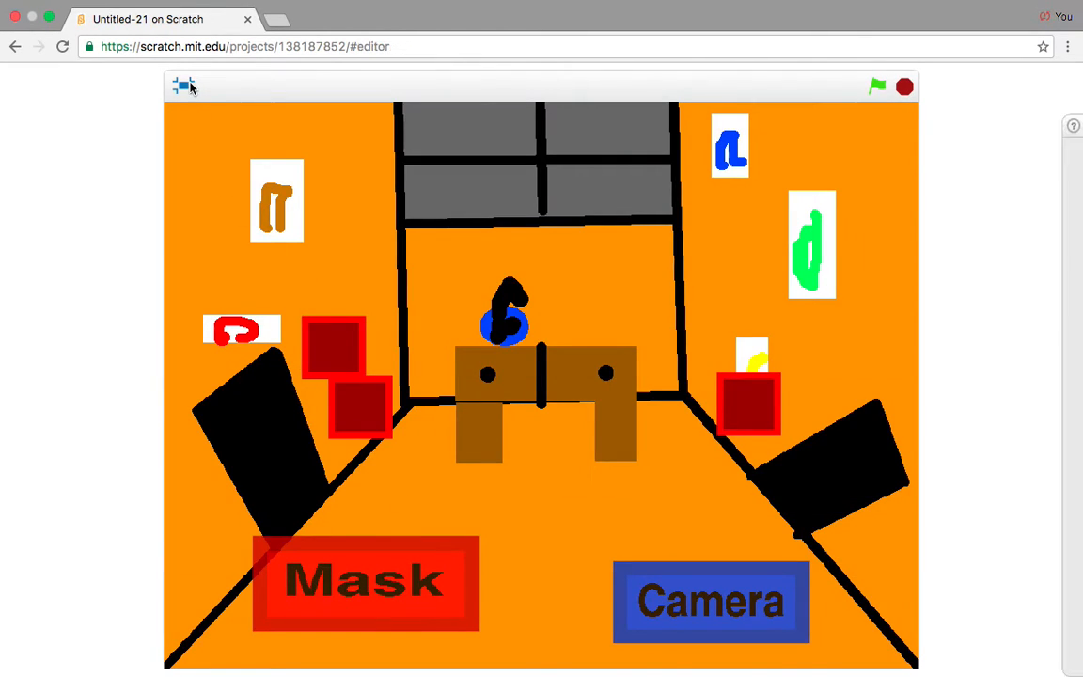
- Back in the editor, clear Sprite12's yellow triangle costume and return to its scripts
left_click(183, 86)
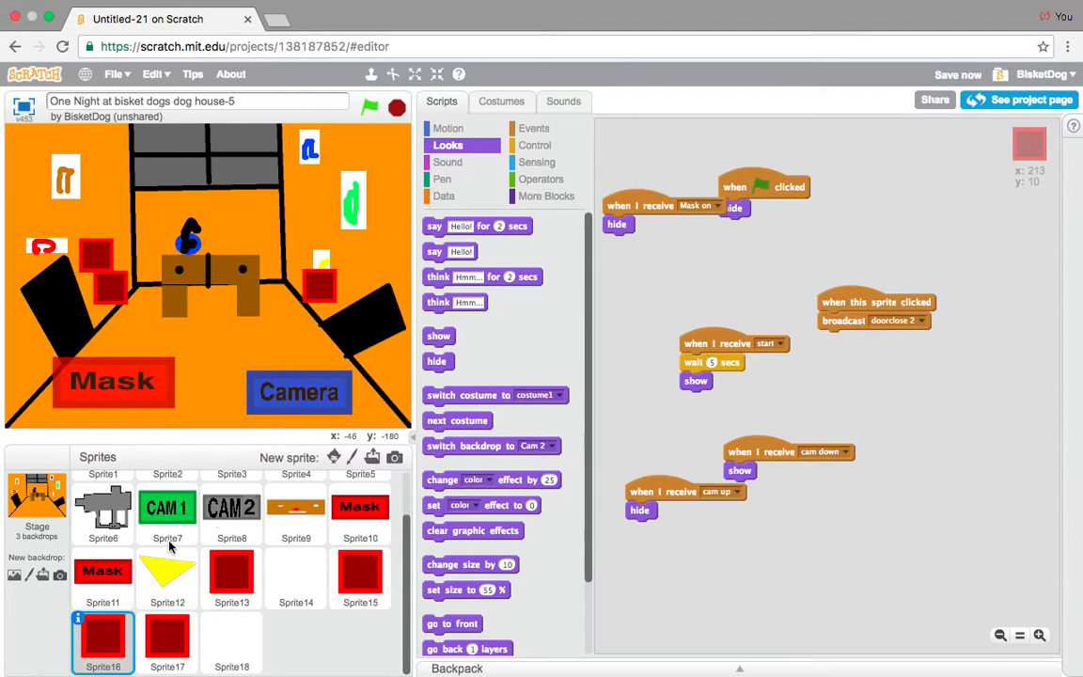
left_click(167, 580)
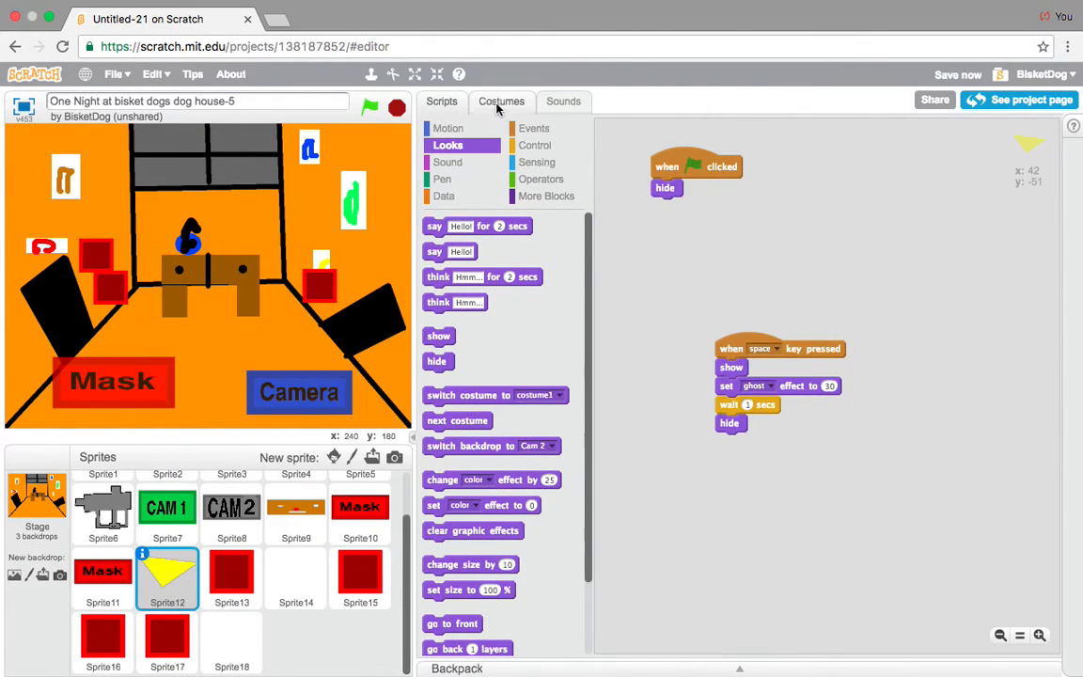
left_click(500, 102)
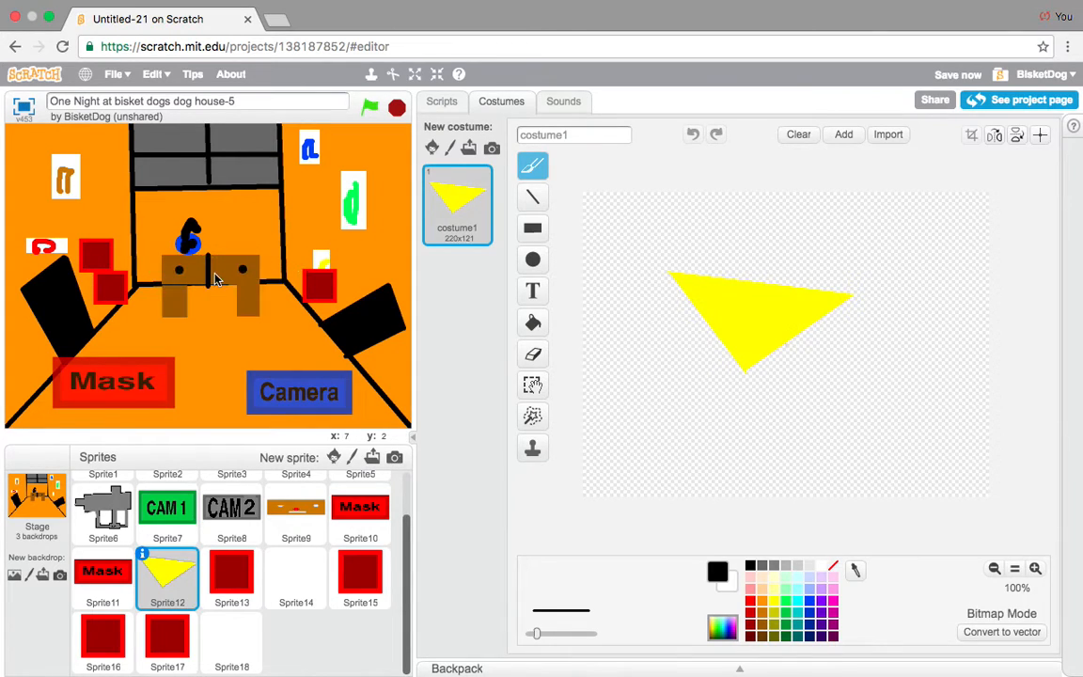
mouse_move(562, 324)
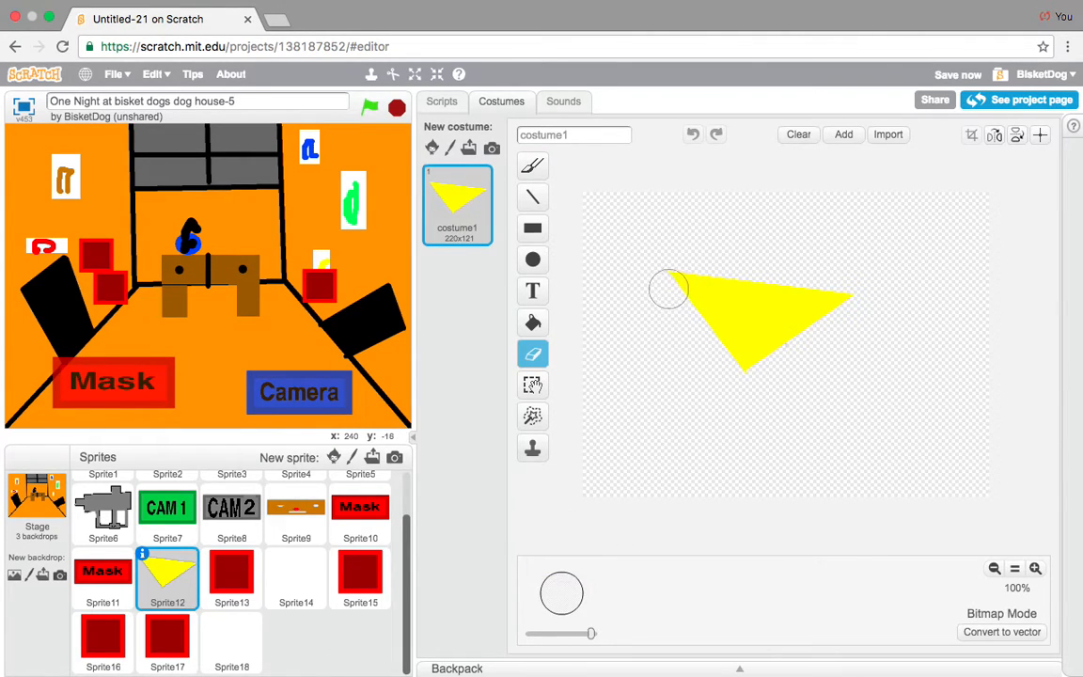
mouse_move(668, 264)
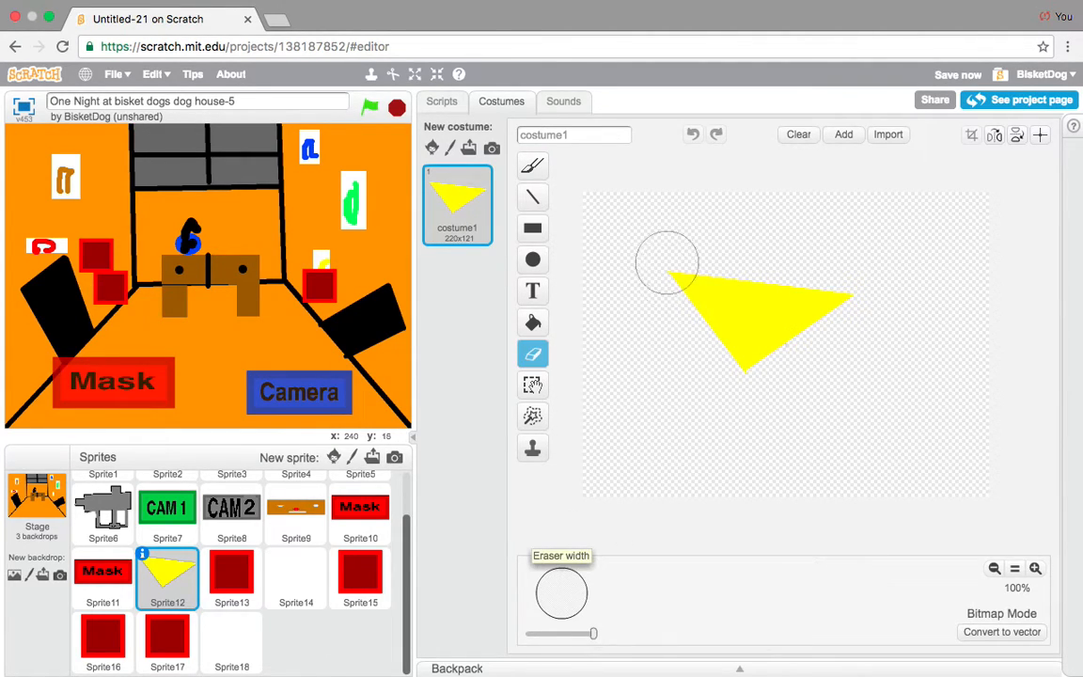
left_click(797, 135)
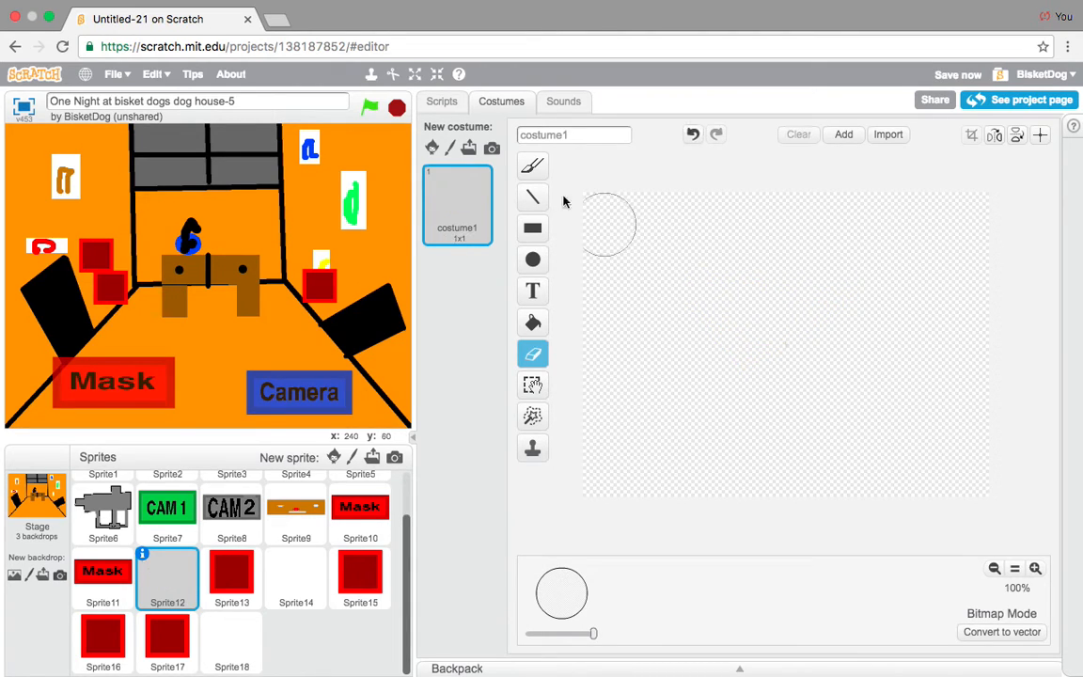
left_click(440, 102)
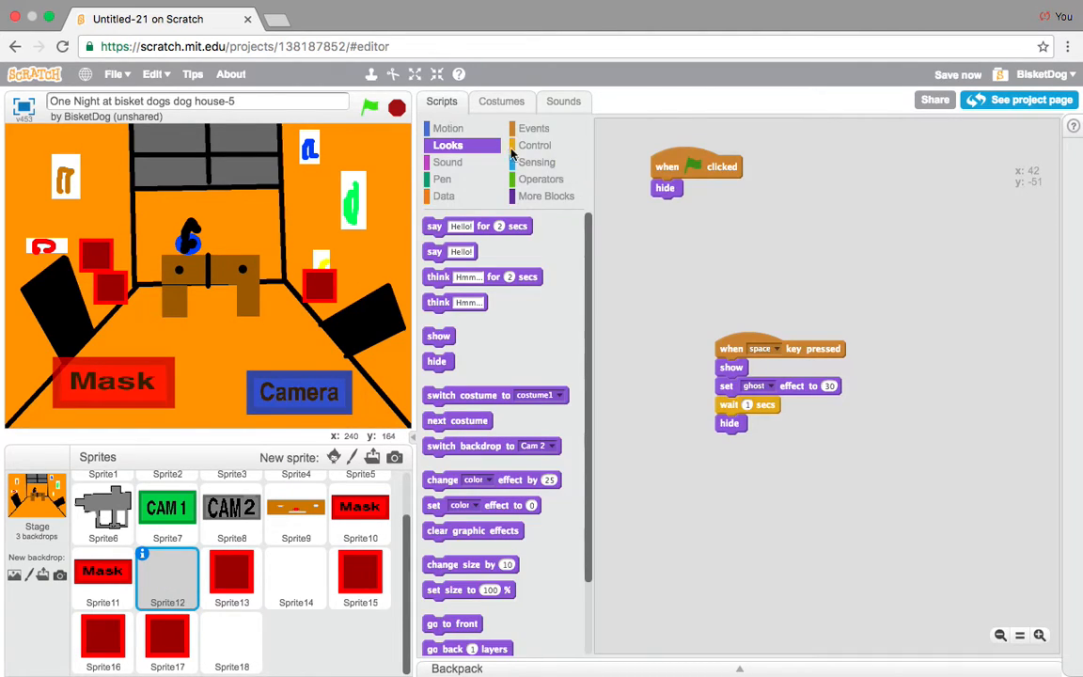
mouse_move(535, 166)
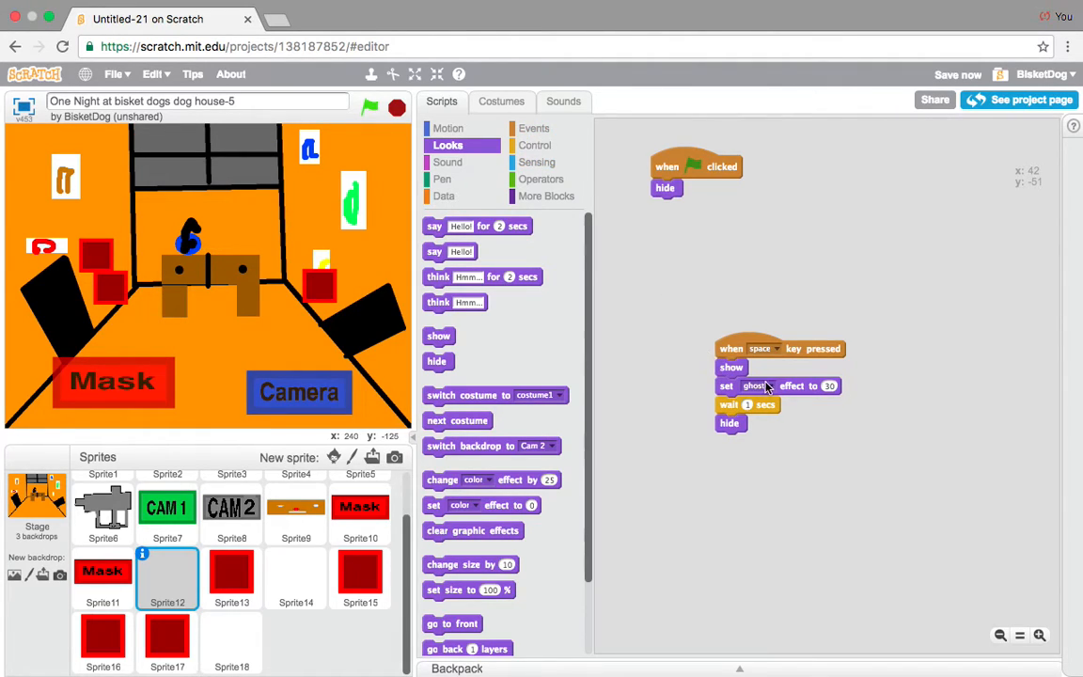
- Switch Sprite12's space-key effect to brightness and end the script with clear graphic effects
left_click(771, 385)
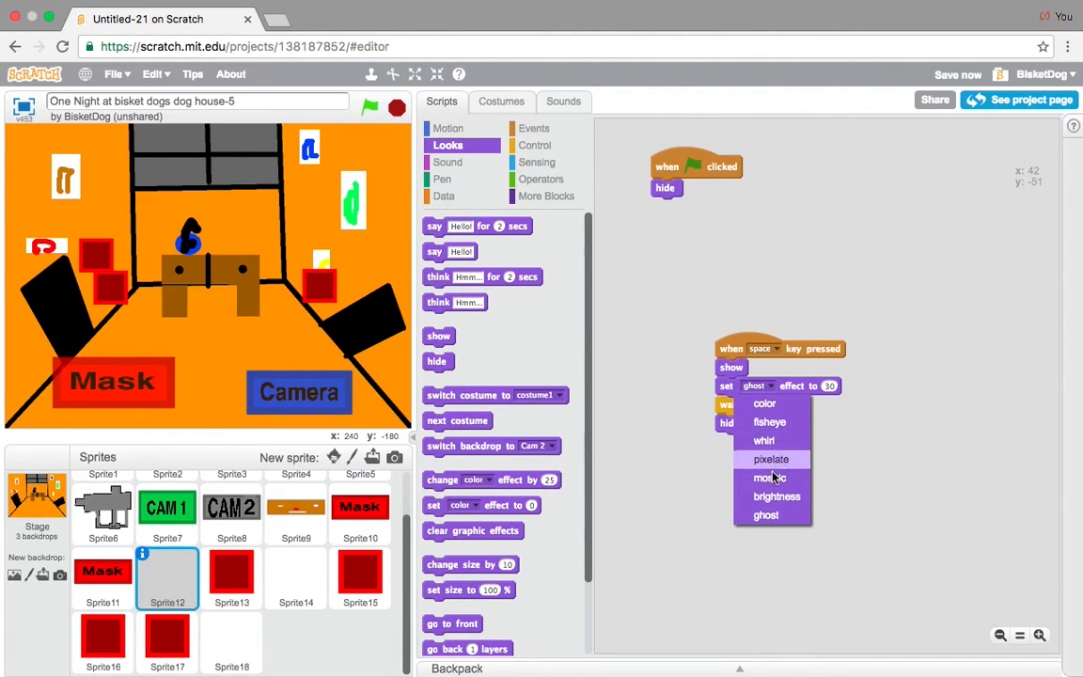
left_click(776, 497)
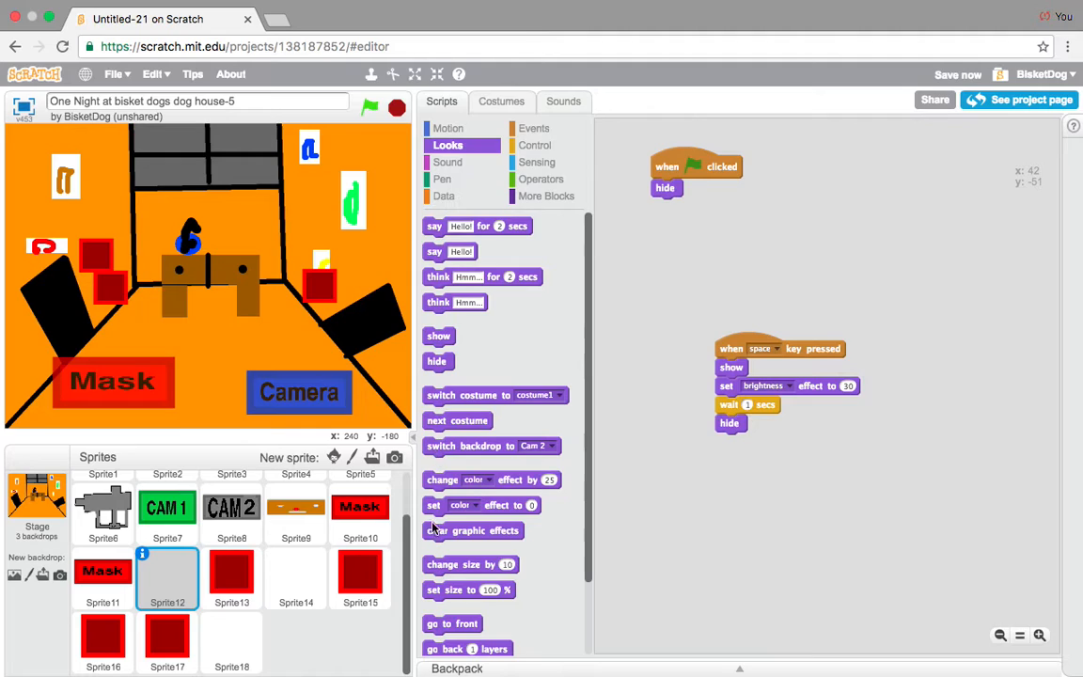
mouse_move(436, 480)
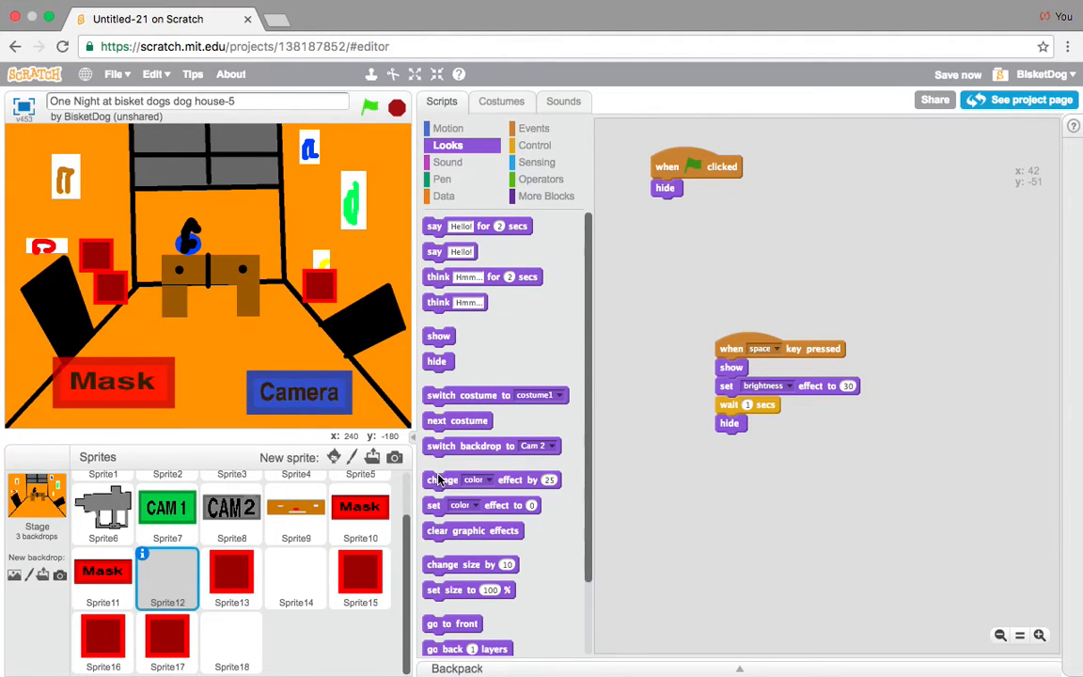
mouse_move(512, 421)
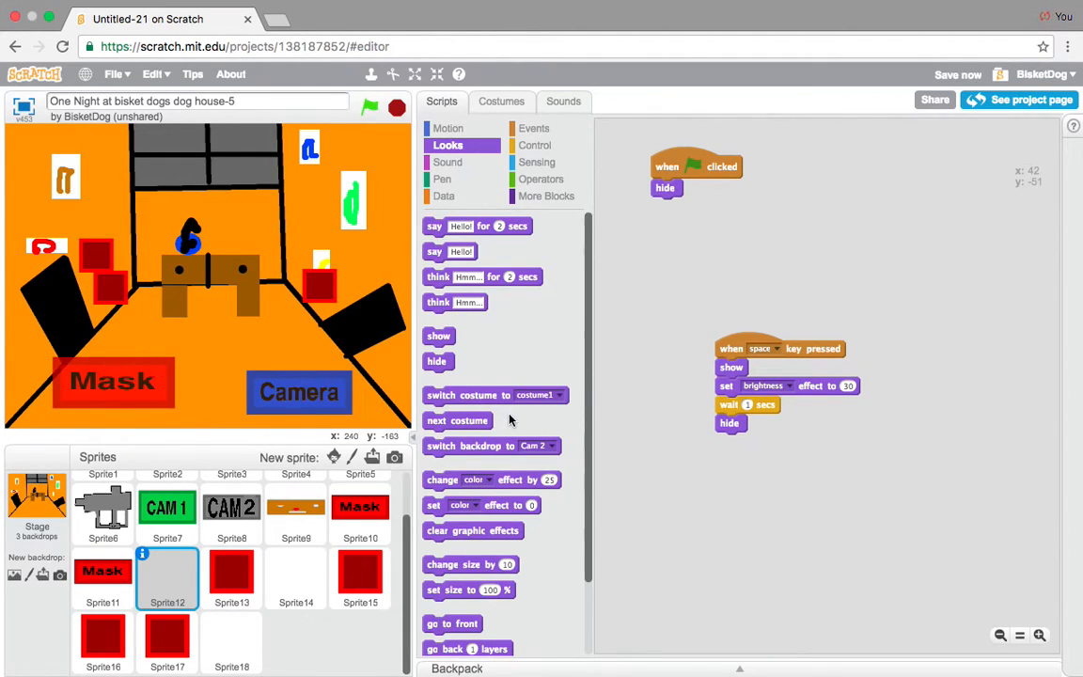
mouse_move(471, 534)
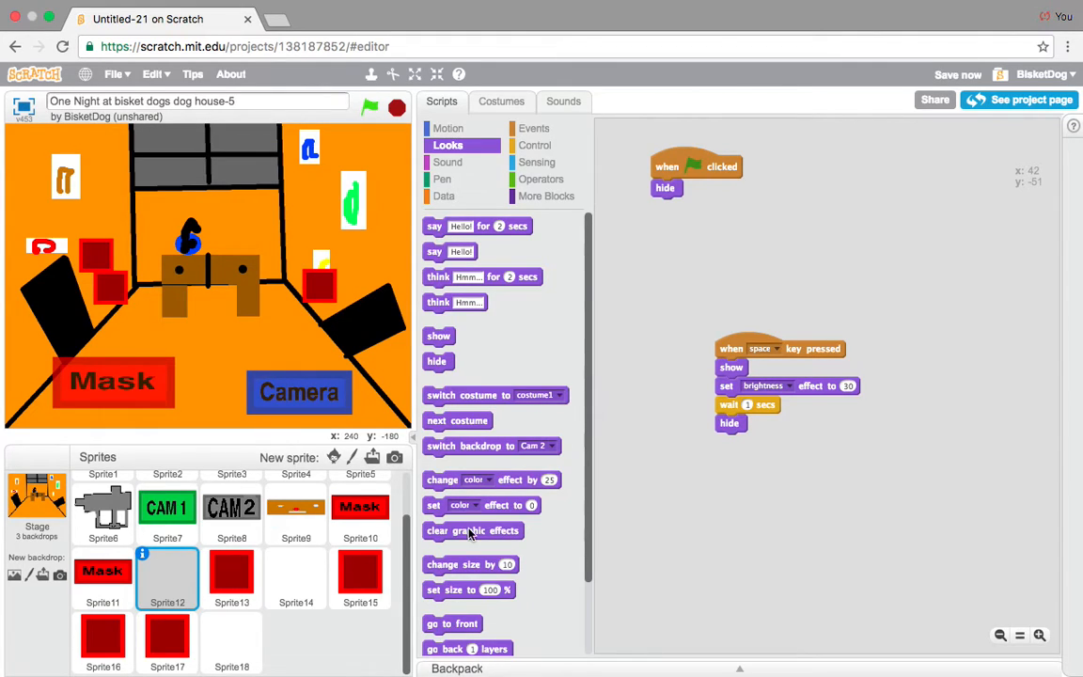
mouse_move(568, 331)
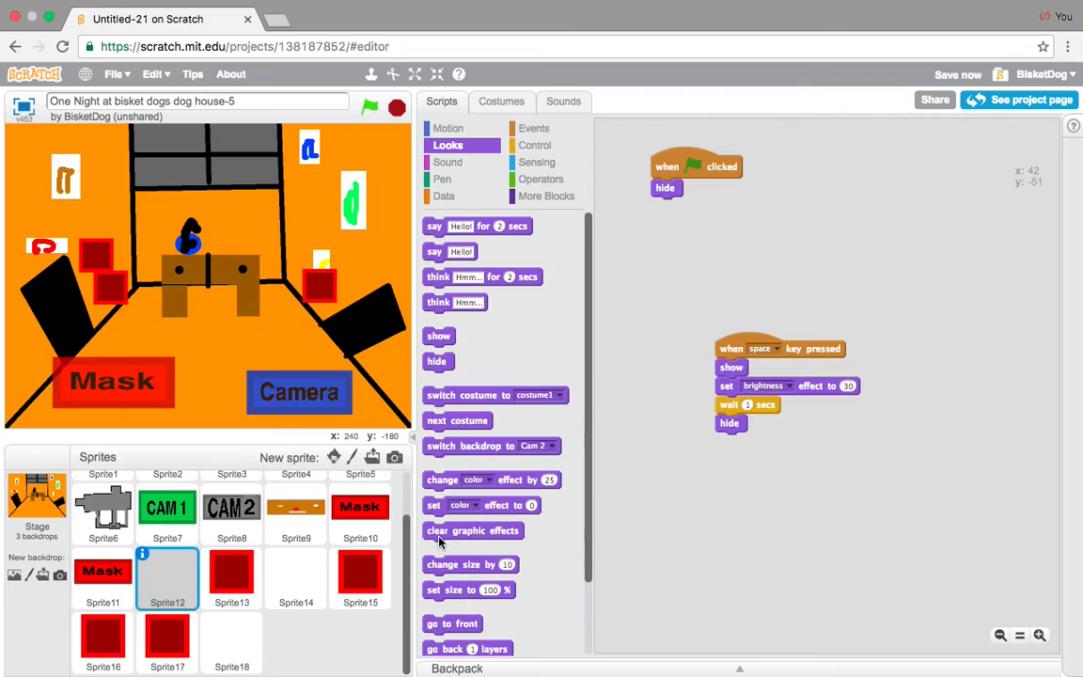
left_click_drag(474, 530, 765, 422)
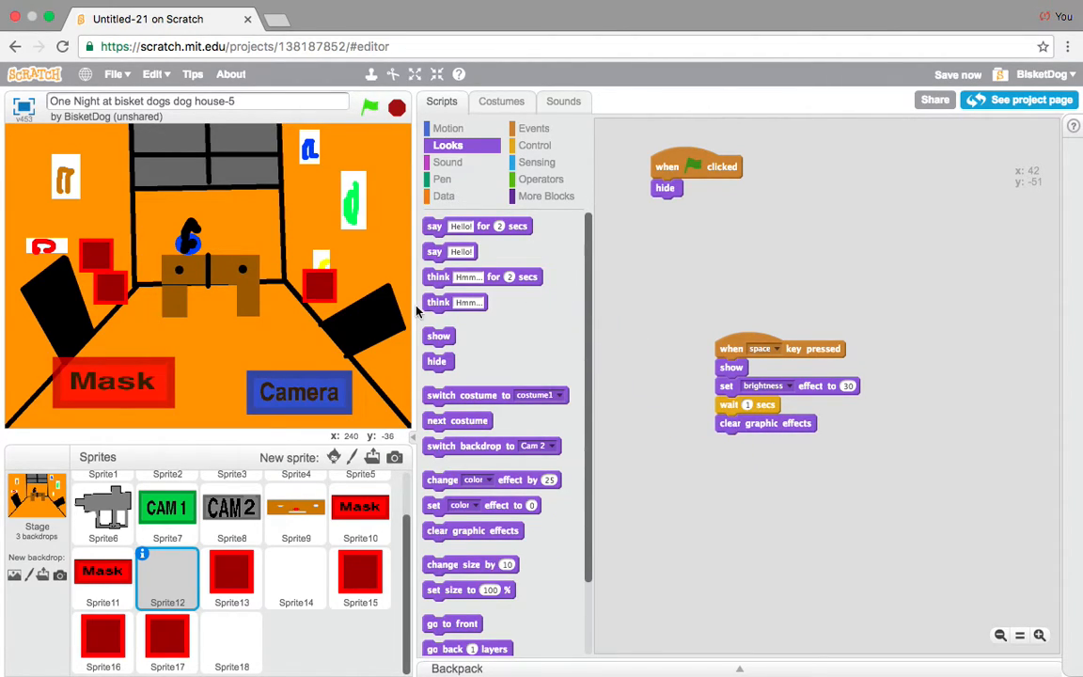
mouse_move(376, 135)
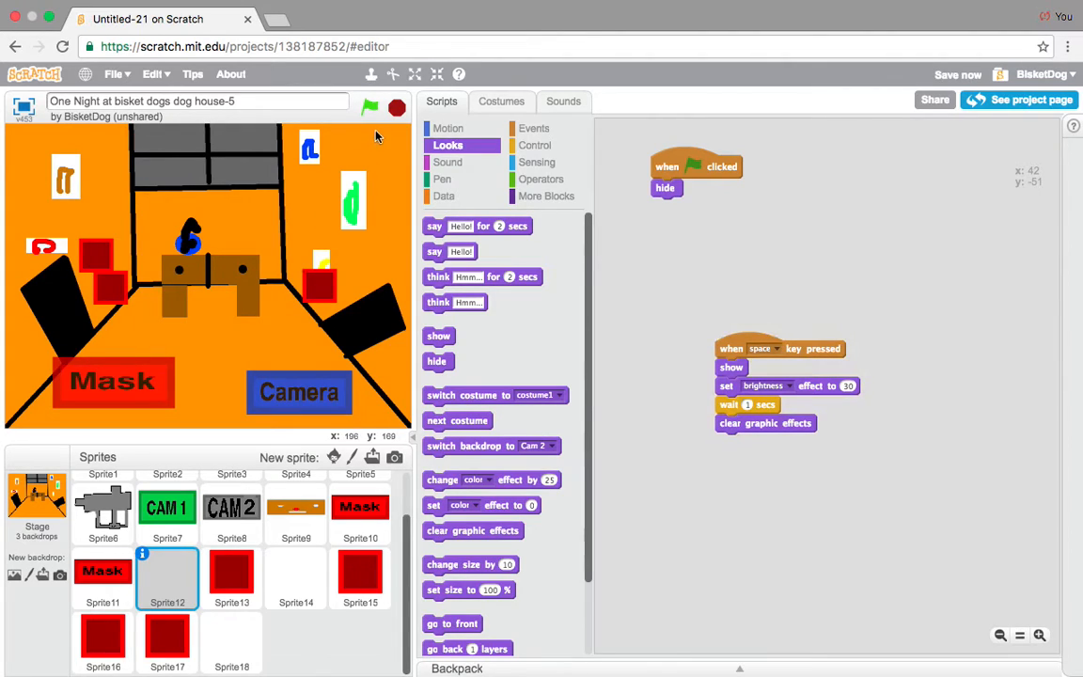
mouse_move(760, 358)
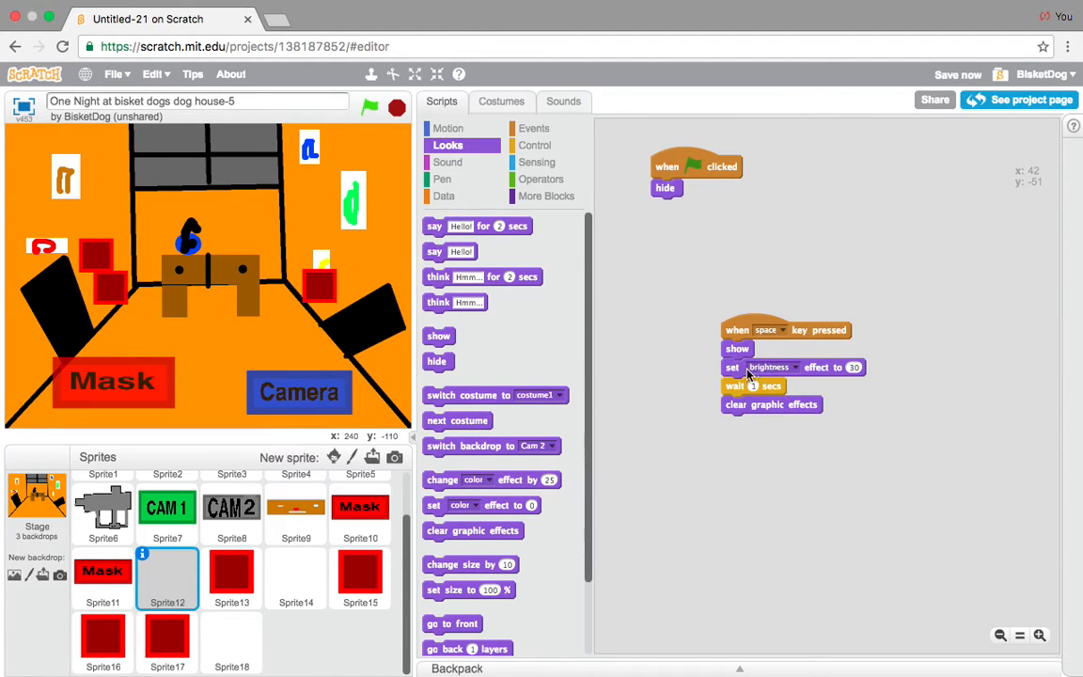
left_click_drag(738, 348, 737, 405)
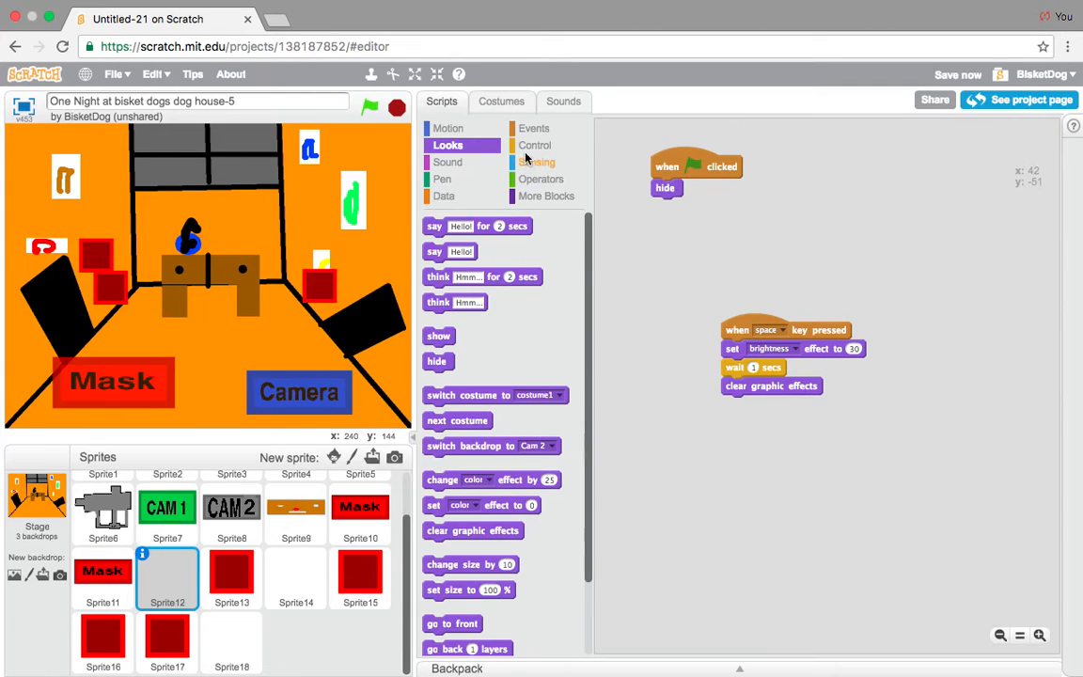
left_click(368, 105)
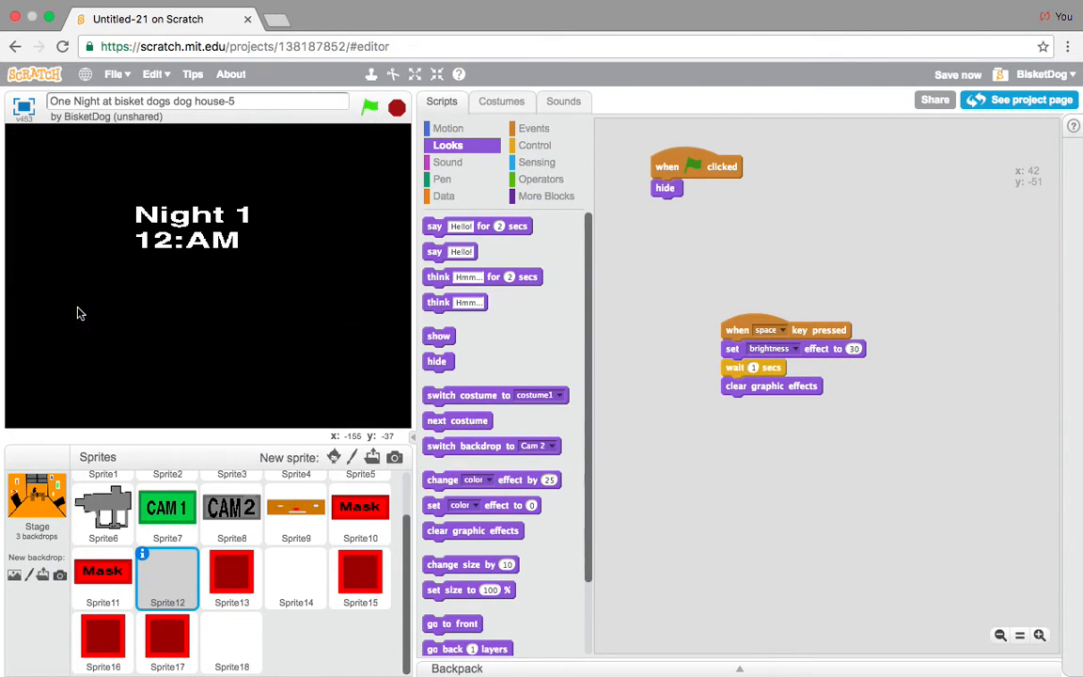
left_click(414, 74)
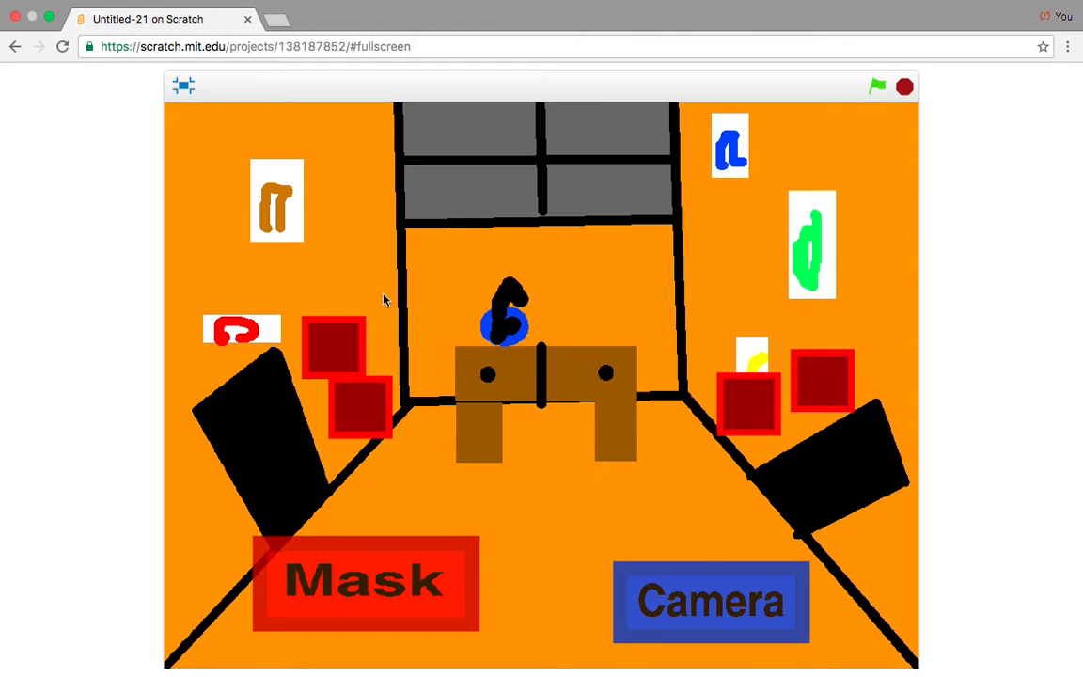
left_click(184, 86)
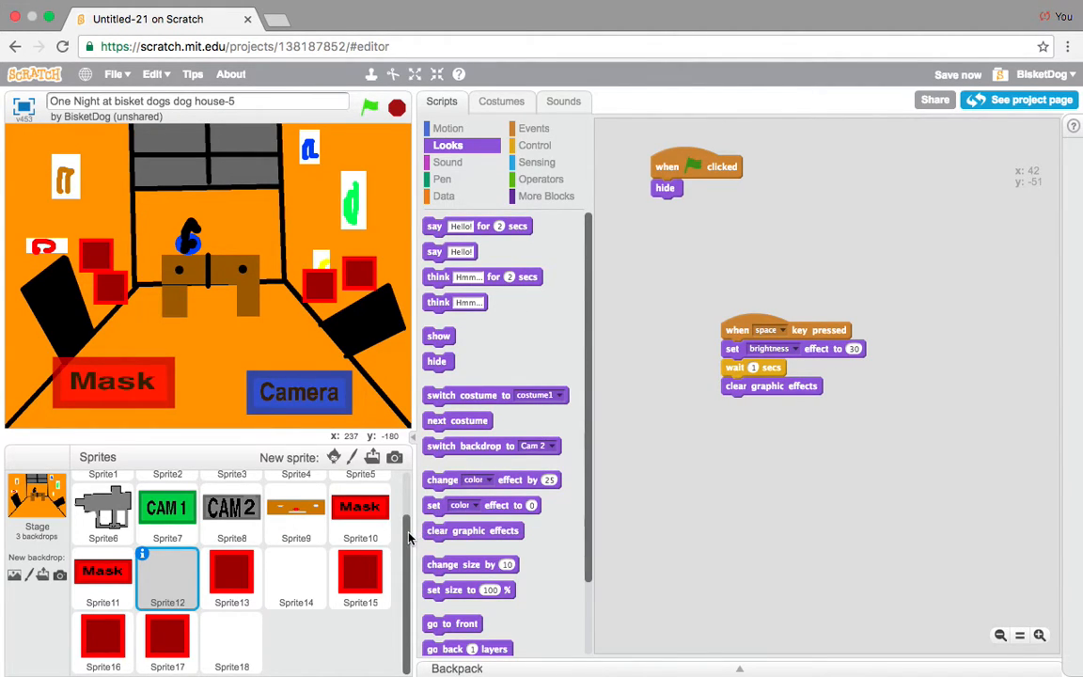
scroll("up", 3)
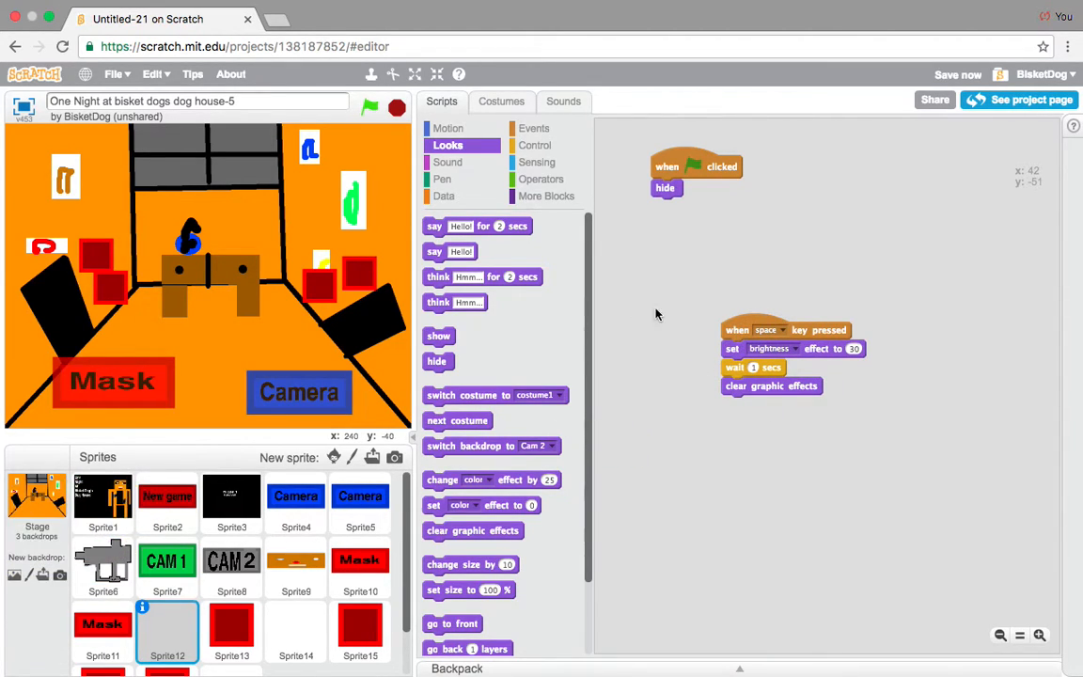
- Select the Stage to show its backdrop-switching scripts
left_click(38, 493)
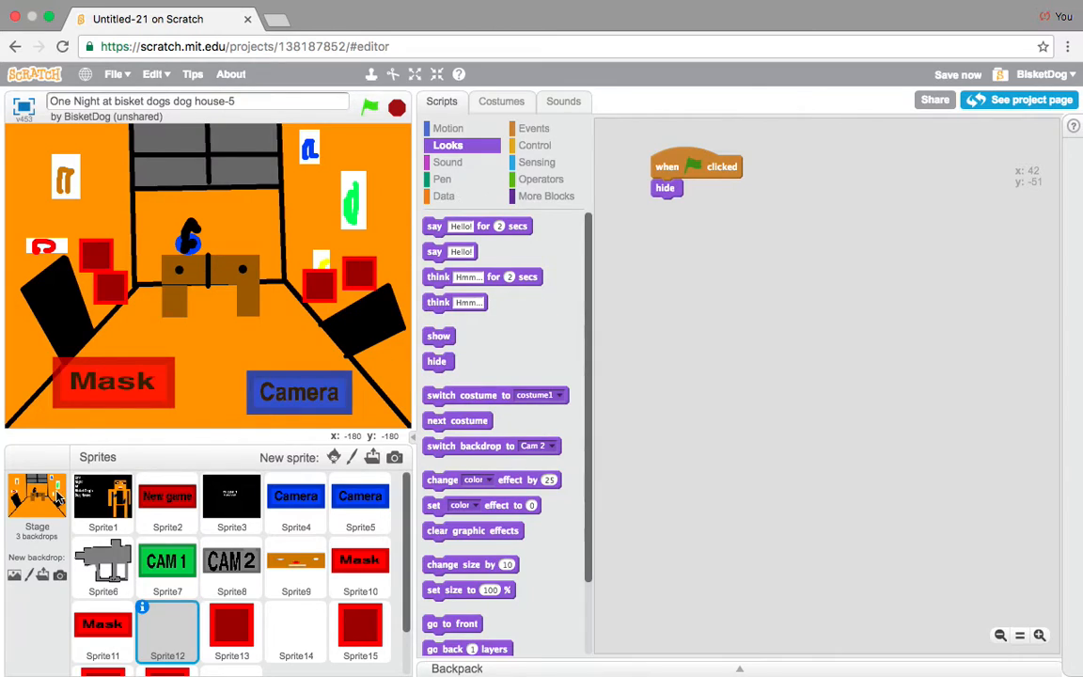
left_click(37, 508)
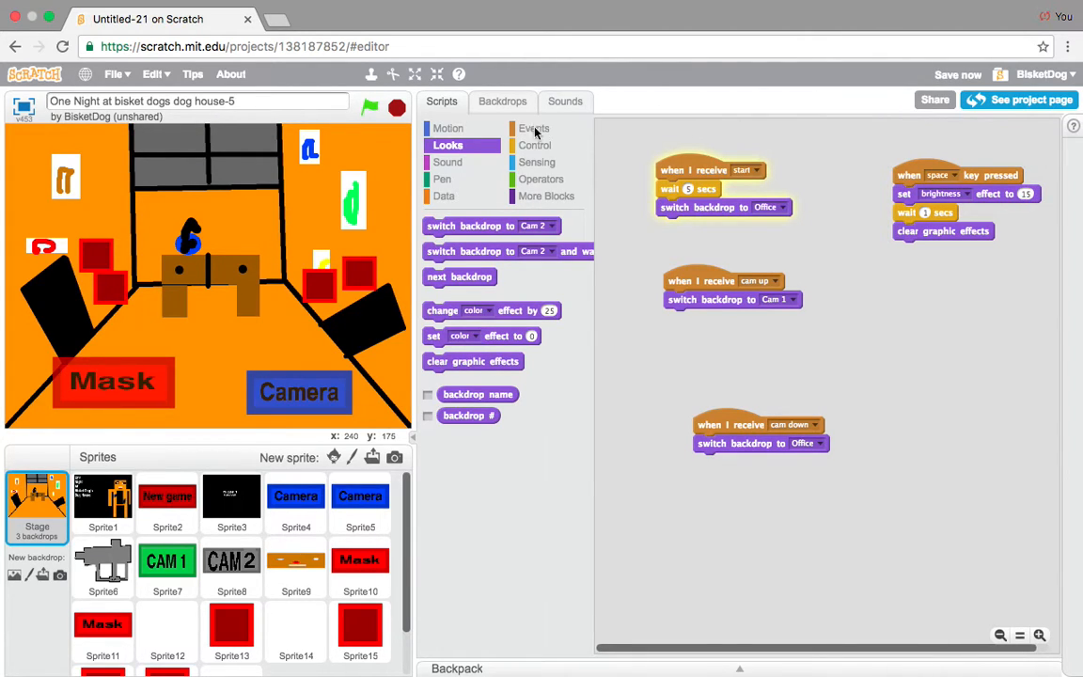
- Run full screen, raise the camera monitor, view CAM 2, then resume editing
left_click(414, 76)
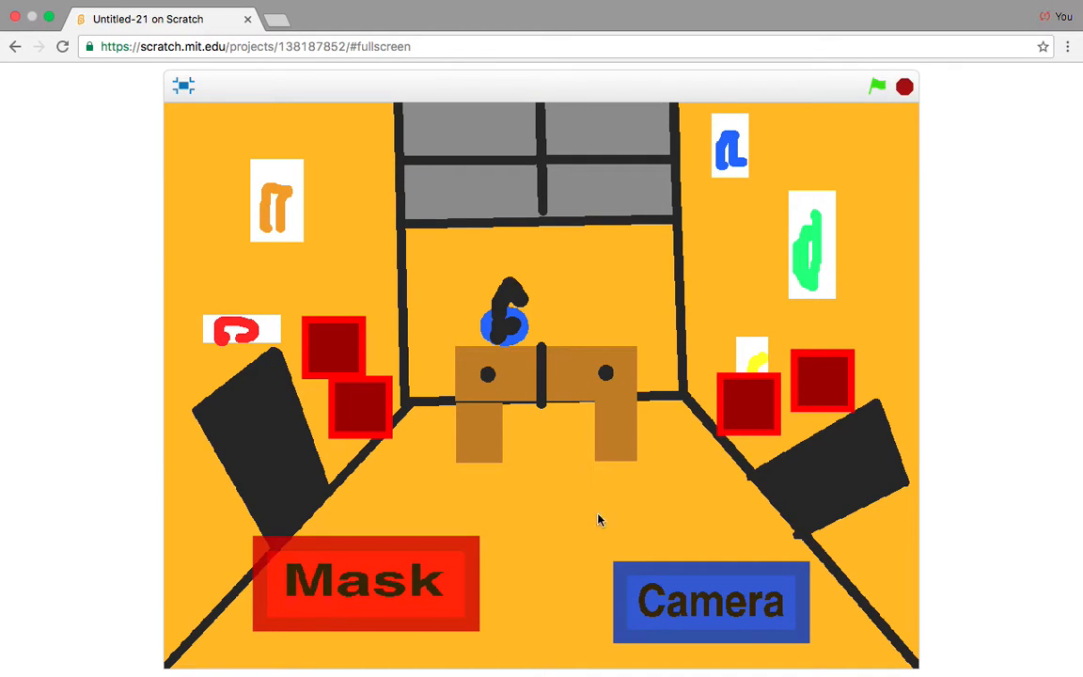
left_click(711, 601)
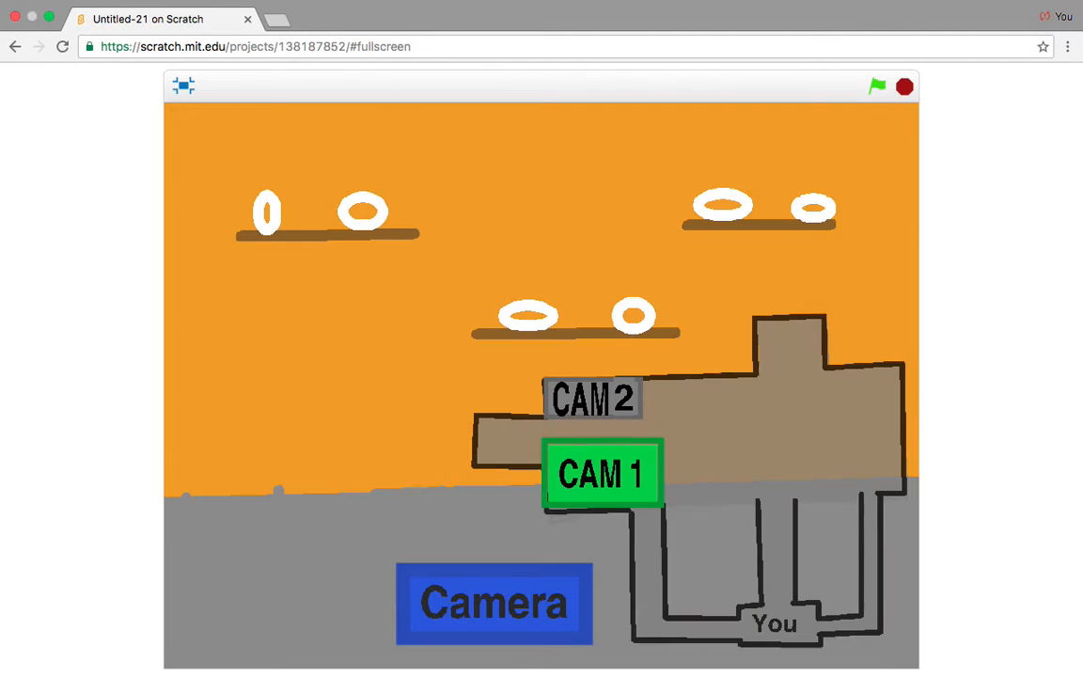
left_click(592, 399)
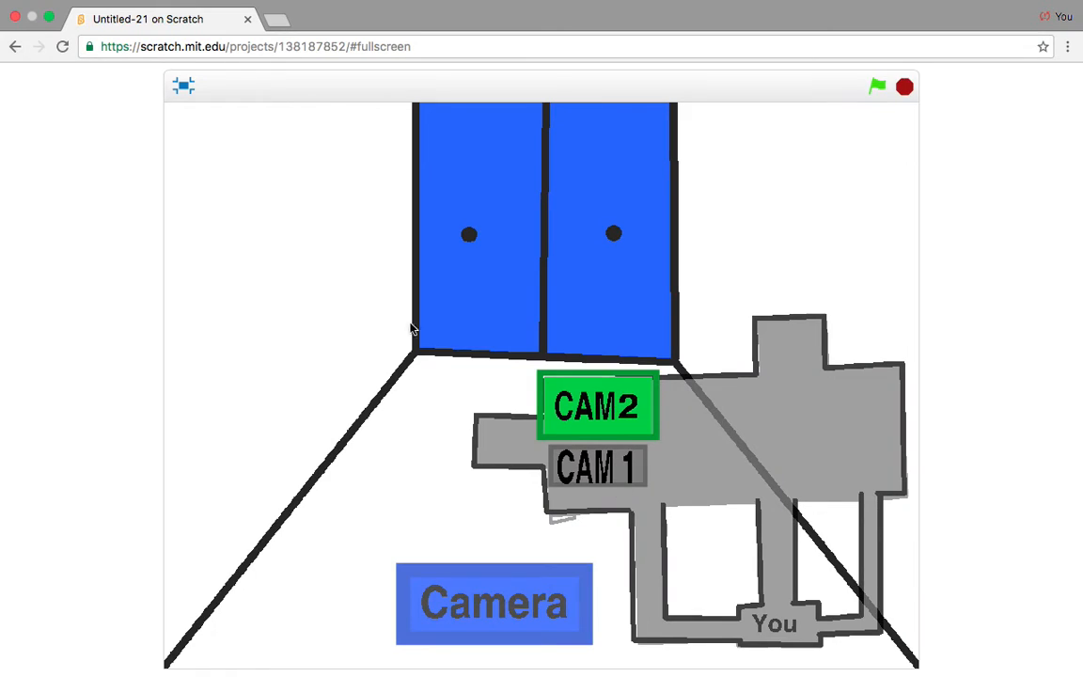
left_click(184, 87)
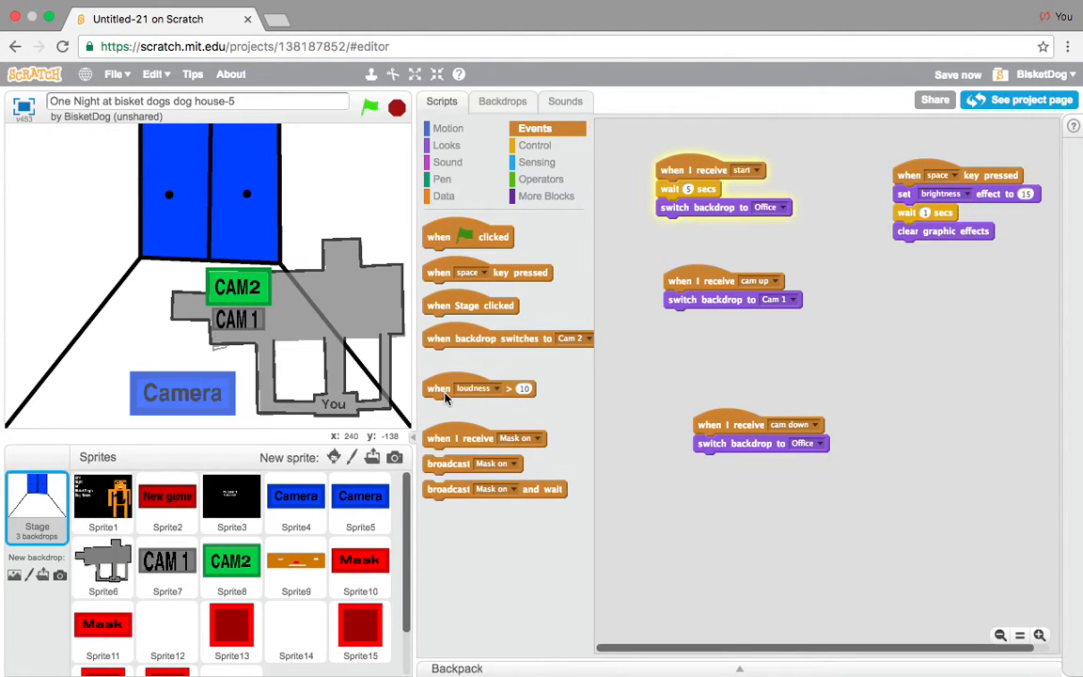
mouse_move(403, 538)
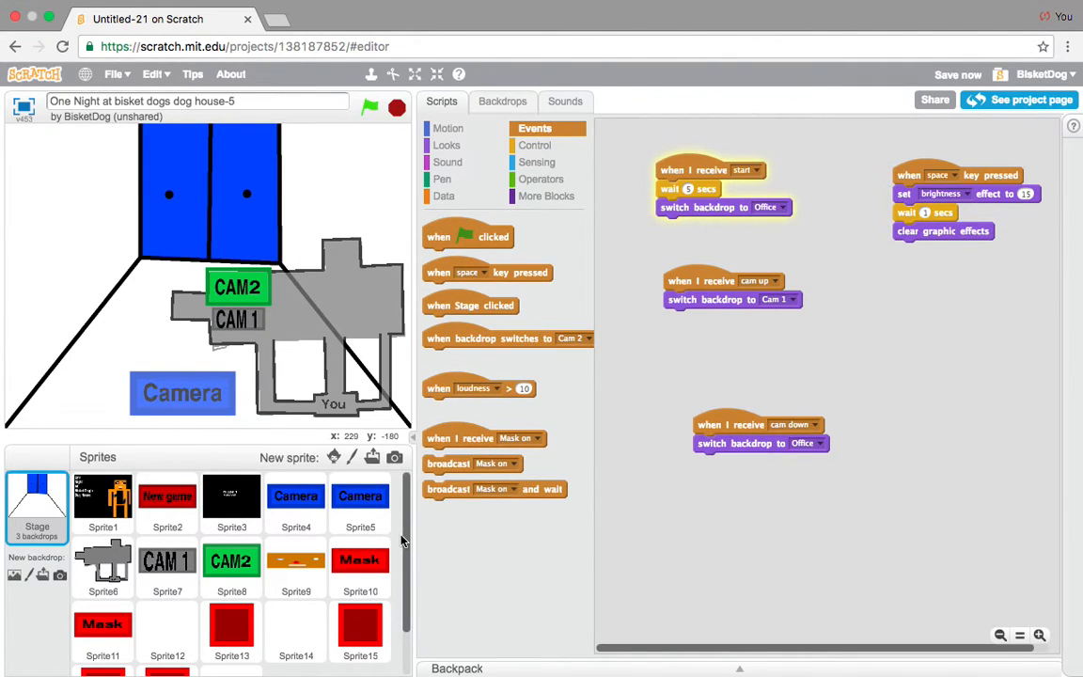
- Create a new painted sprite, bucket-fill it dark grey and draw white static lines with the Line tool
scroll("down", 3)
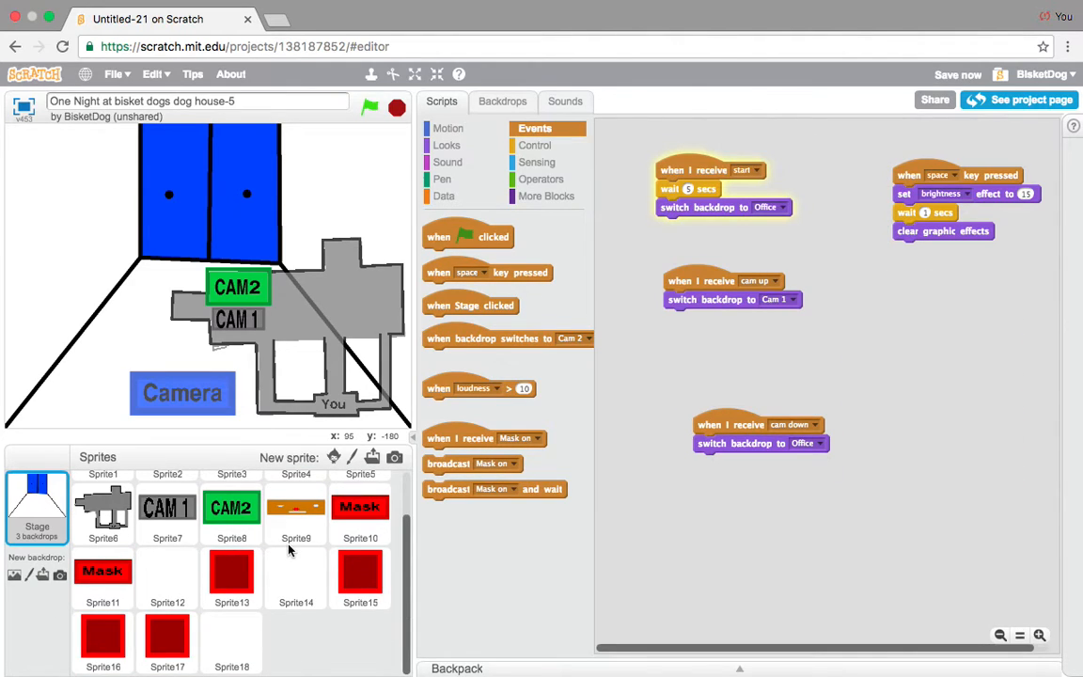
left_click(295, 512)
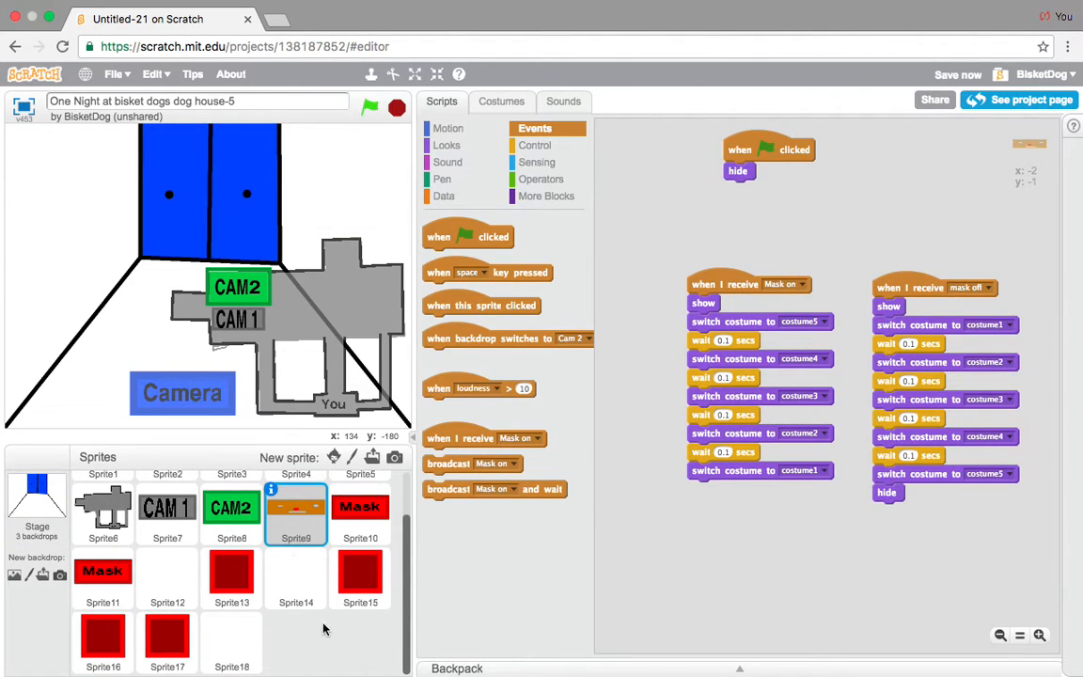
left_click(335, 457)
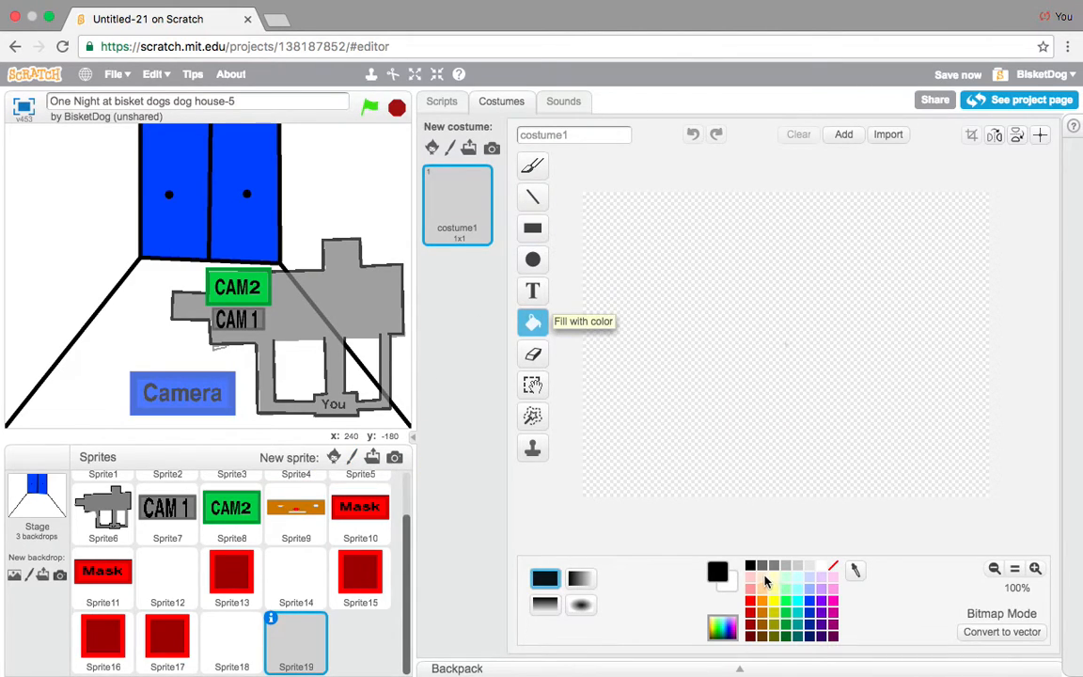
left_click(786, 342)
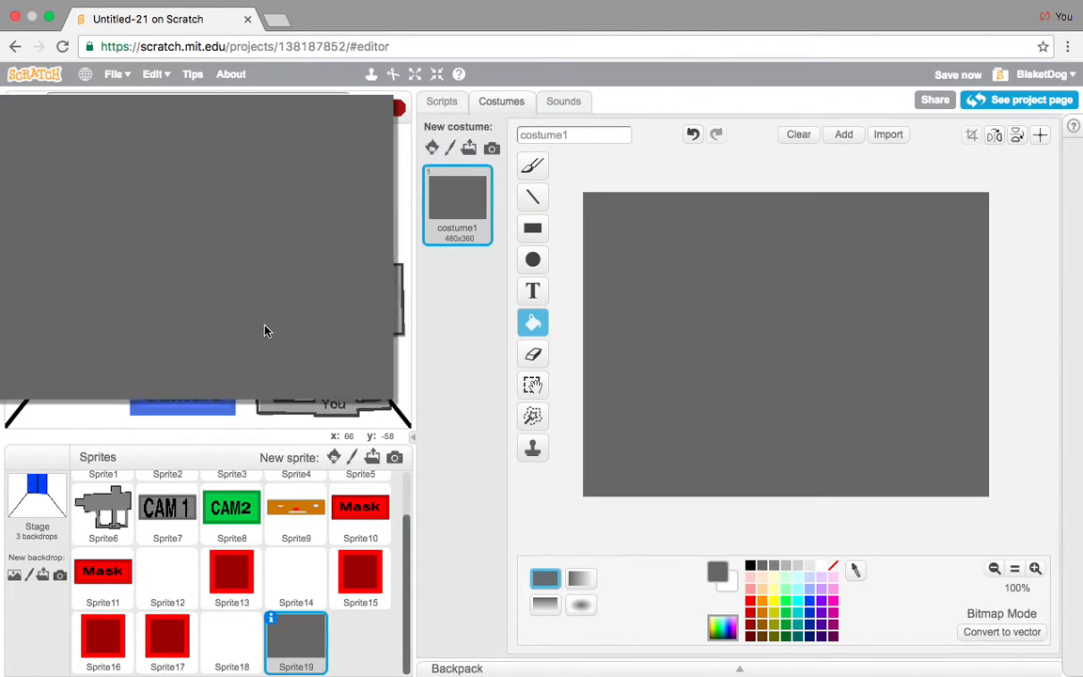
left_click(416, 76)
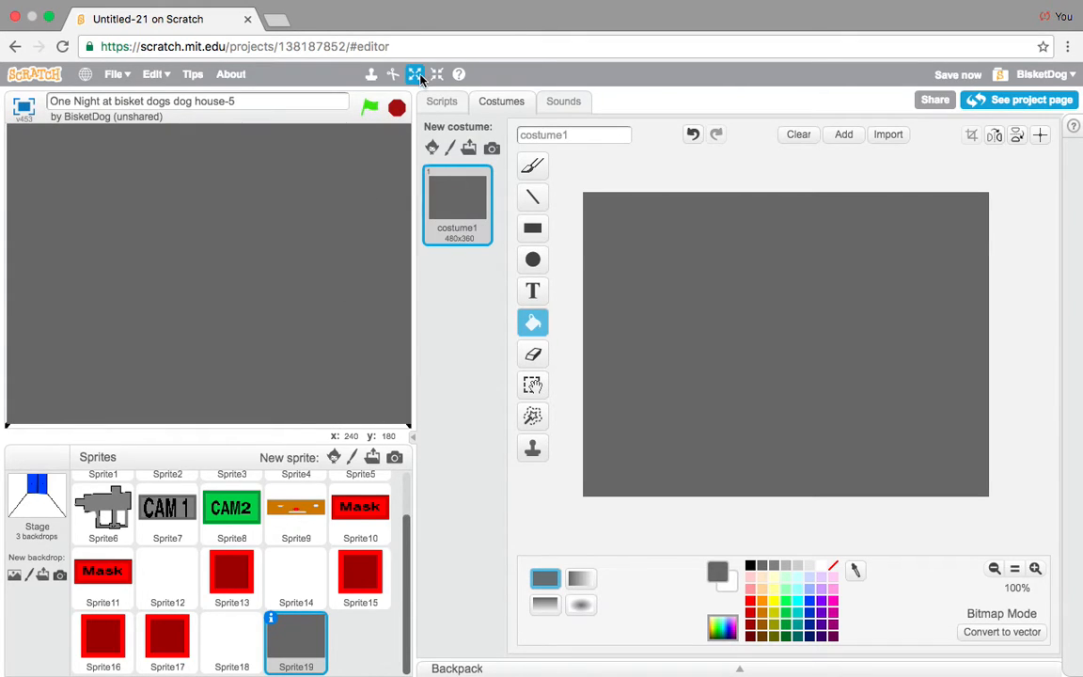
left_click(535, 197)
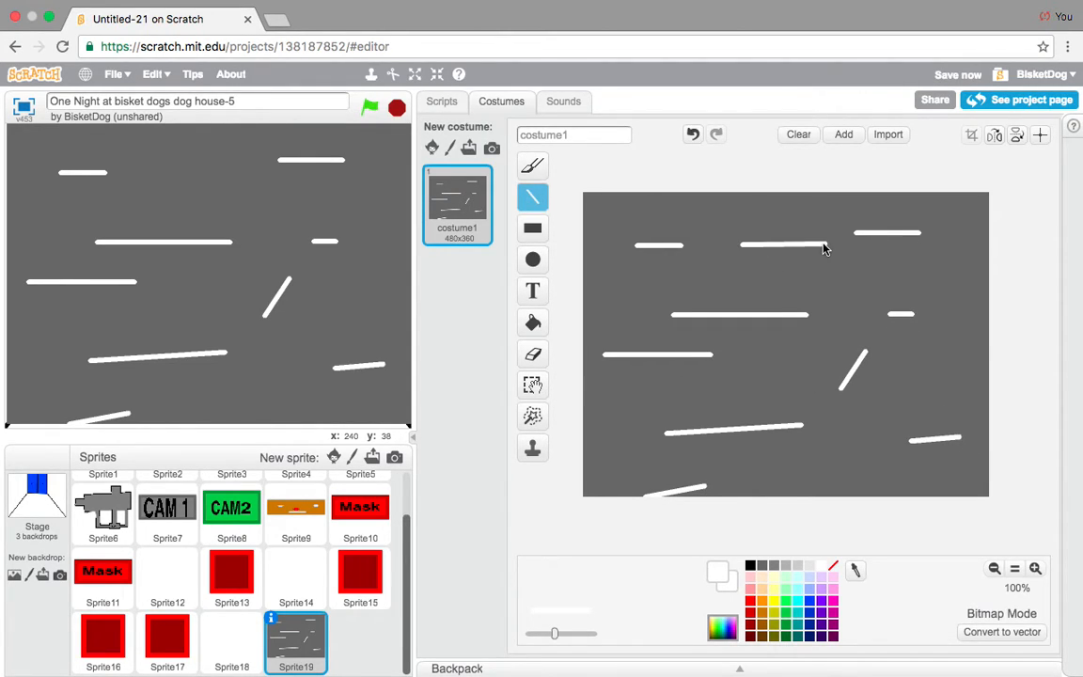
- Duplicate the streaked costume twice and flip the third copy for variation
left_click(532, 166)
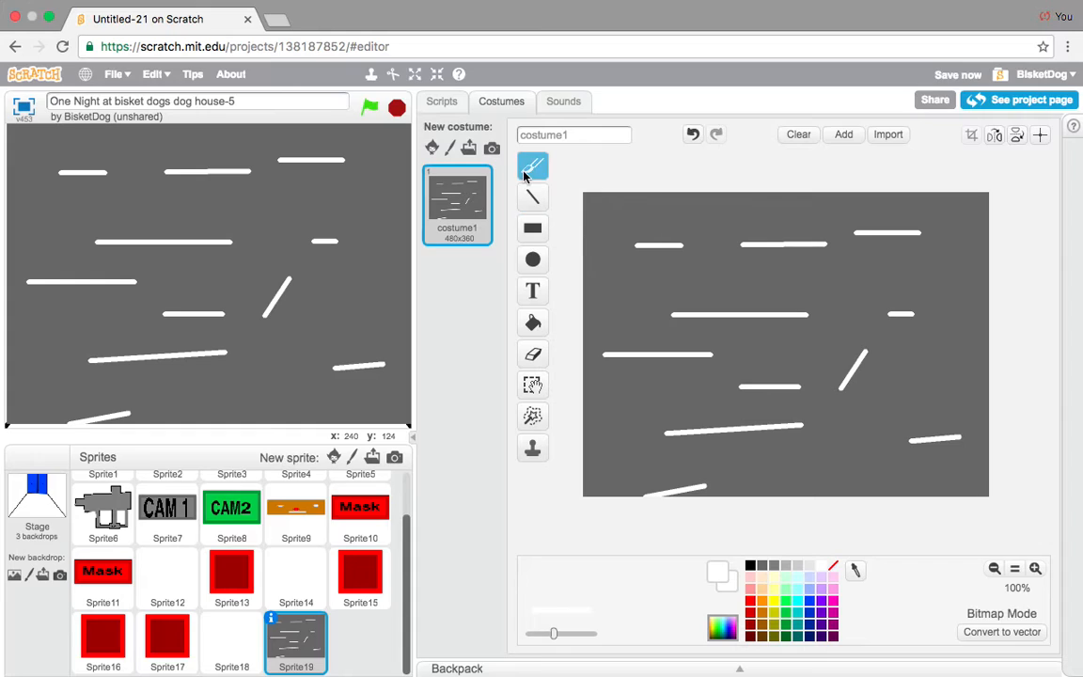
left_click(433, 147)
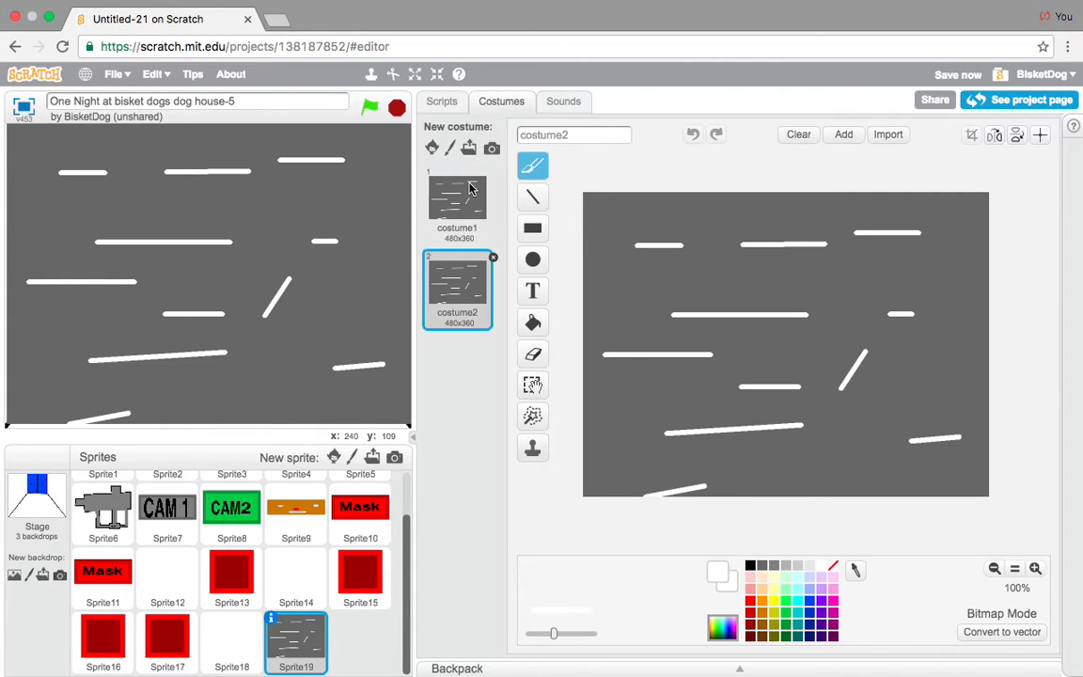
left_click(1016, 135)
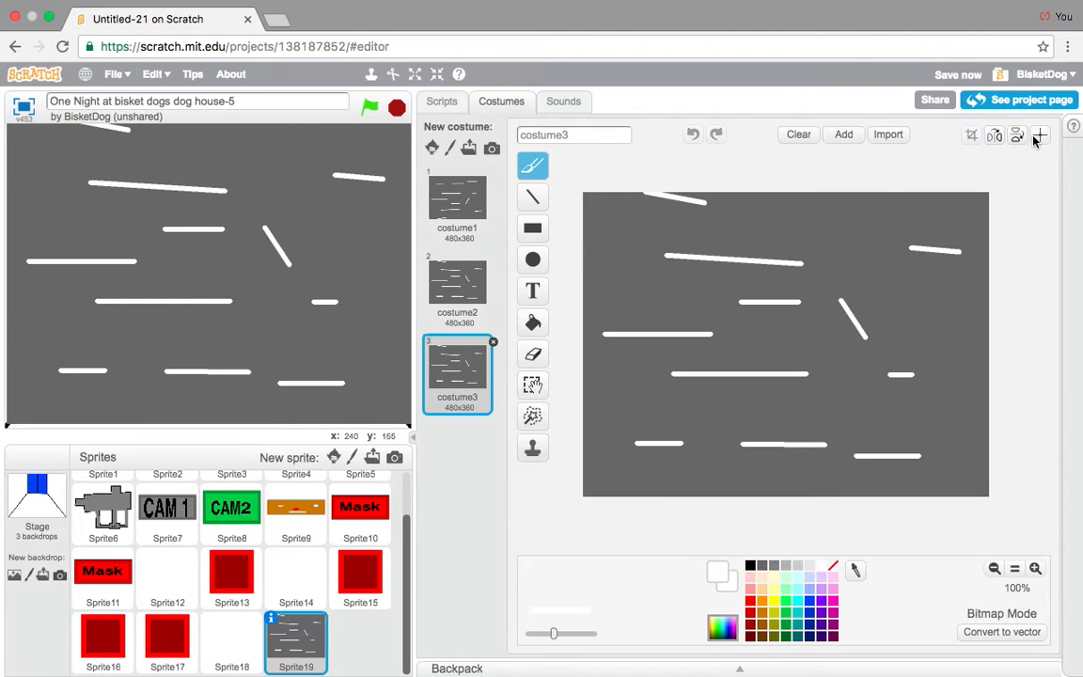
mouse_move(995, 135)
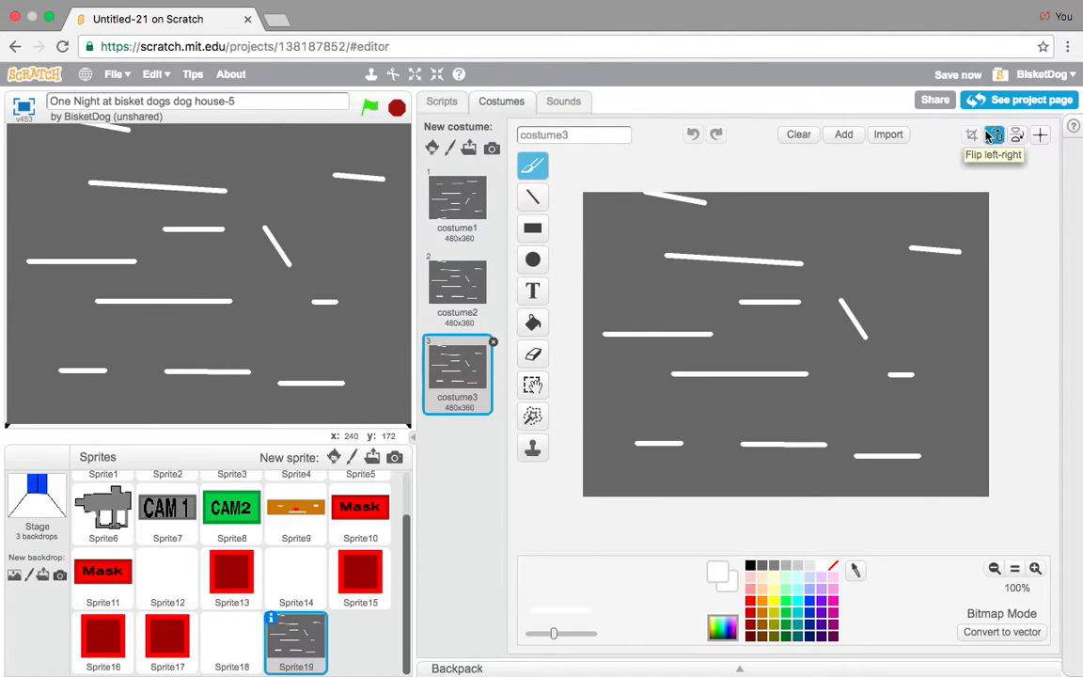
left_click(993, 136)
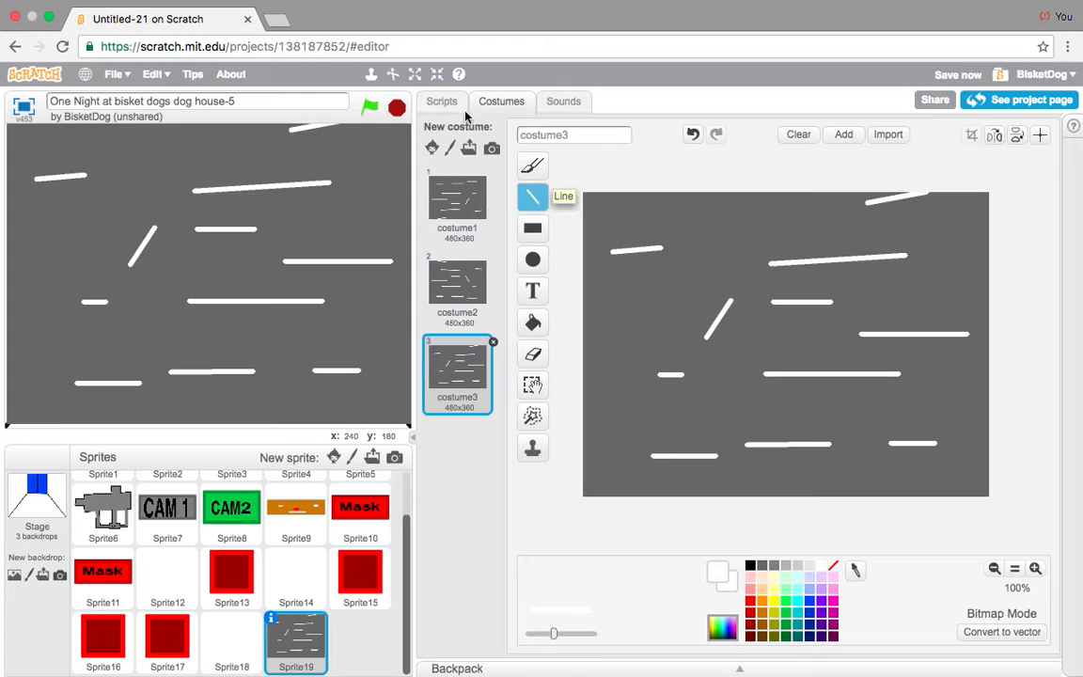
- Build Sprite19's green-flag script: ghost effect, show, then a forever loop cycling costumes
left_click(441, 102)
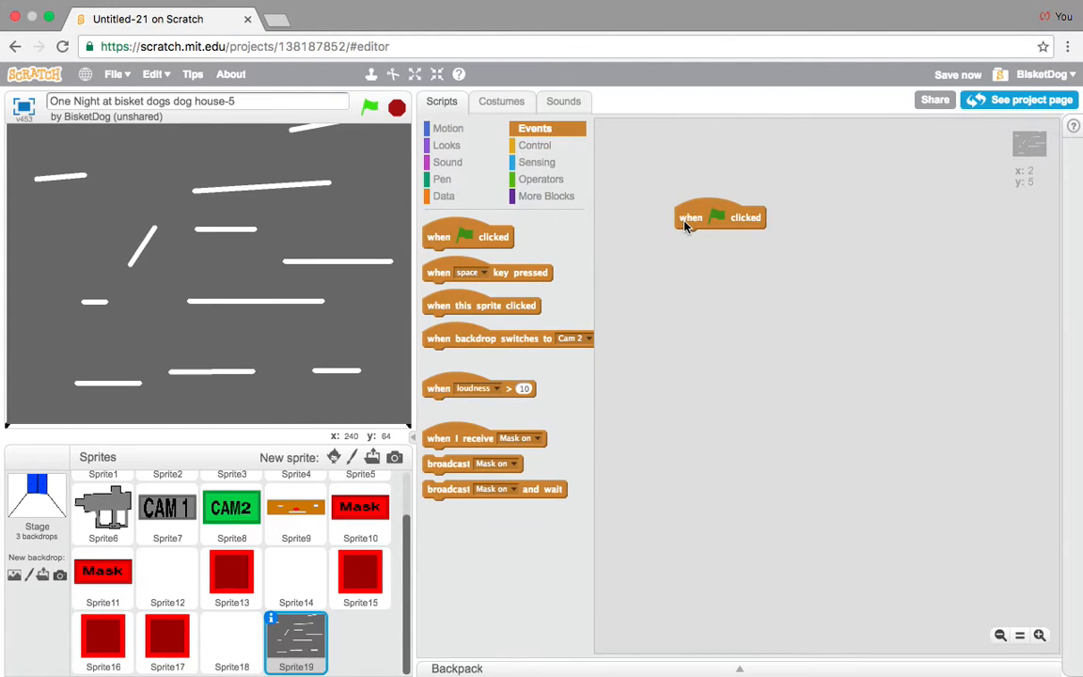
left_click(448, 145)
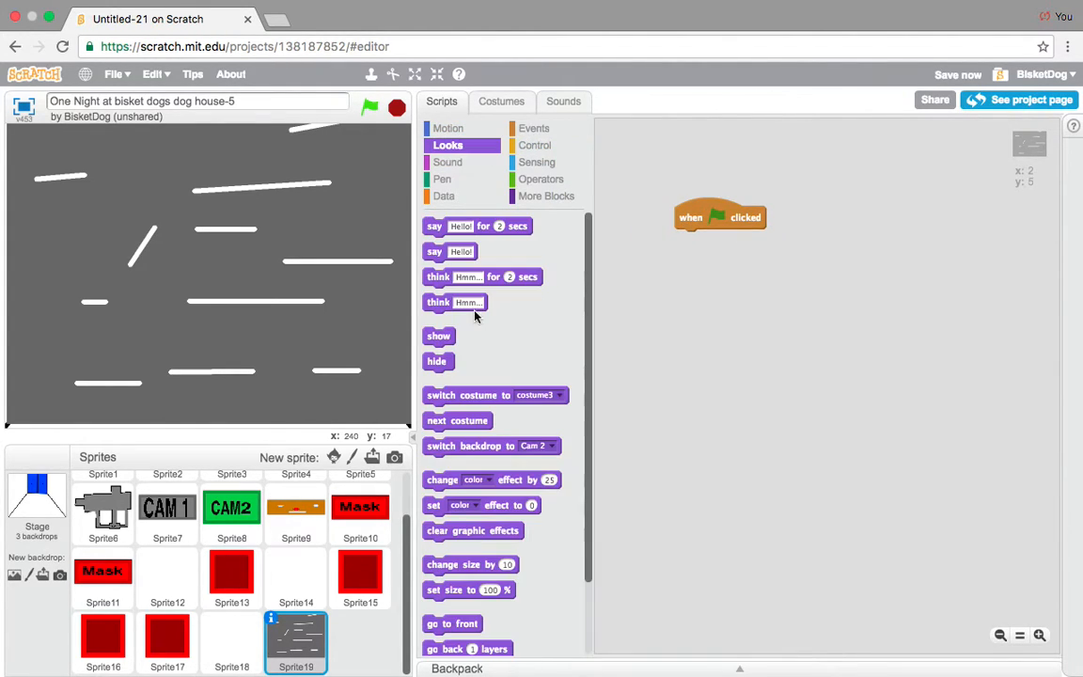
left_click_drag(440, 335, 693, 232)
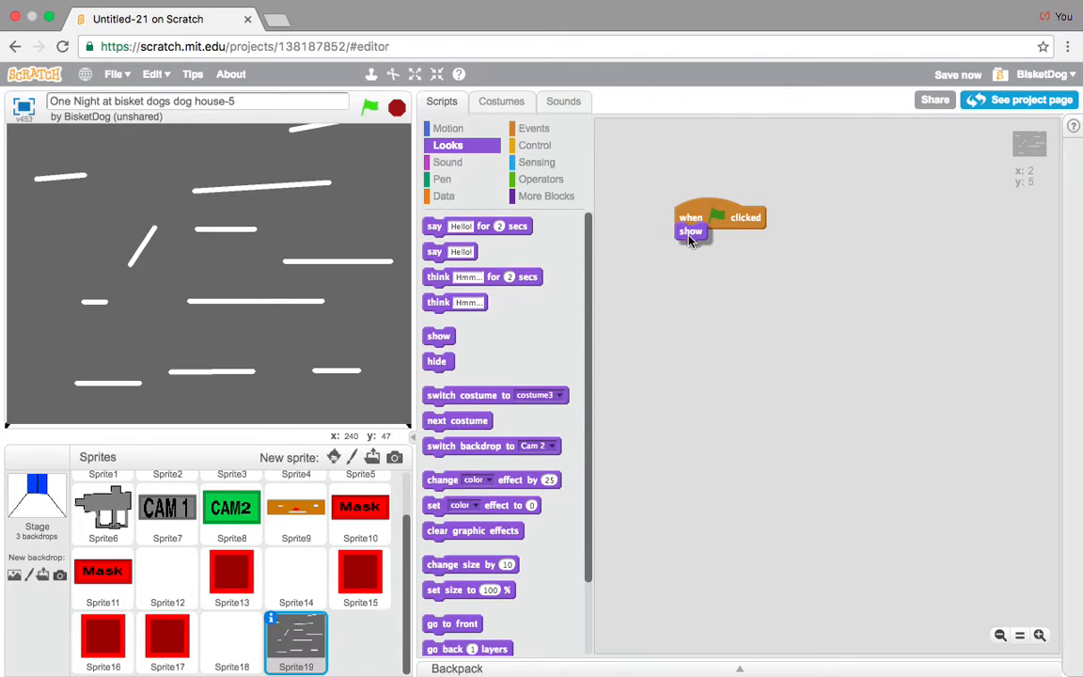
left_click(536, 145)
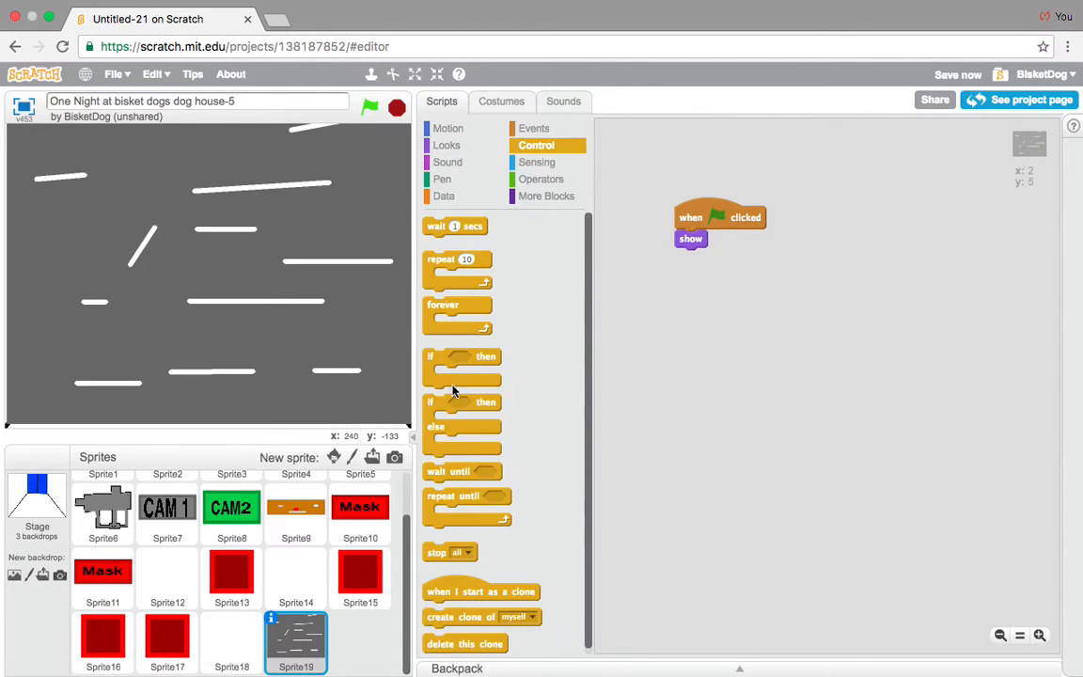
left_click(448, 145)
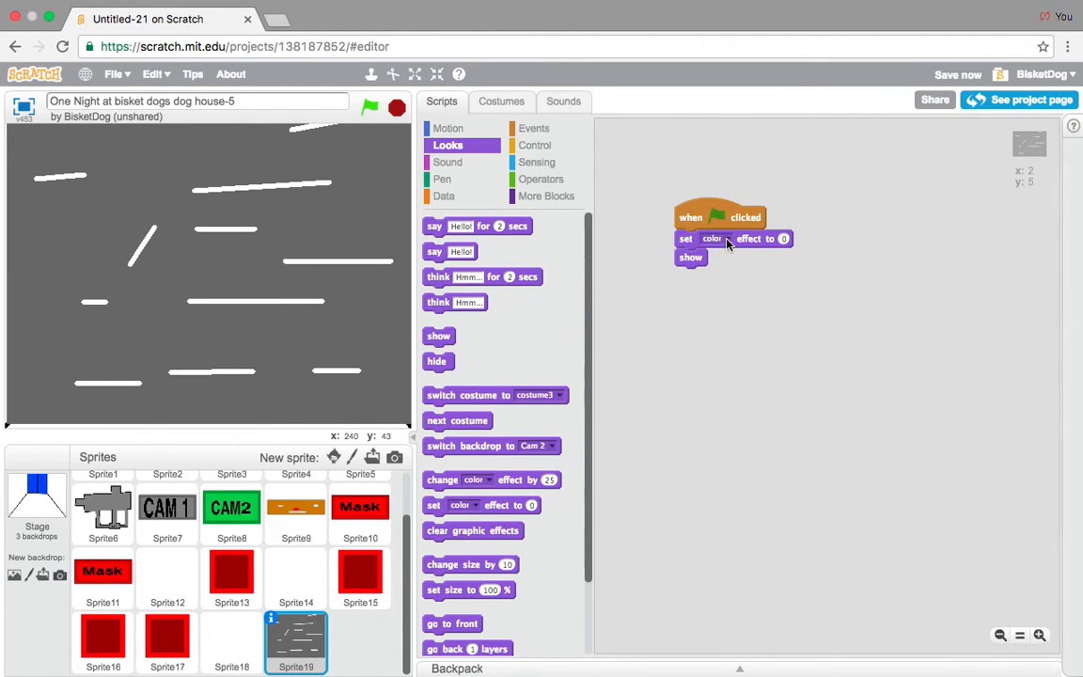
left_click(715, 237)
type("25")
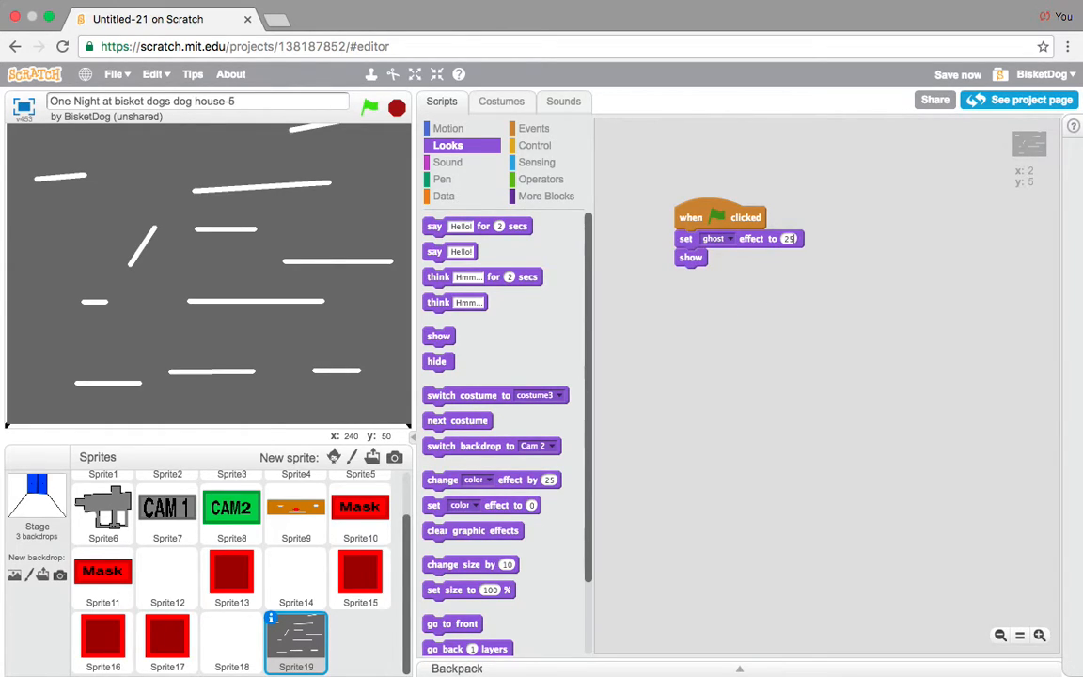
left_click(536, 145)
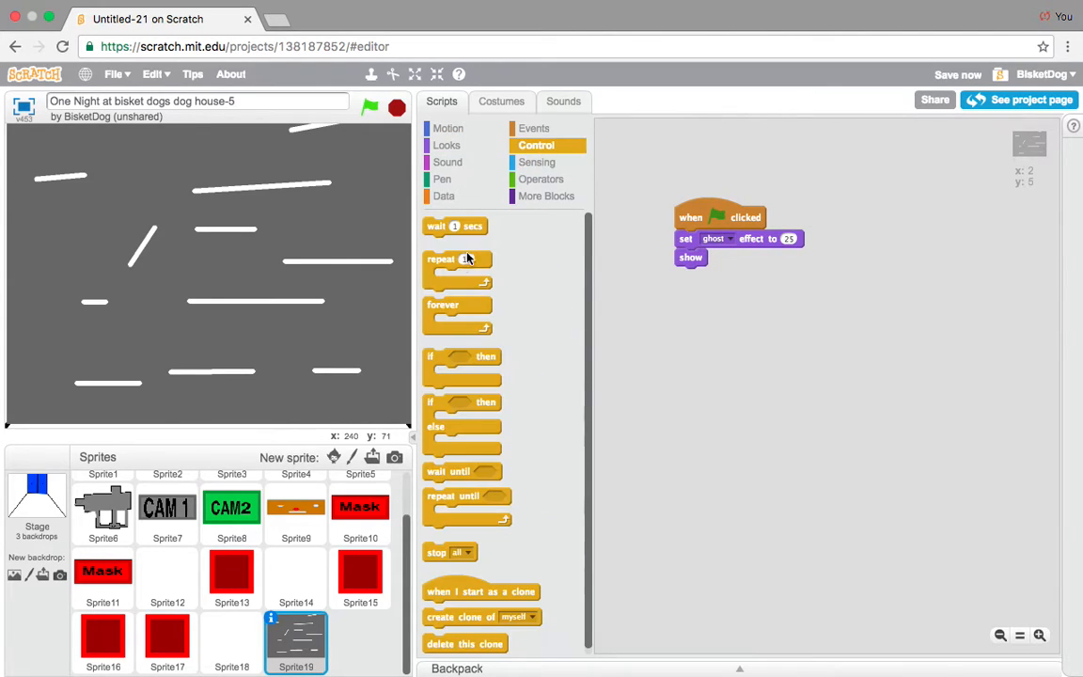
left_click_drag(459, 305, 696, 275)
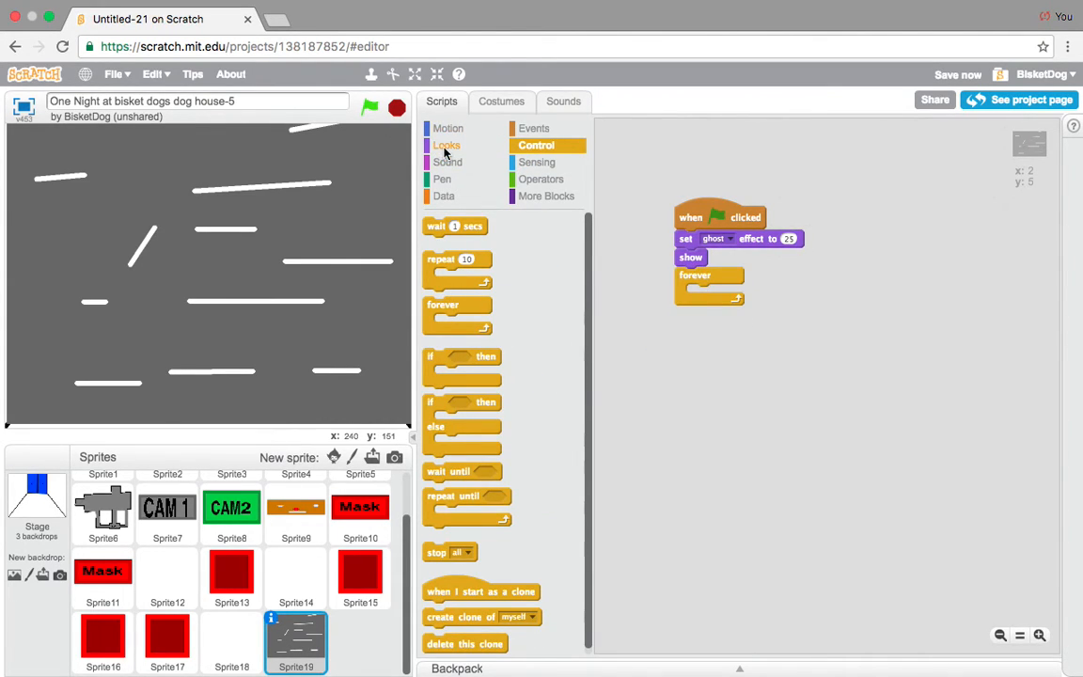
- Insert a 'set size to' block with a very large value under the ghost effect and run the game
left_click(448, 145)
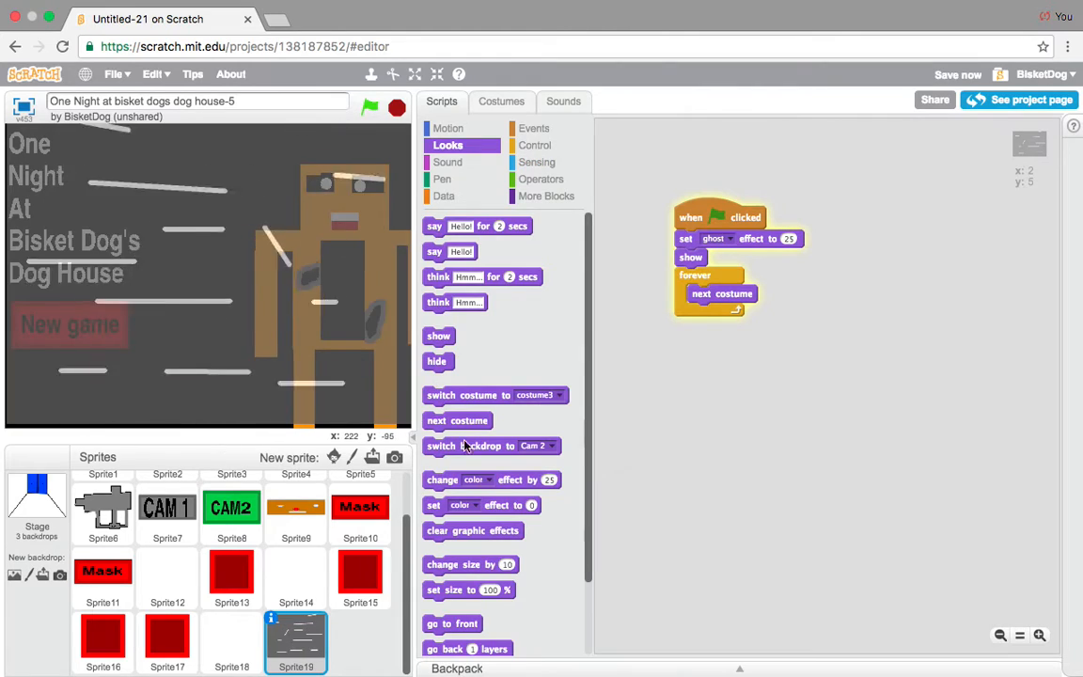
mouse_move(733, 291)
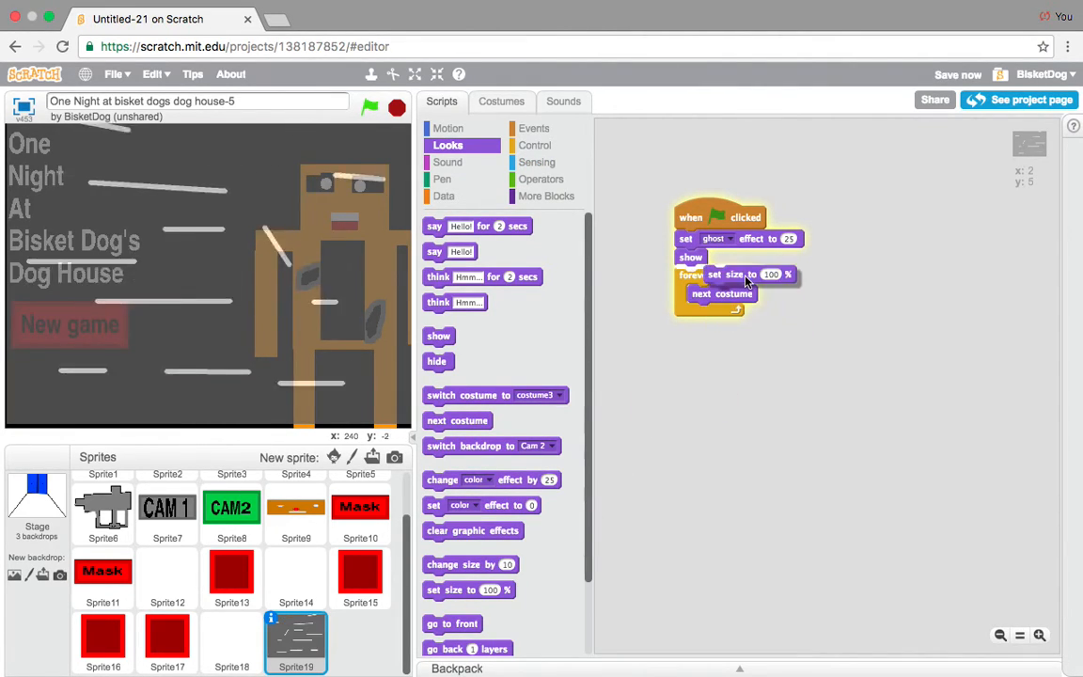
left_click_drag(737, 275, 719, 256)
type("1200000")
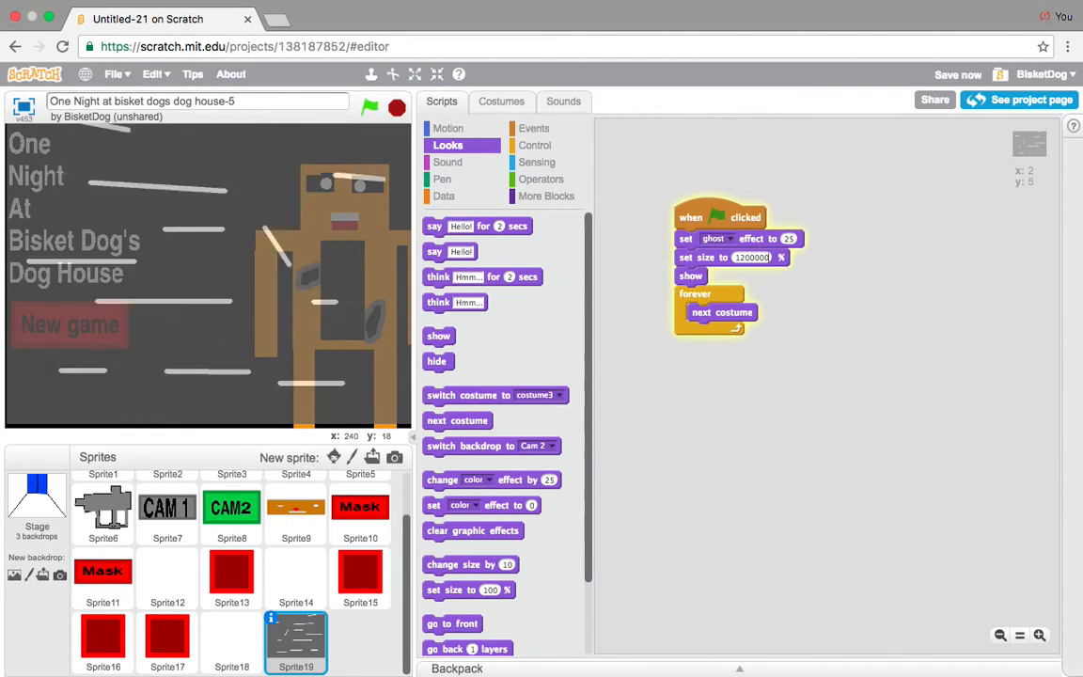
left_click(535, 128)
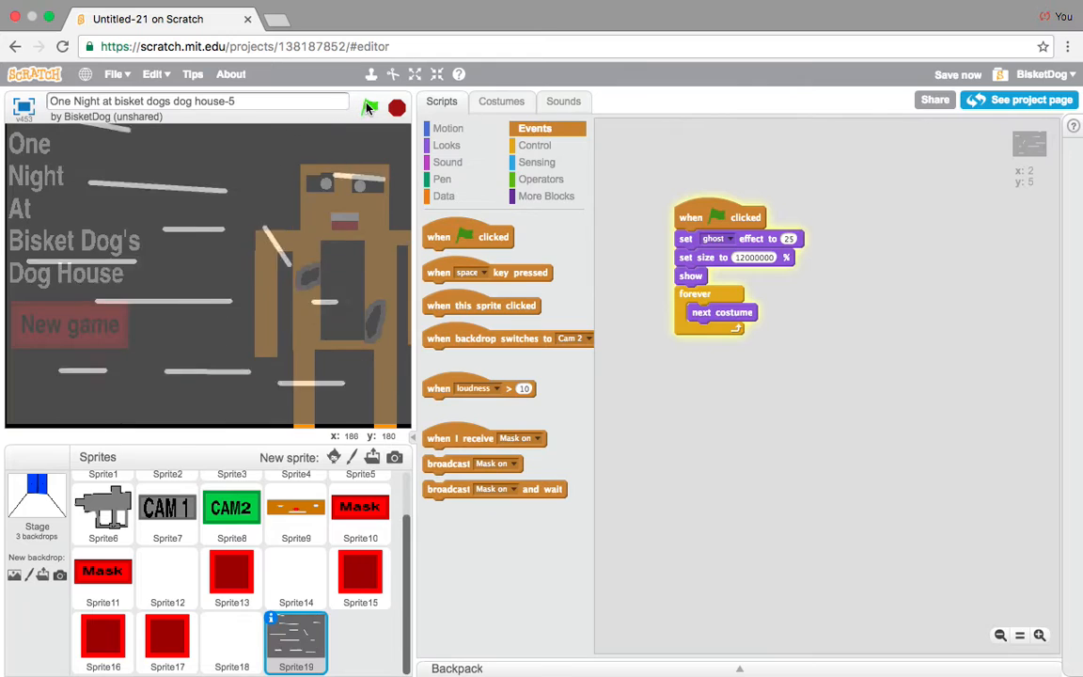
left_click(368, 107)
type("35")
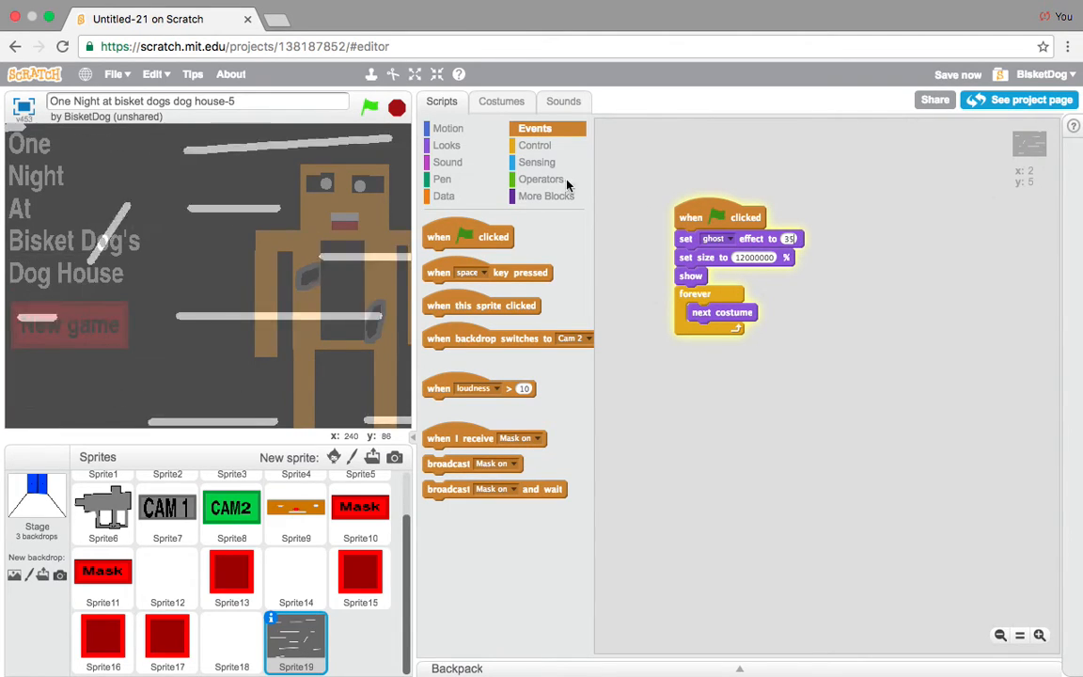
left_click(448, 145)
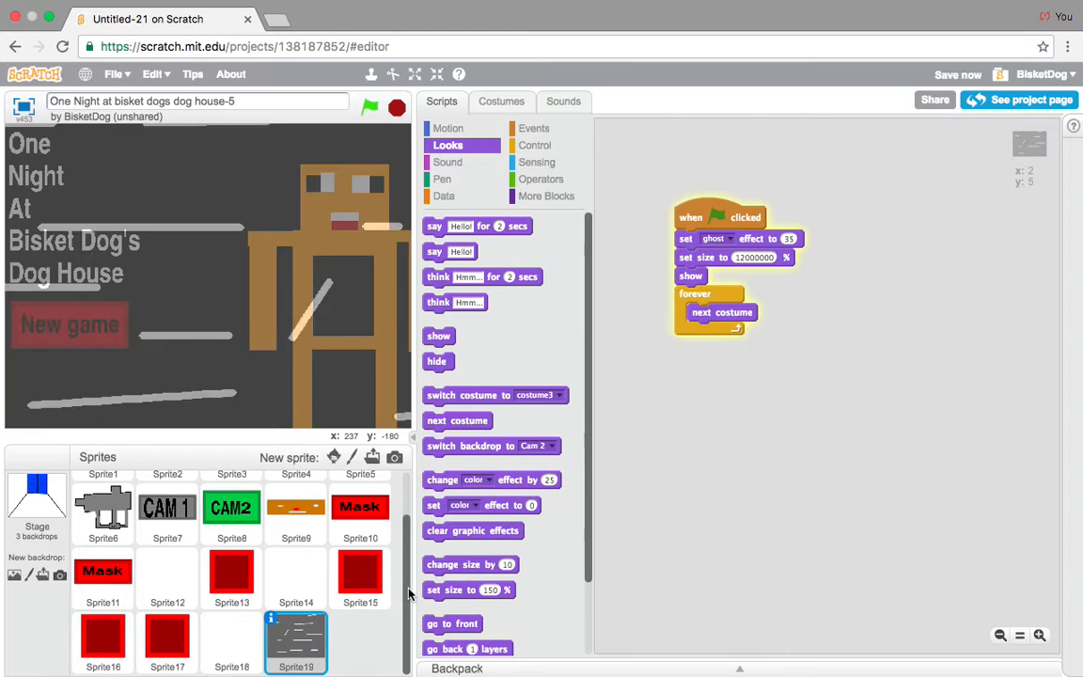
- Give Sprite2 a green-flag script with a forever 'go to front' loop
left_click(168, 504)
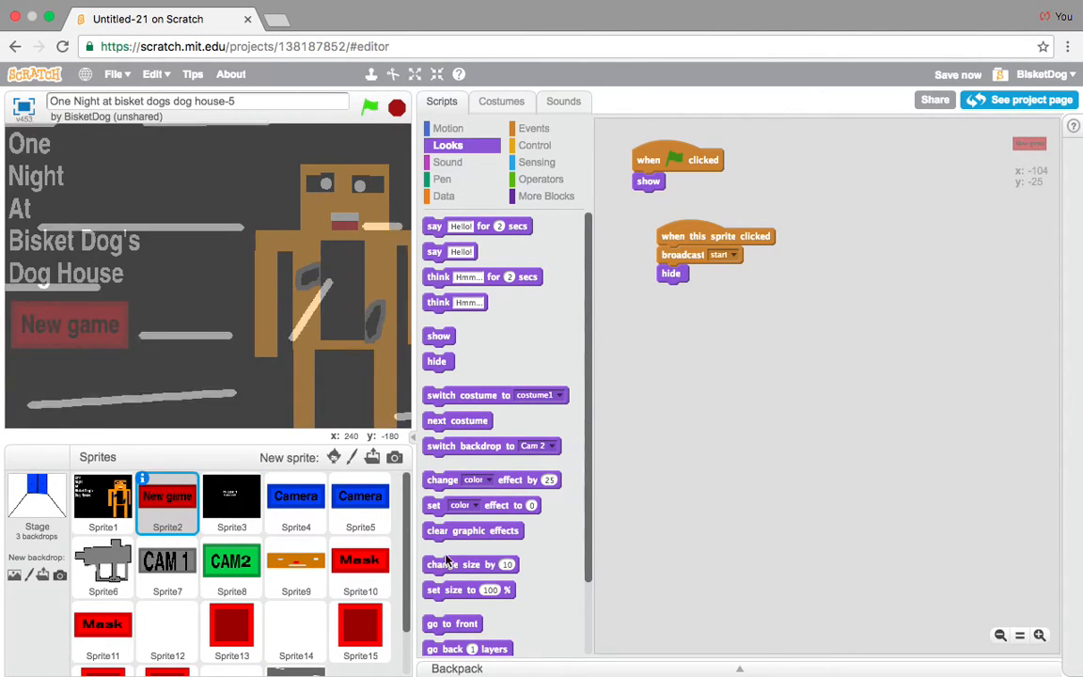
left_click_drag(452, 624, 695, 354)
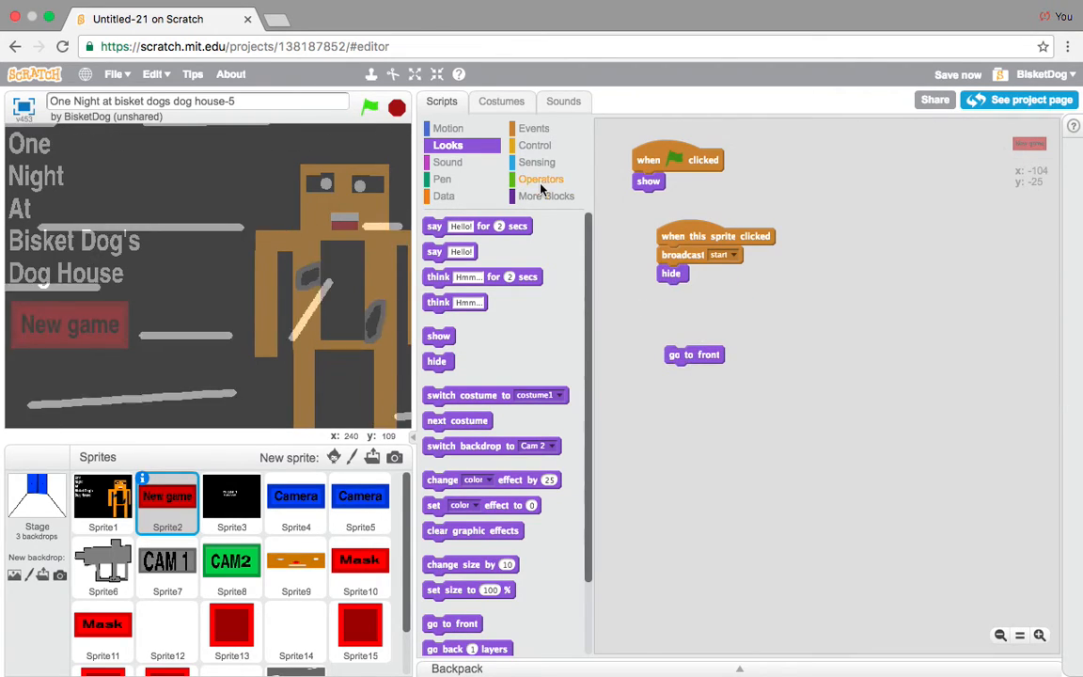
left_click(534, 128)
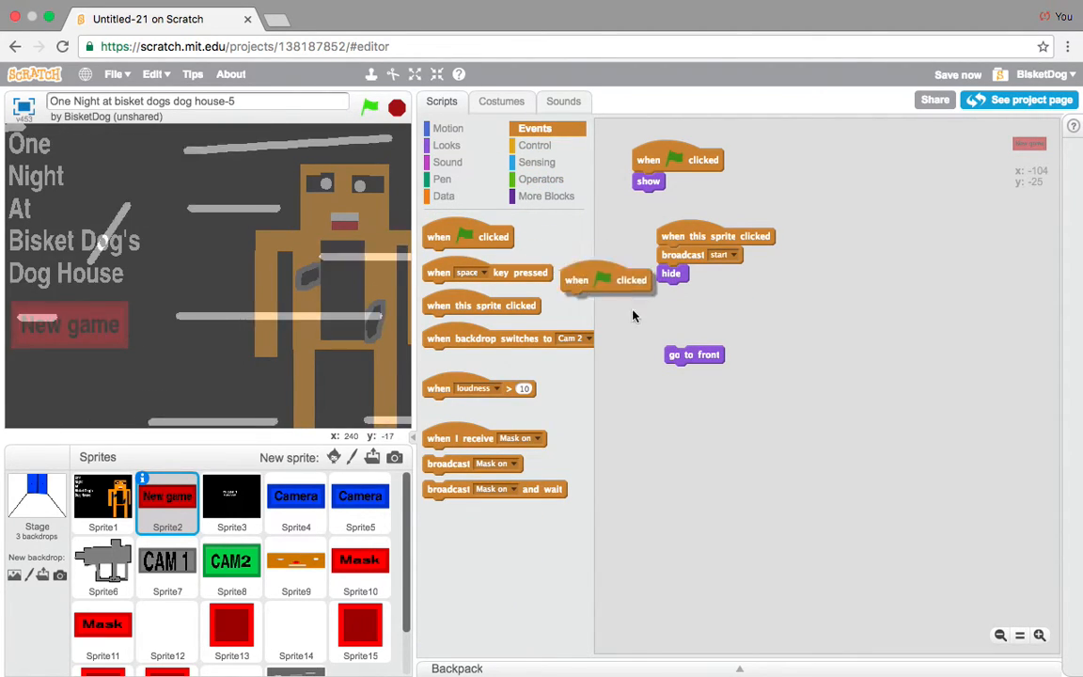
left_click(538, 162)
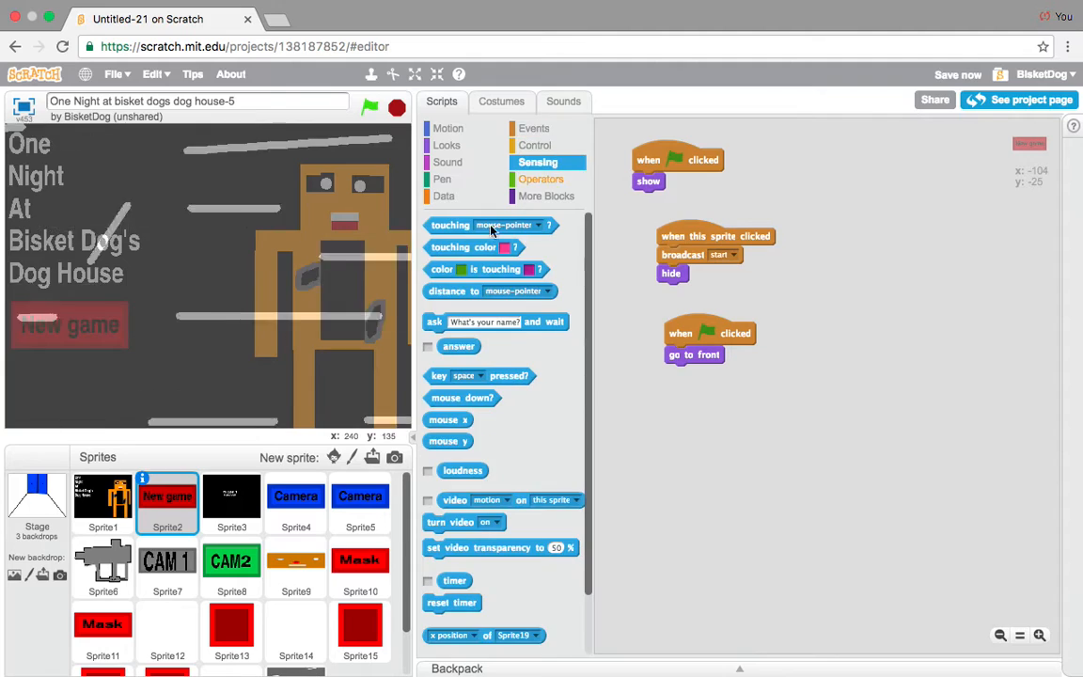
left_click(536, 145)
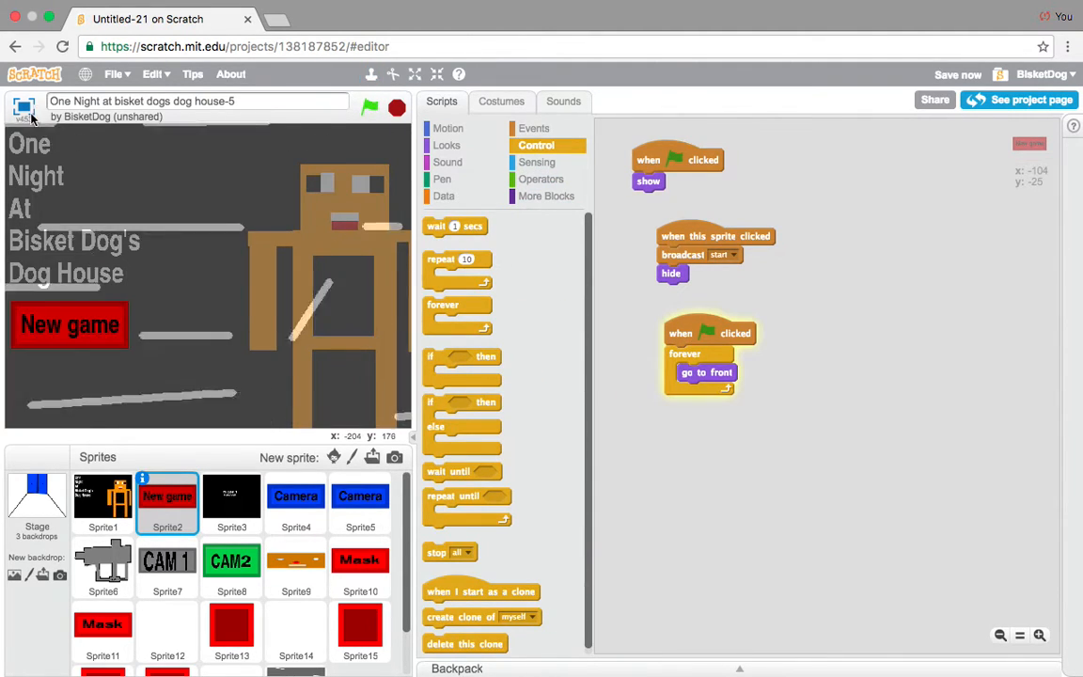
- Test the game in full screen and return to the editor
left_click(414, 74)
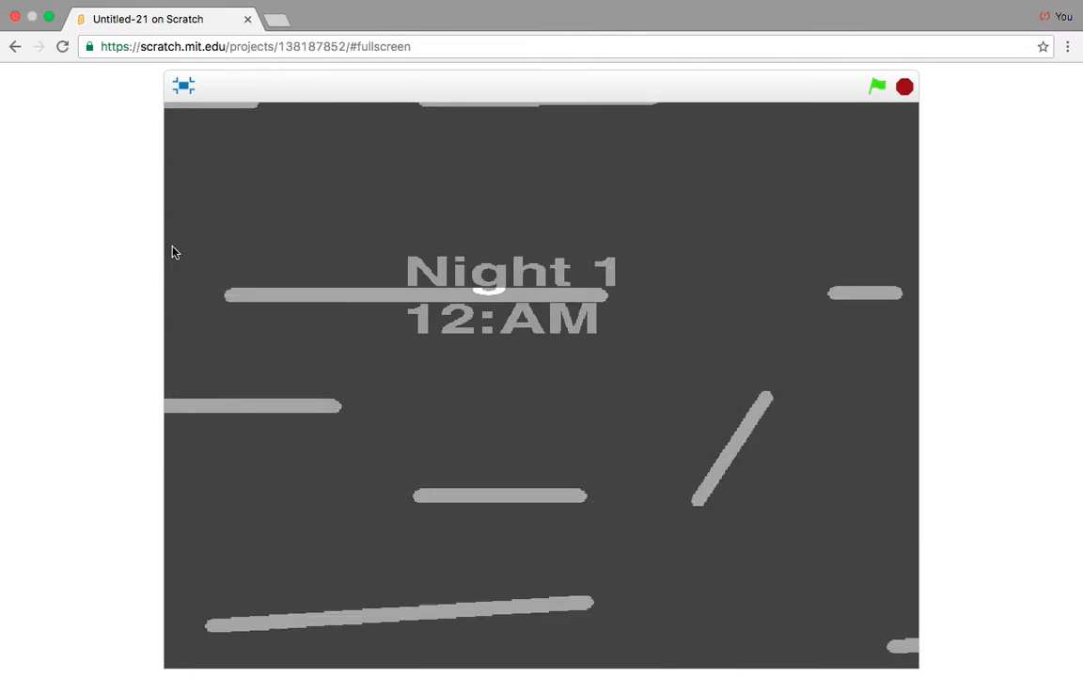
left_click(184, 87)
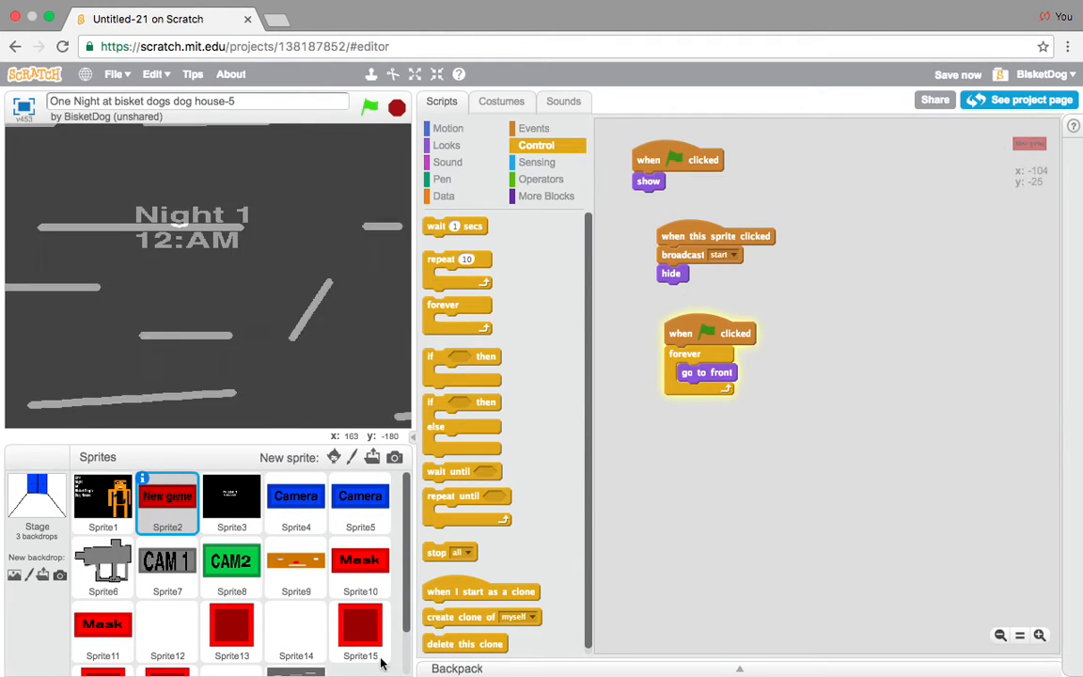
- Add a 'when I receive start' script to Sprite19 that hides the static
scroll("down", 3)
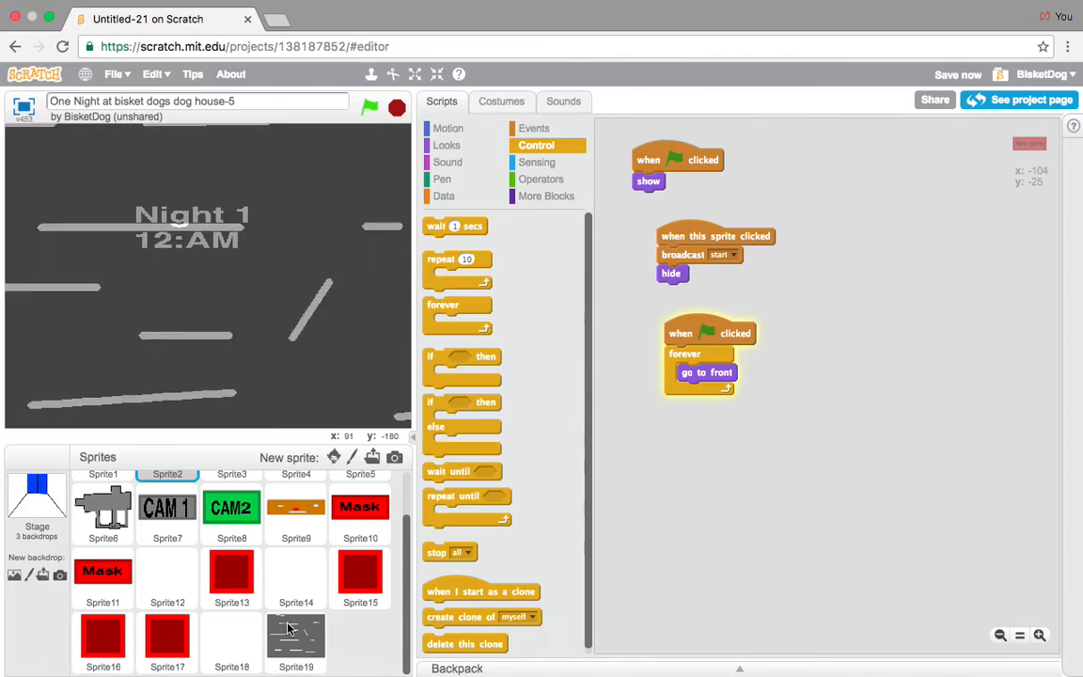
left_click(295, 640)
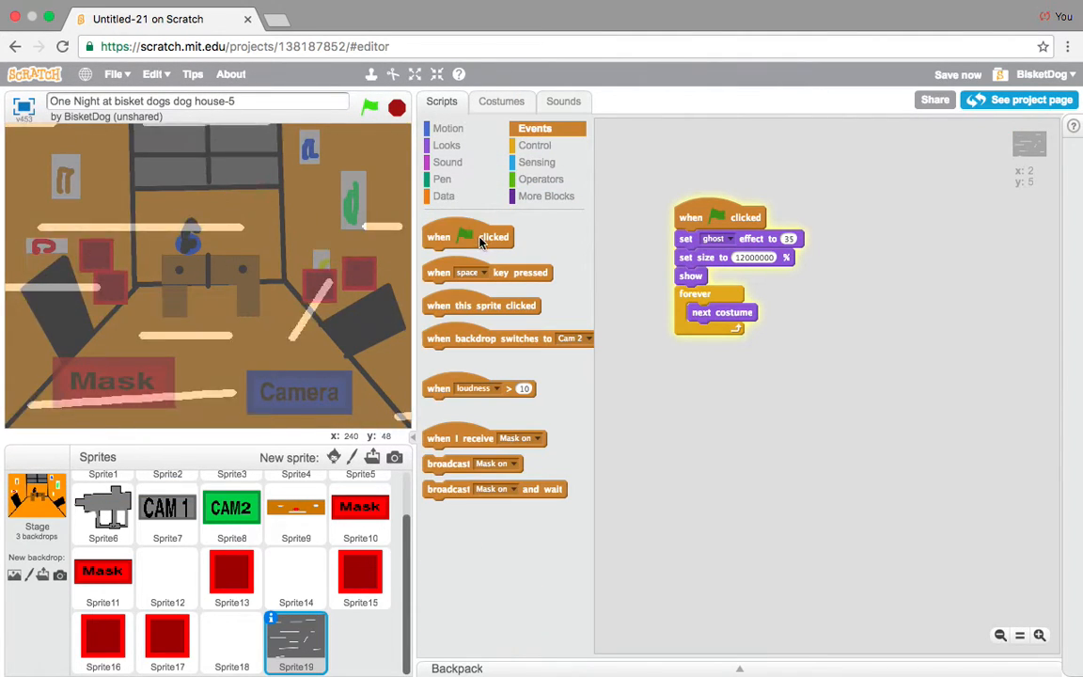
left_click(820, 437)
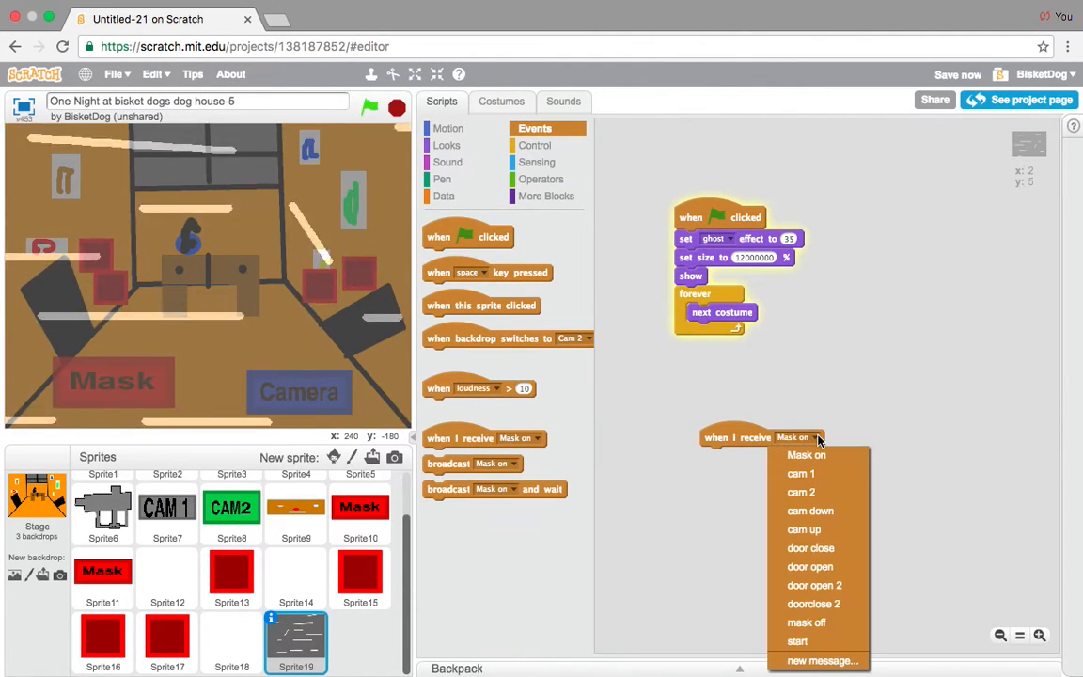
mouse_move(814, 585)
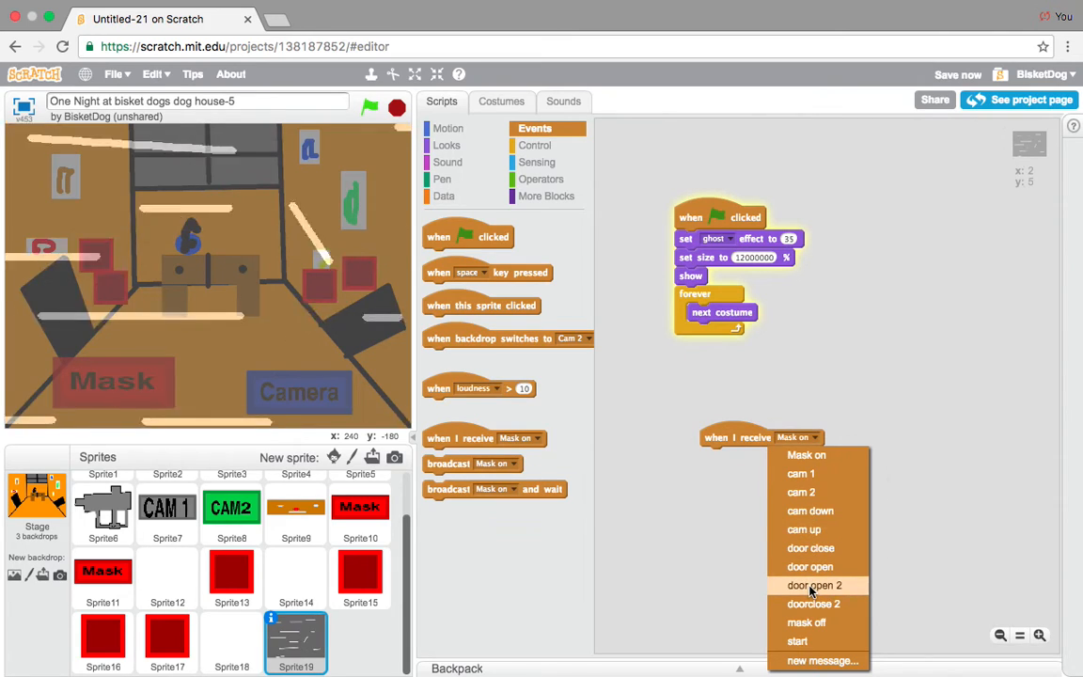
left_click(797, 641)
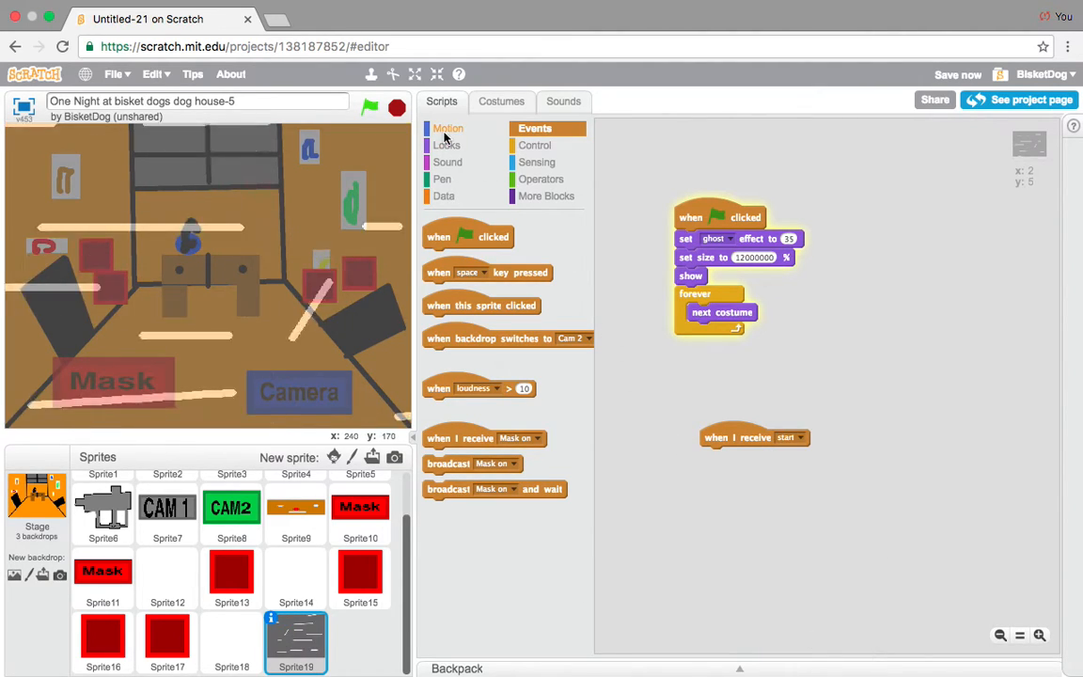
left_click(448, 145)
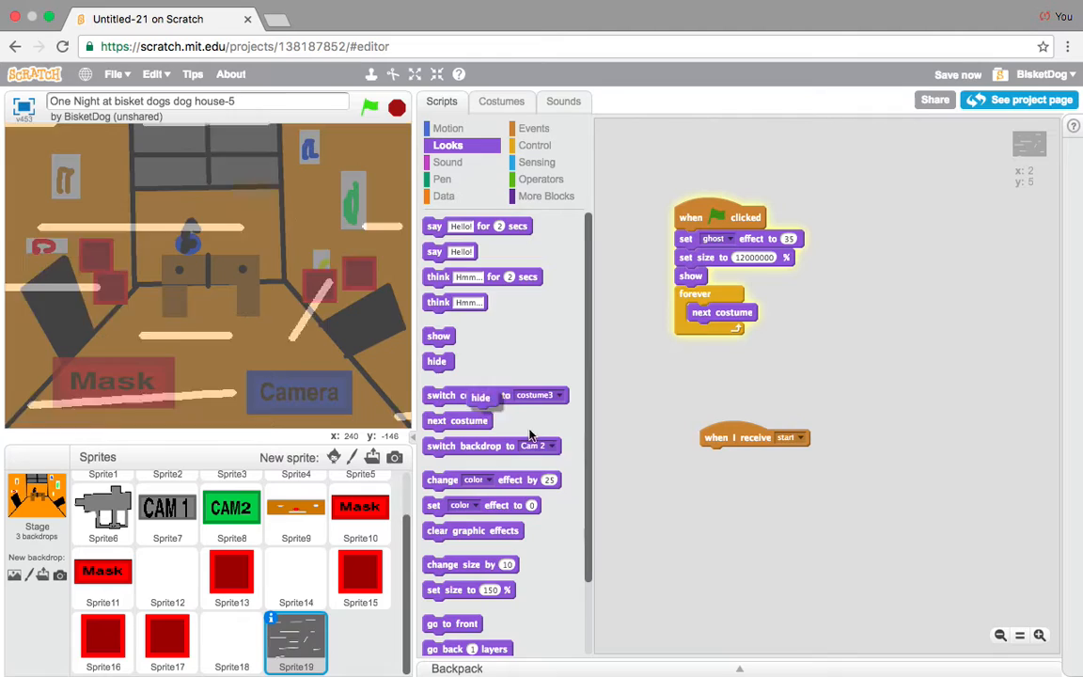
left_click_drag(436, 361, 715, 457)
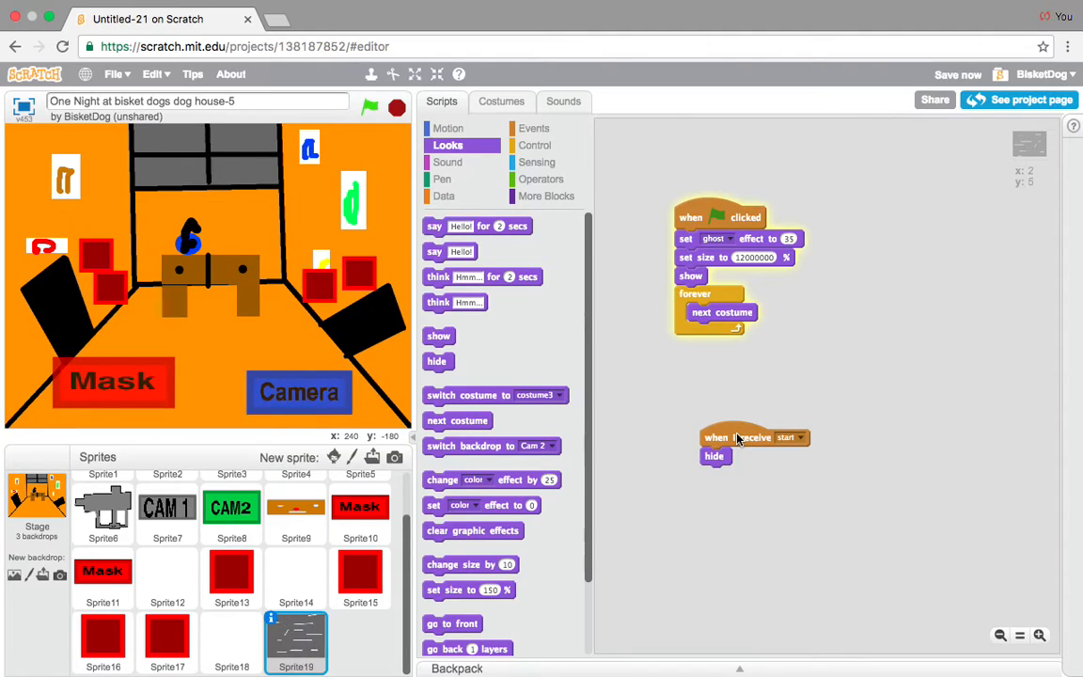
mouse_move(534, 128)
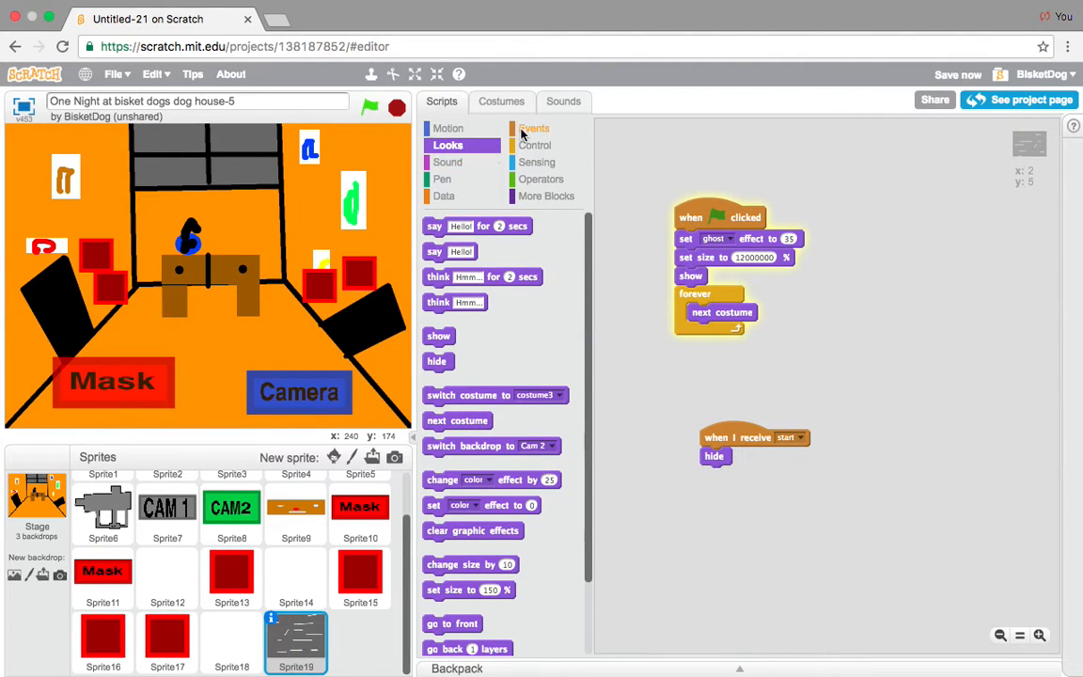
left_click(534, 128)
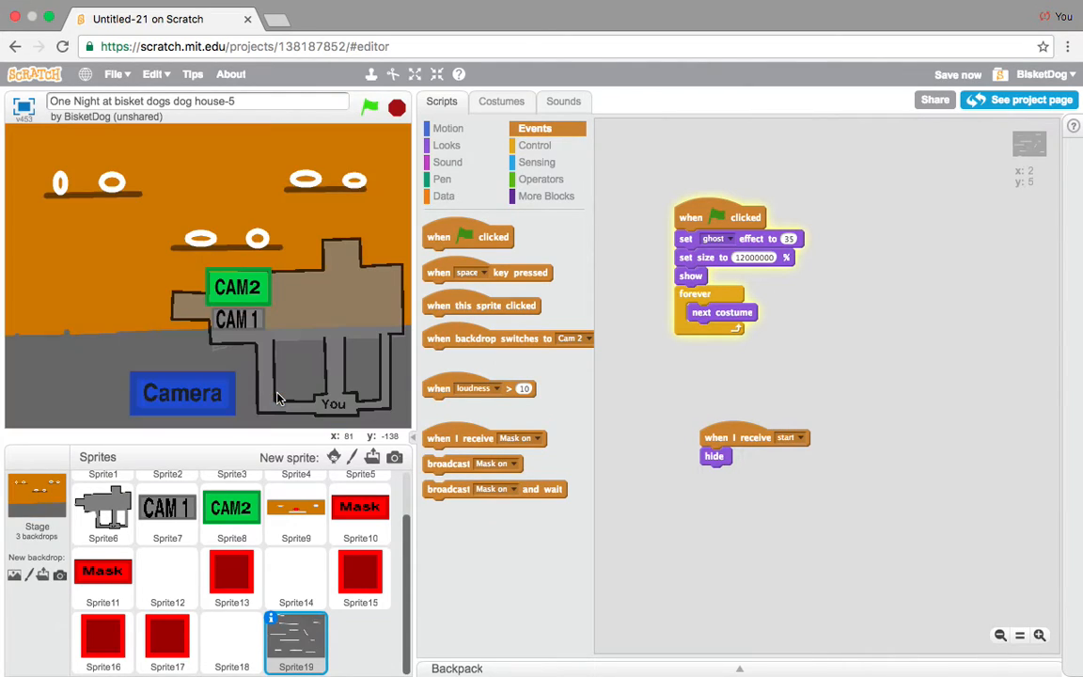
mouse_move(782, 364)
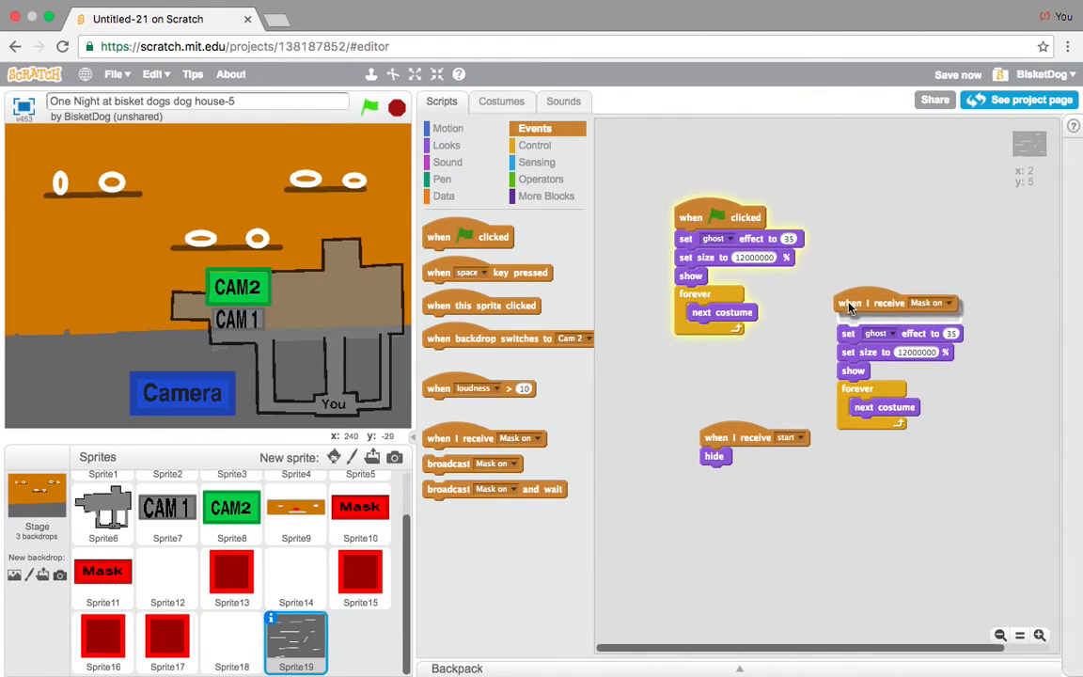
- Set the copied show script's message to 'cam up' and the copied hide script's to 'cam down'
left_click(948, 300)
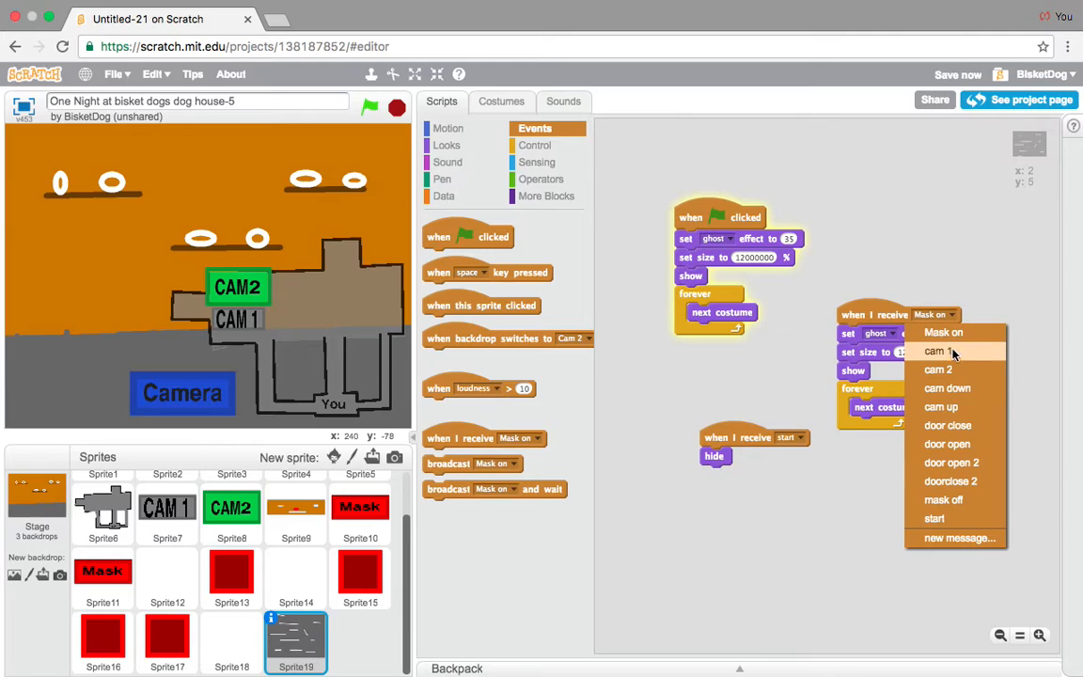
mouse_move(941, 406)
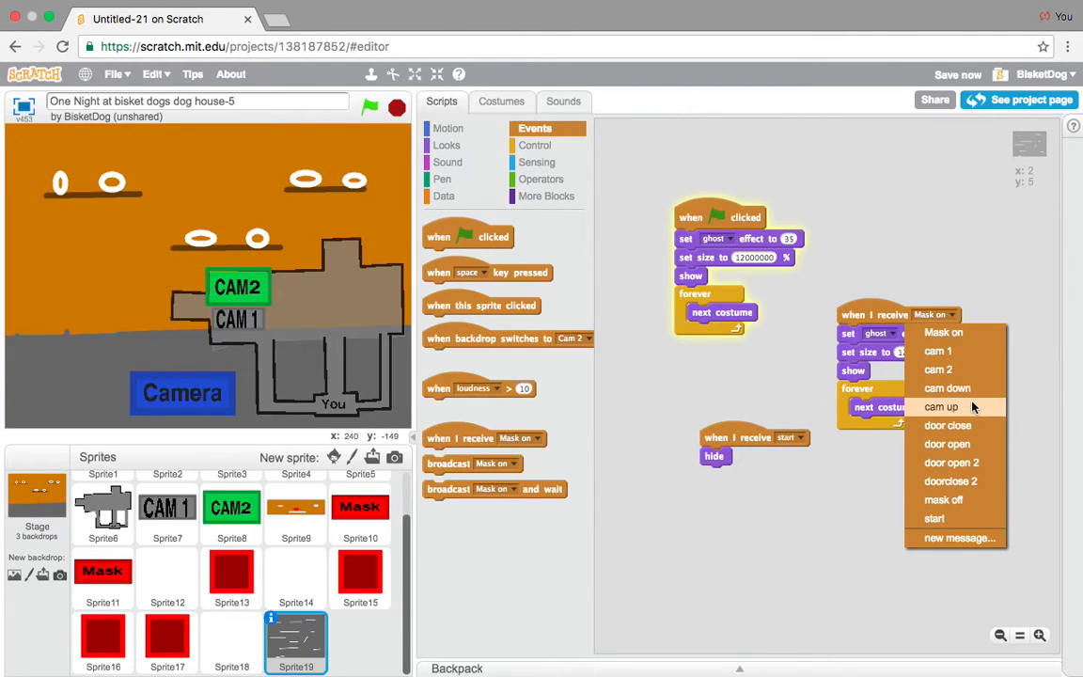
left_click(940, 407)
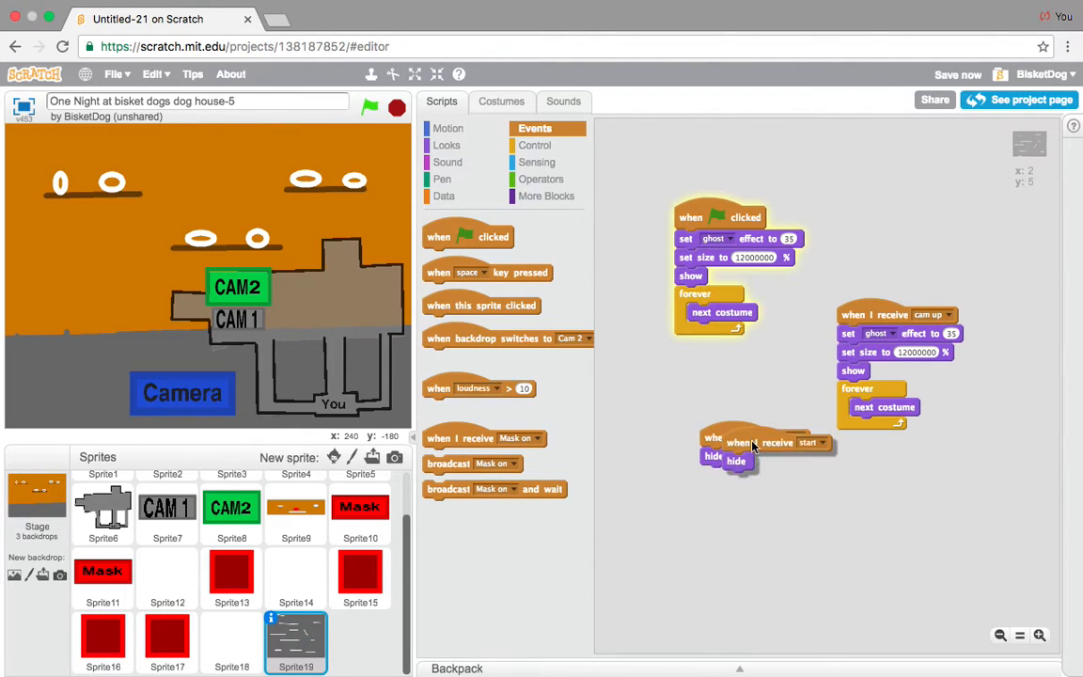
left_click(814, 442)
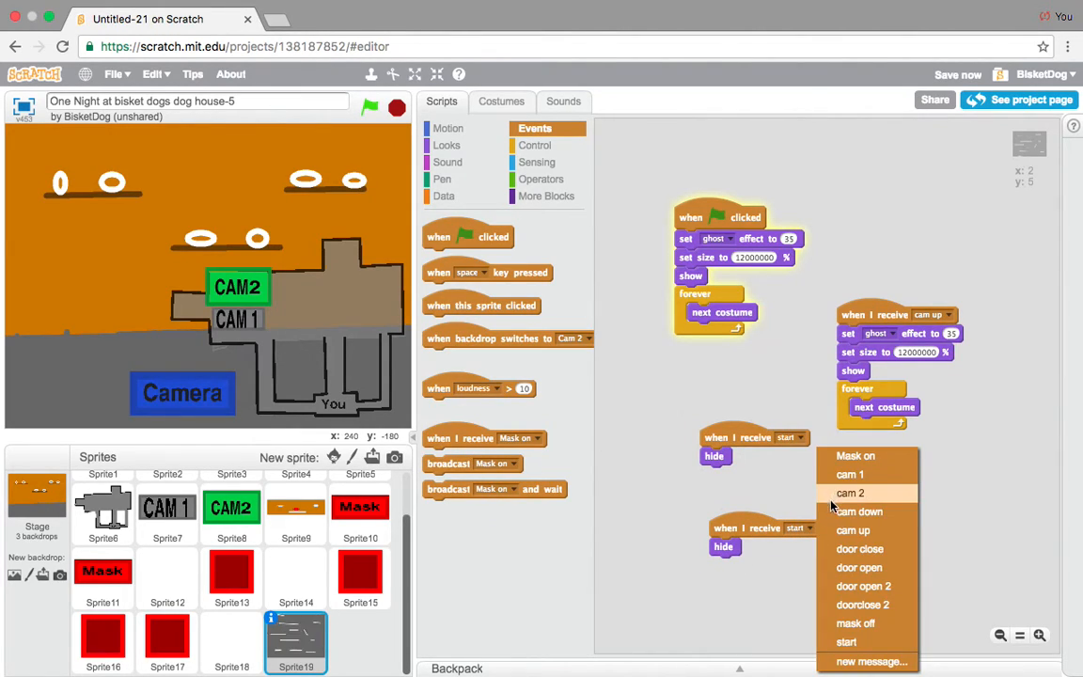
mouse_move(860, 512)
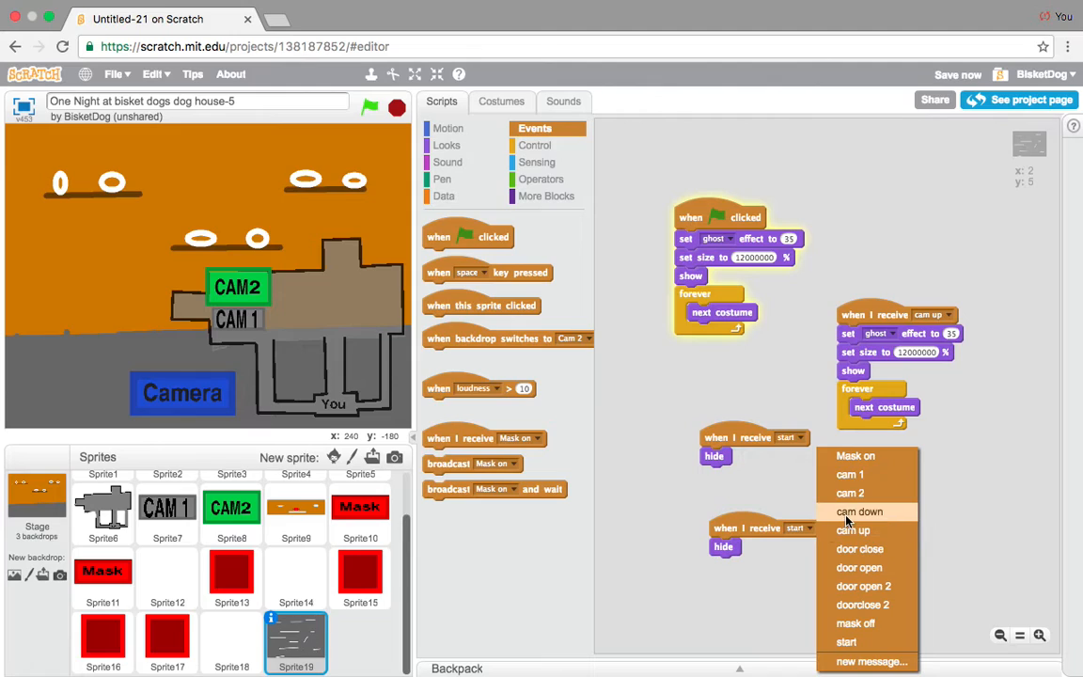
left_click(857, 511)
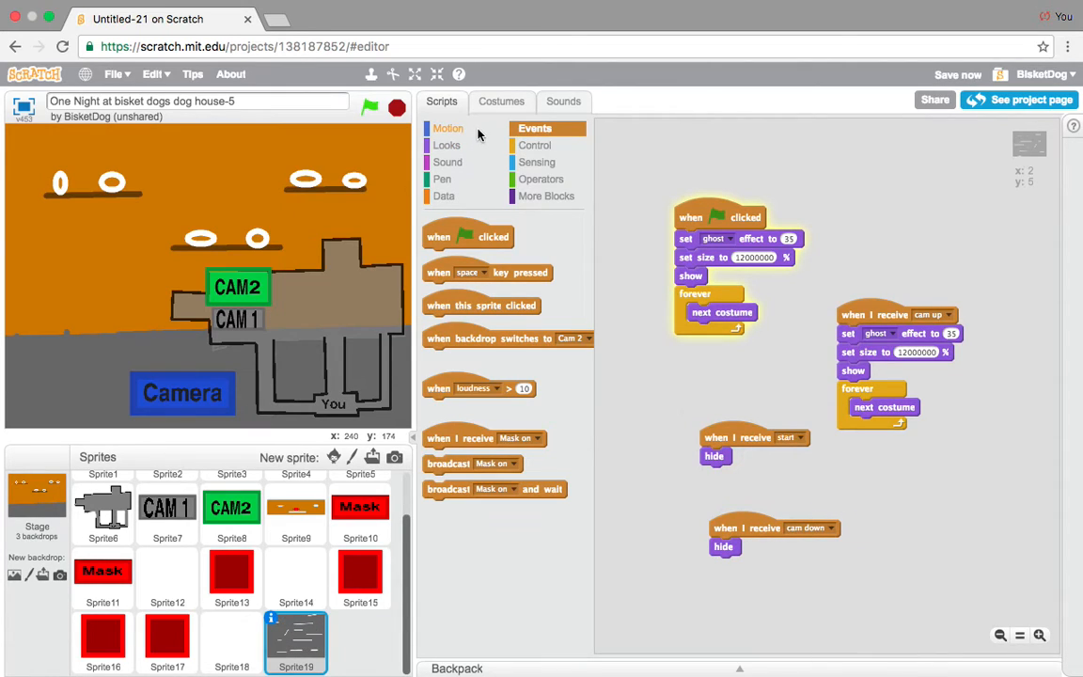
left_click(448, 128)
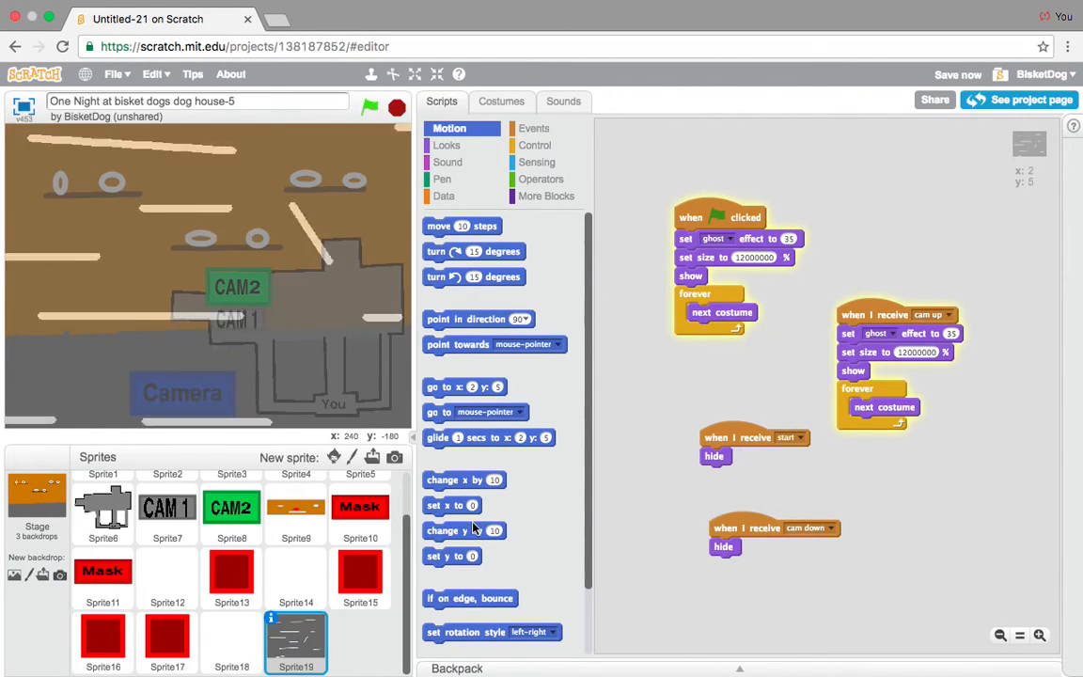
- Give Sprite8 (CAM2) a 'when I receive cam up' script with a forever 'go to front' loop
left_click(232, 512)
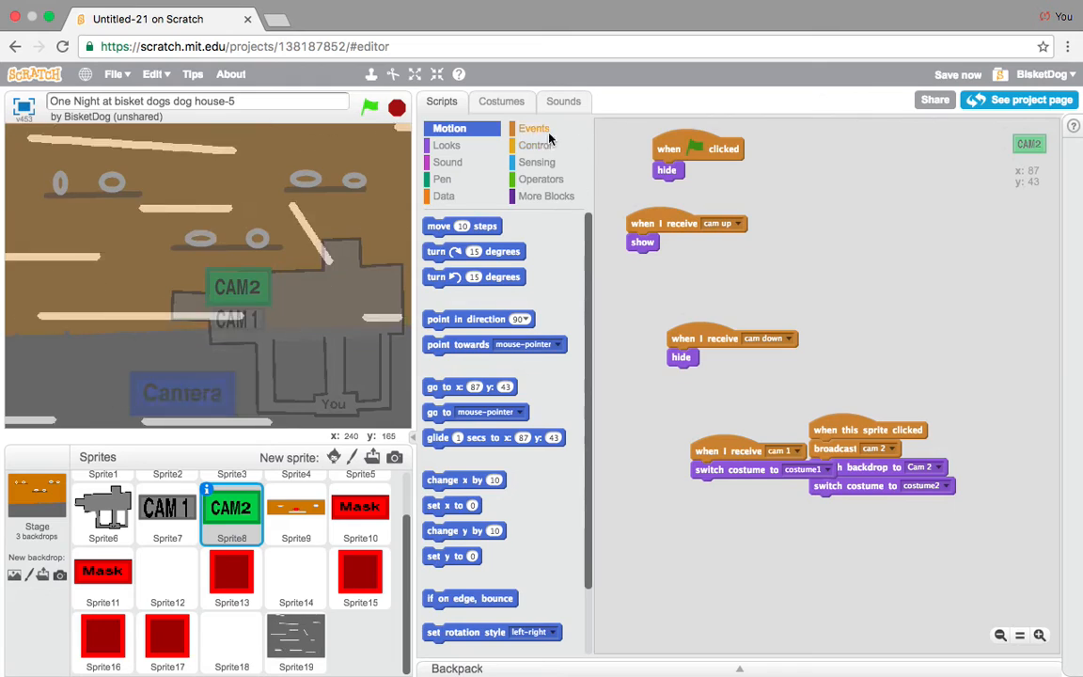
left_click(536, 145)
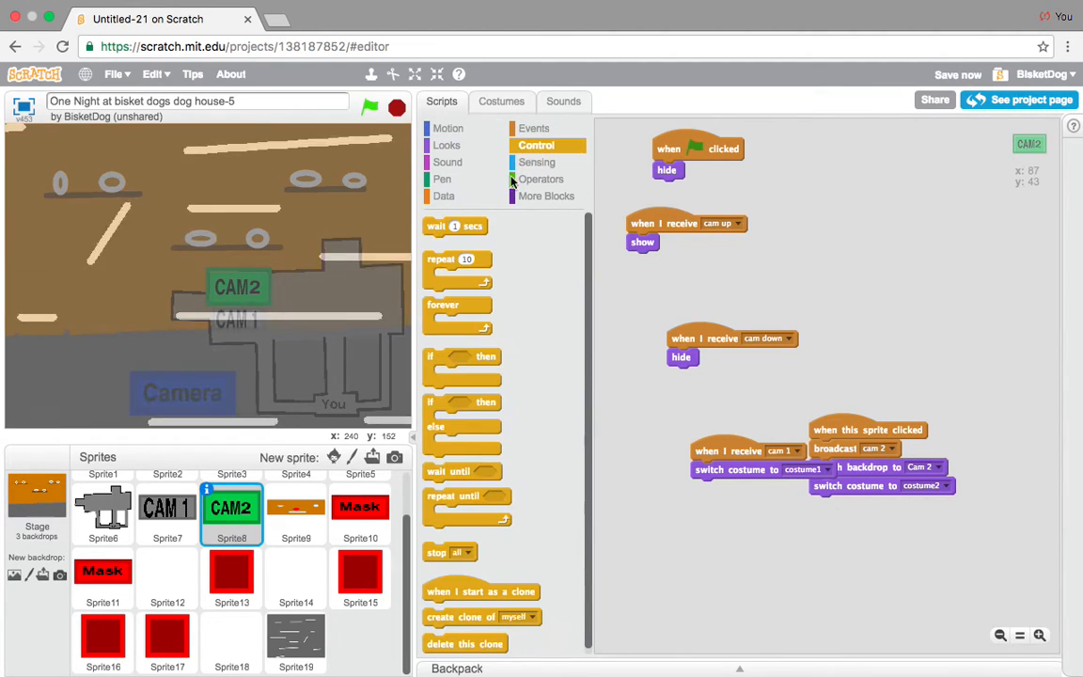
left_click_drag(457, 304, 638, 286)
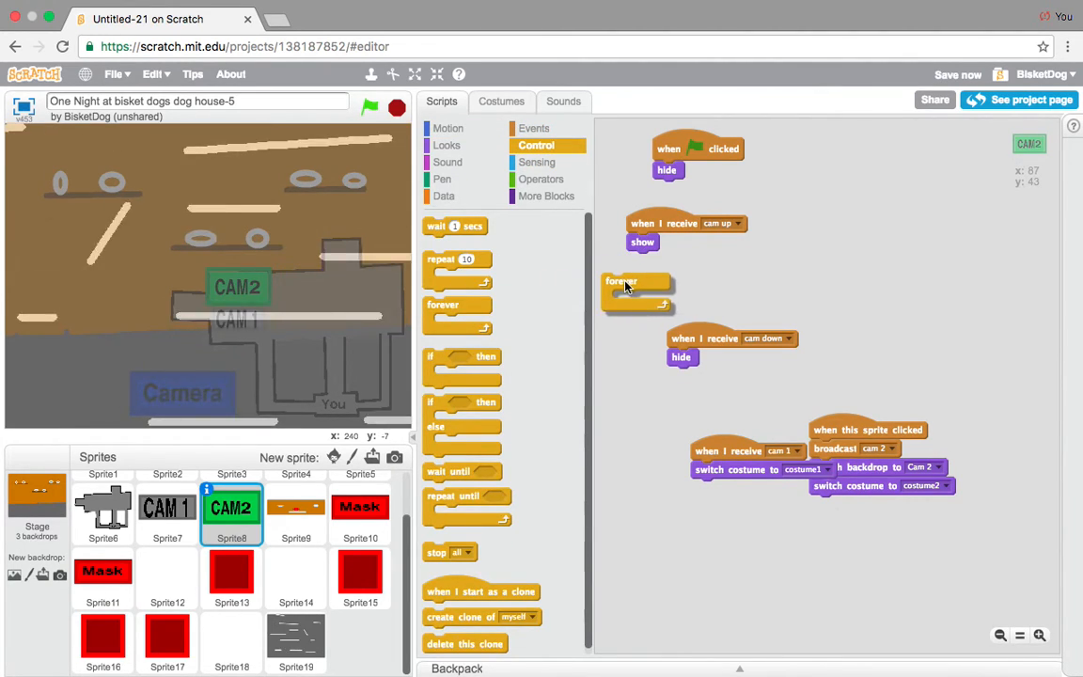
left_click(534, 128)
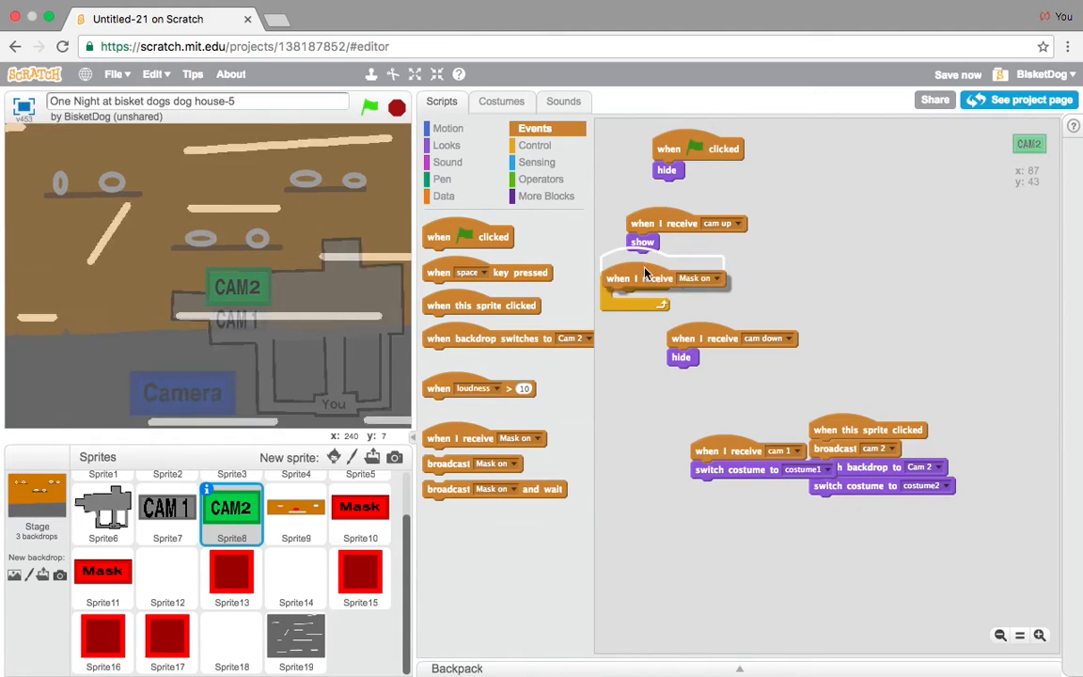
left_click(699, 279)
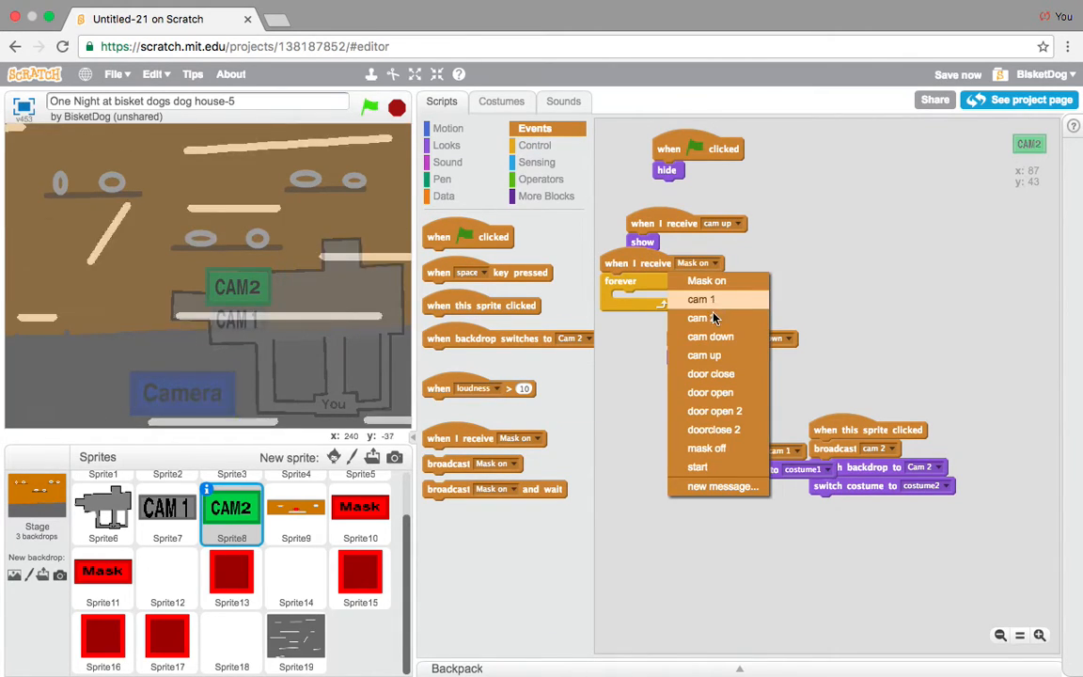
mouse_move(715, 372)
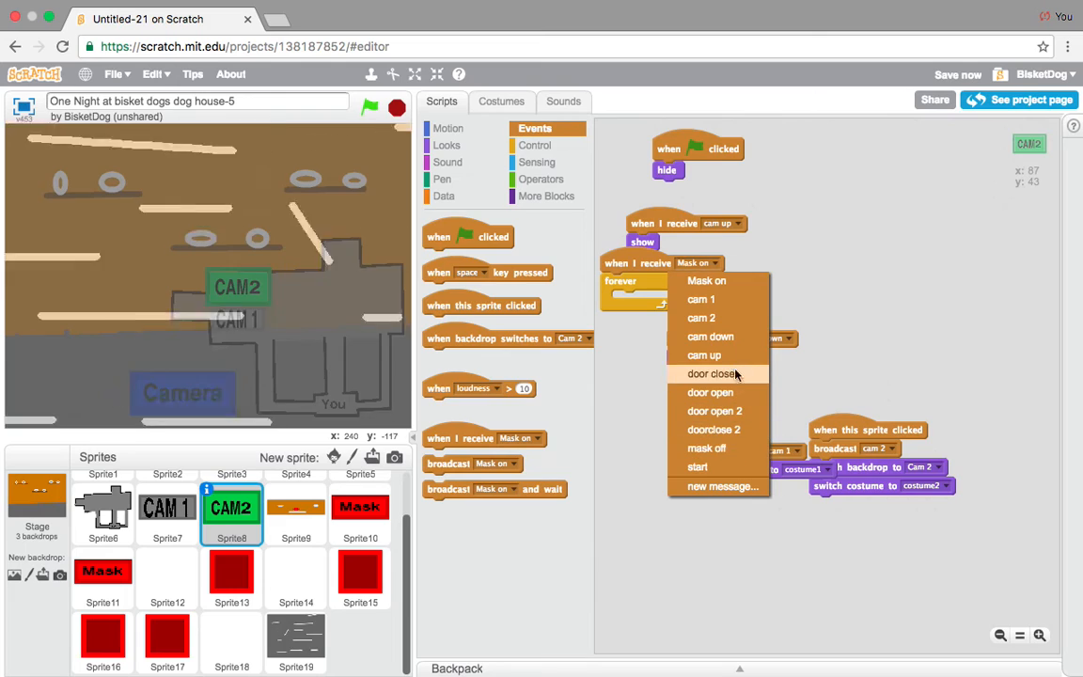
left_click(703, 353)
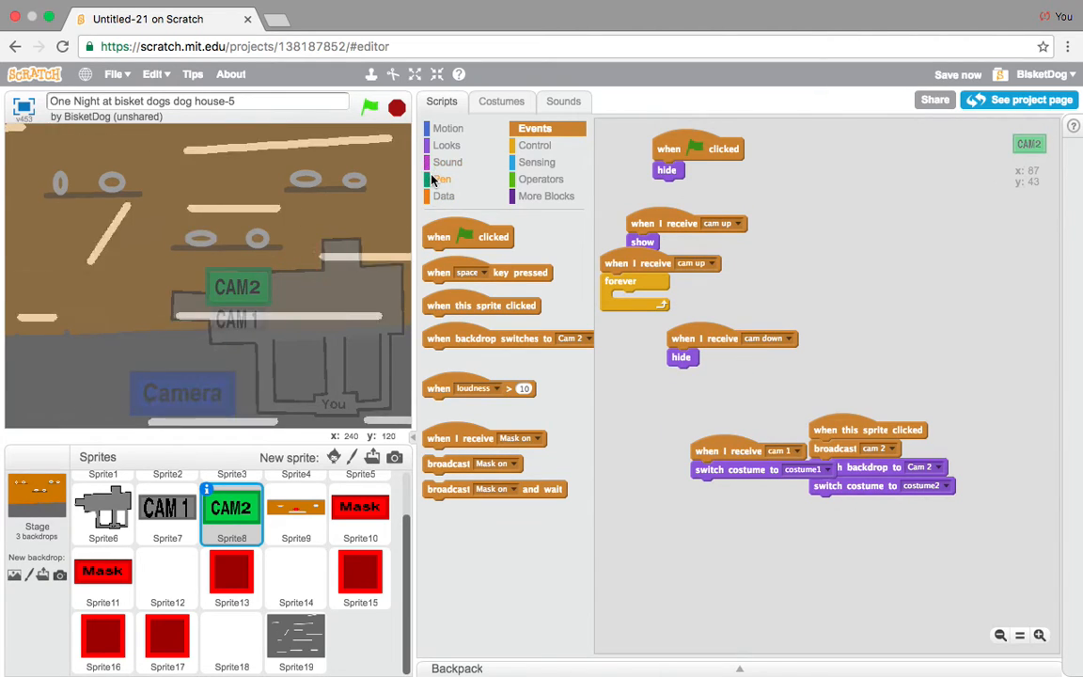
left_click(447, 145)
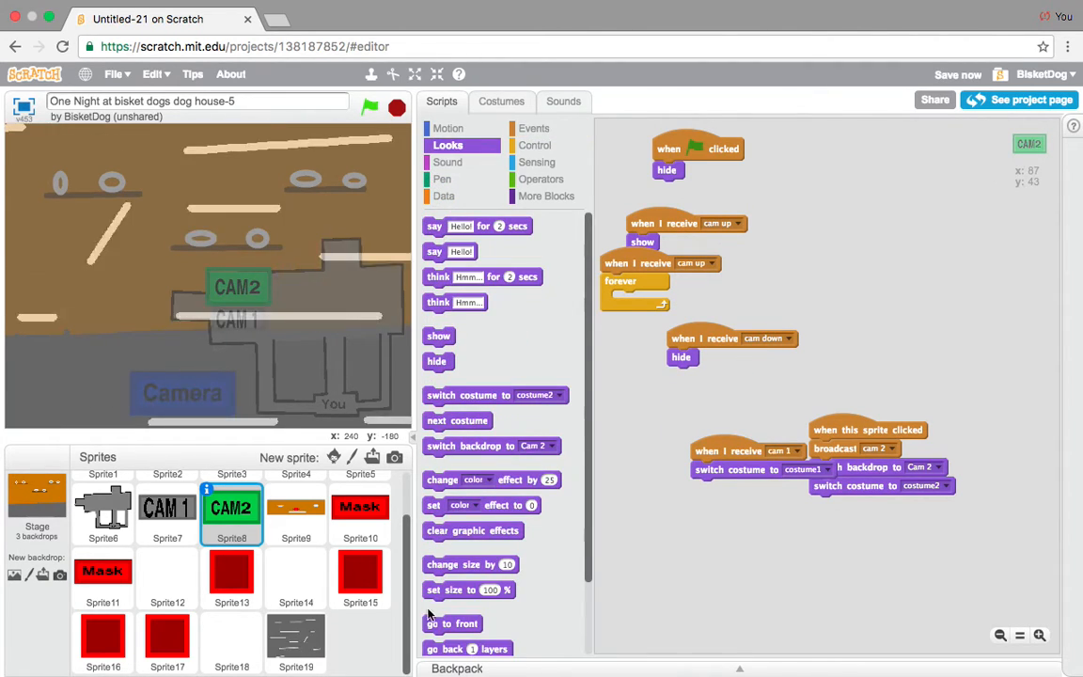
left_click_drag(451, 624, 643, 300)
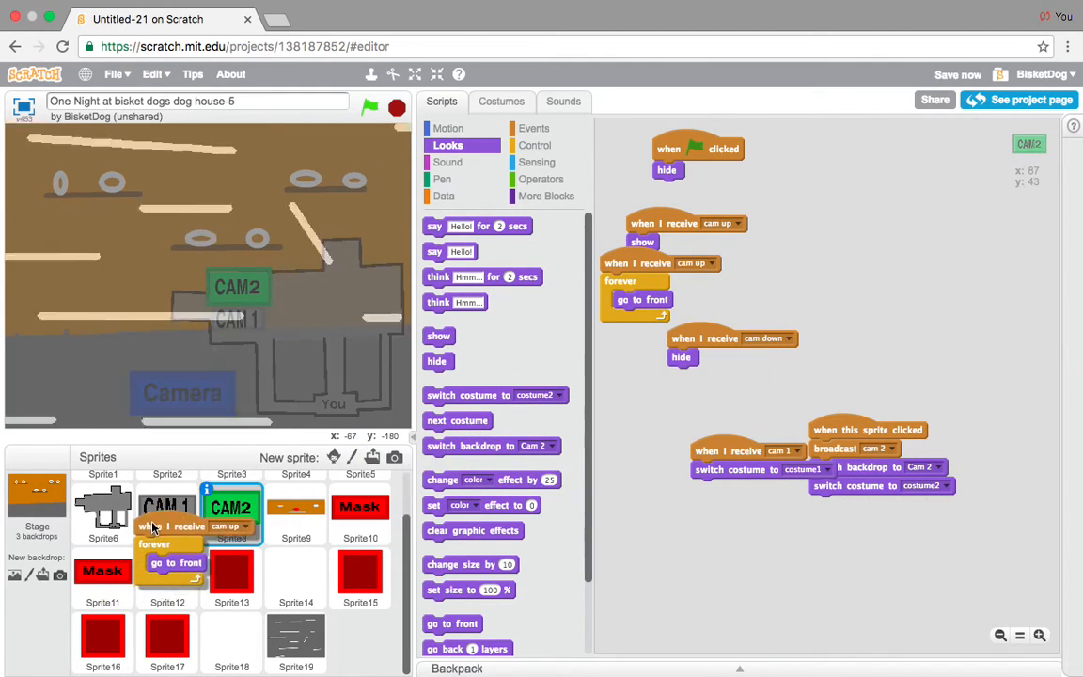
- Duplicate that cam up script and drop the copy onto the Camera button sprite
right_click(662, 263)
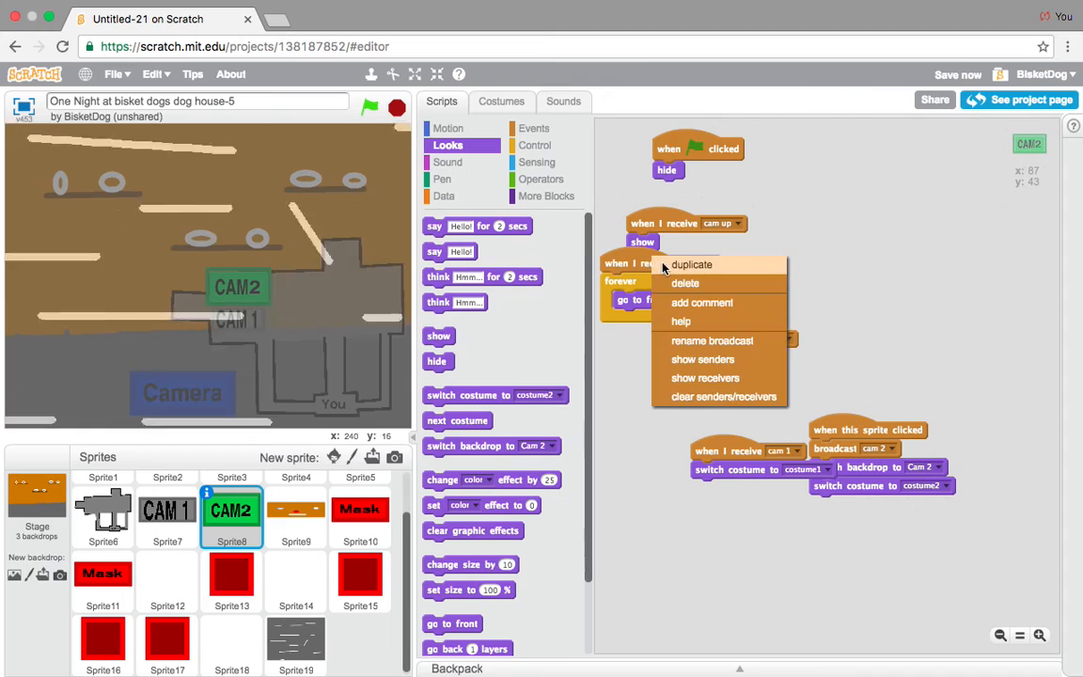
left_click(692, 264)
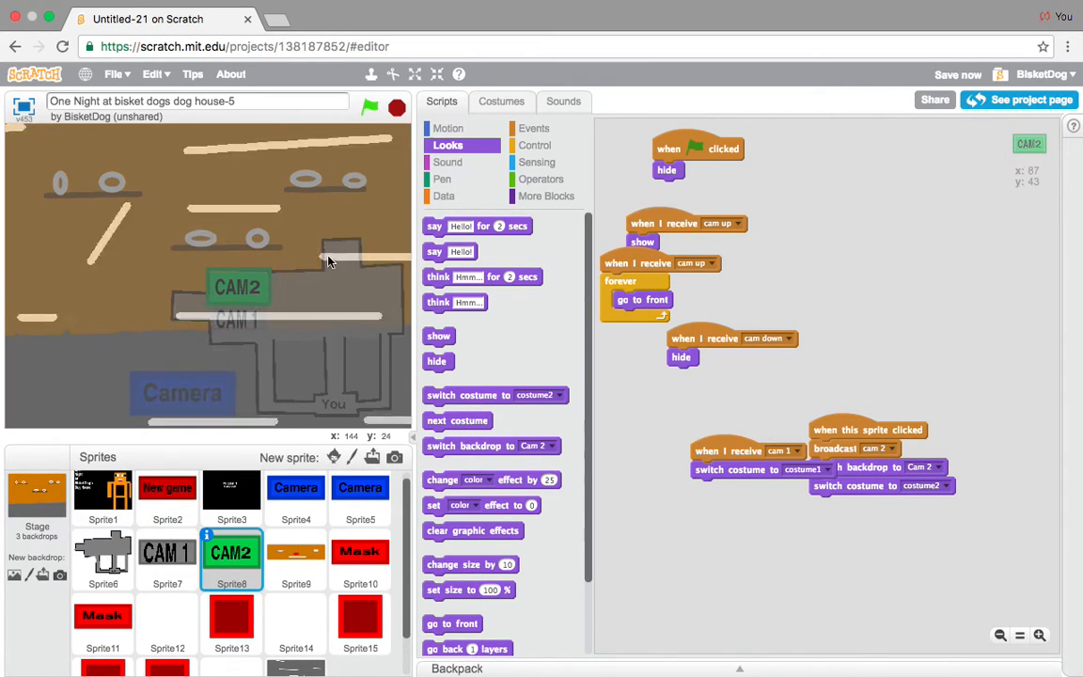
mouse_move(609, 286)
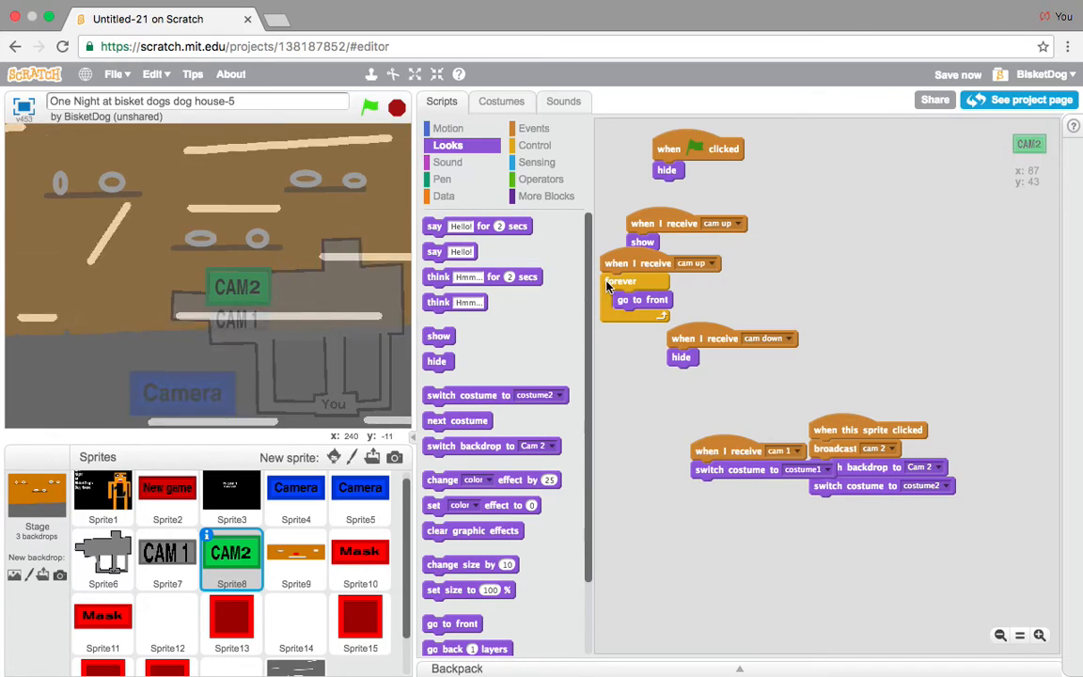
left_click(297, 495)
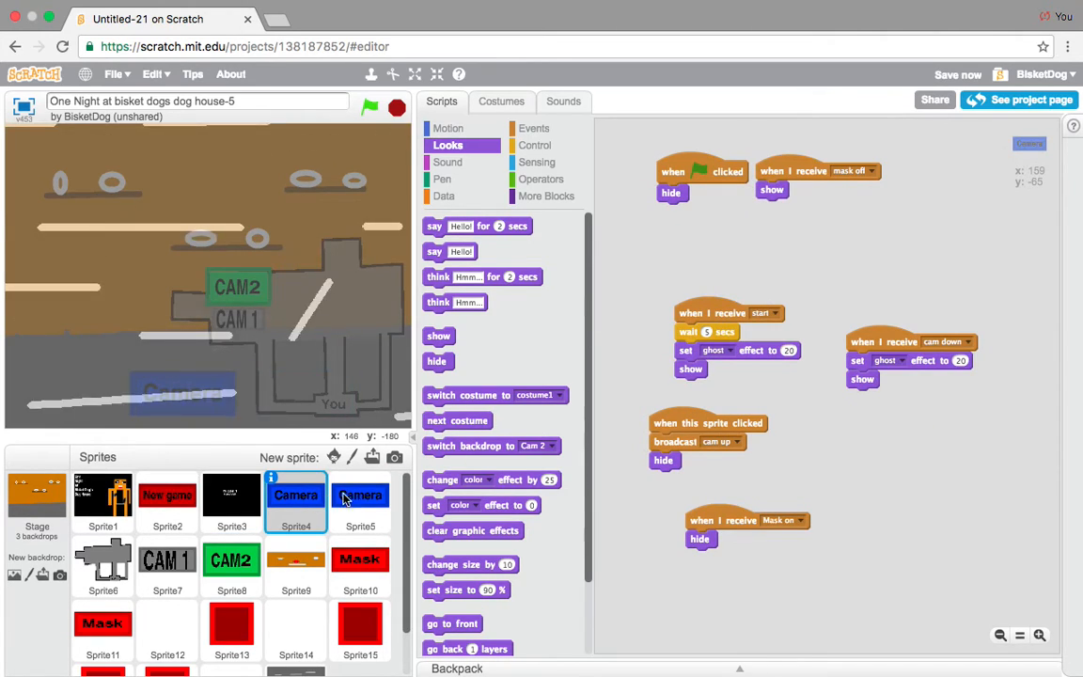
left_click(361, 500)
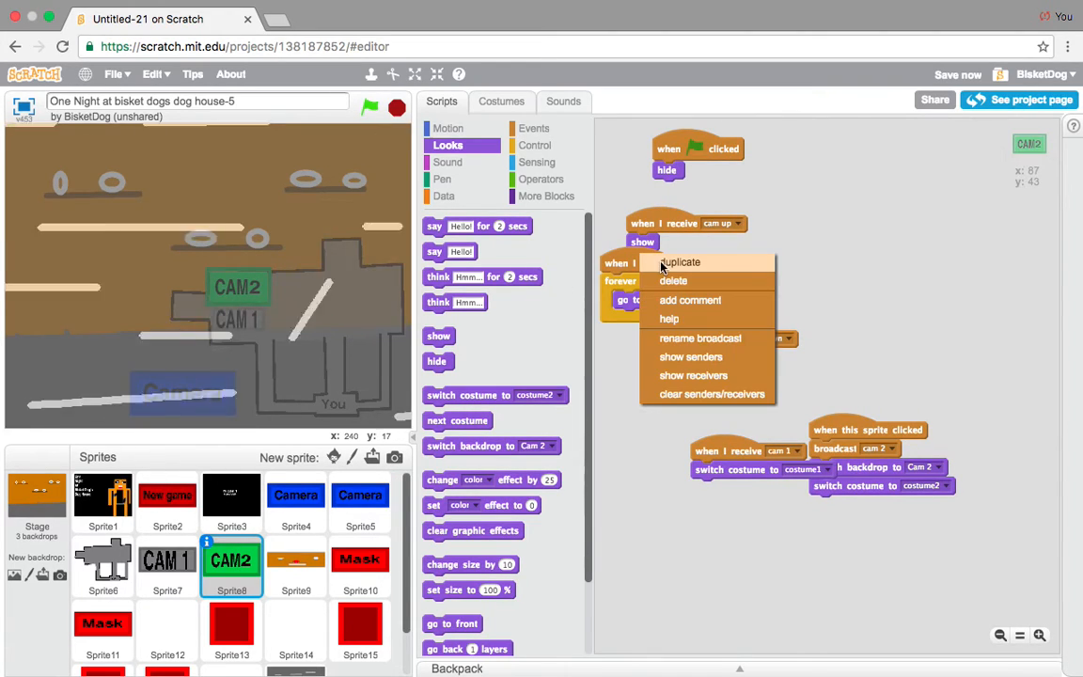
left_click(681, 263)
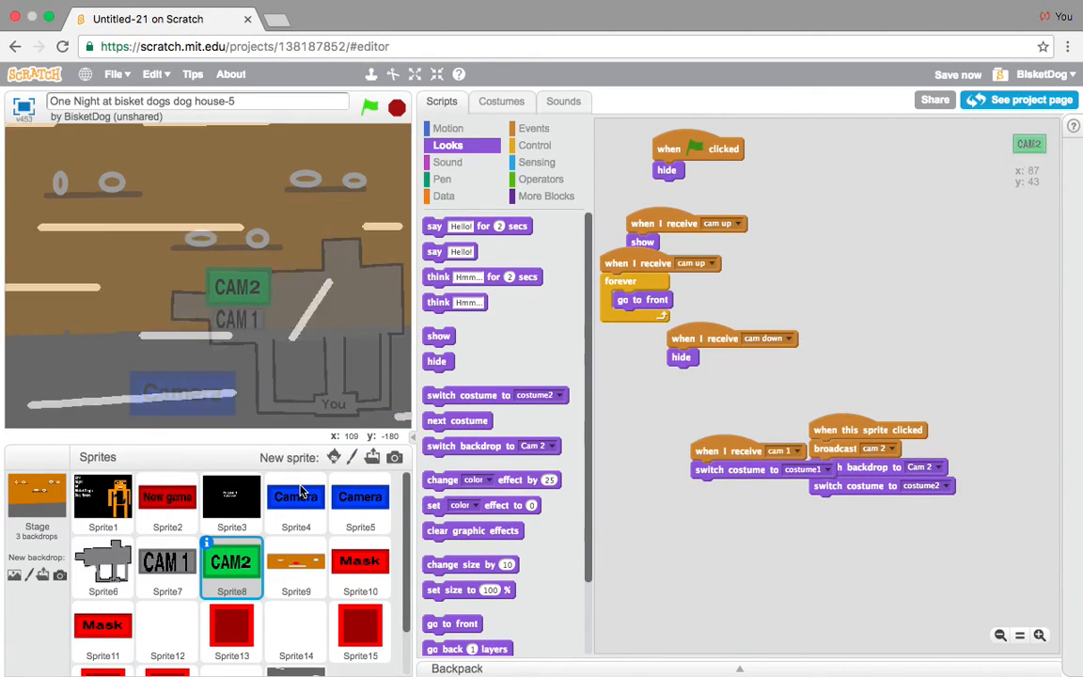
left_click(296, 502)
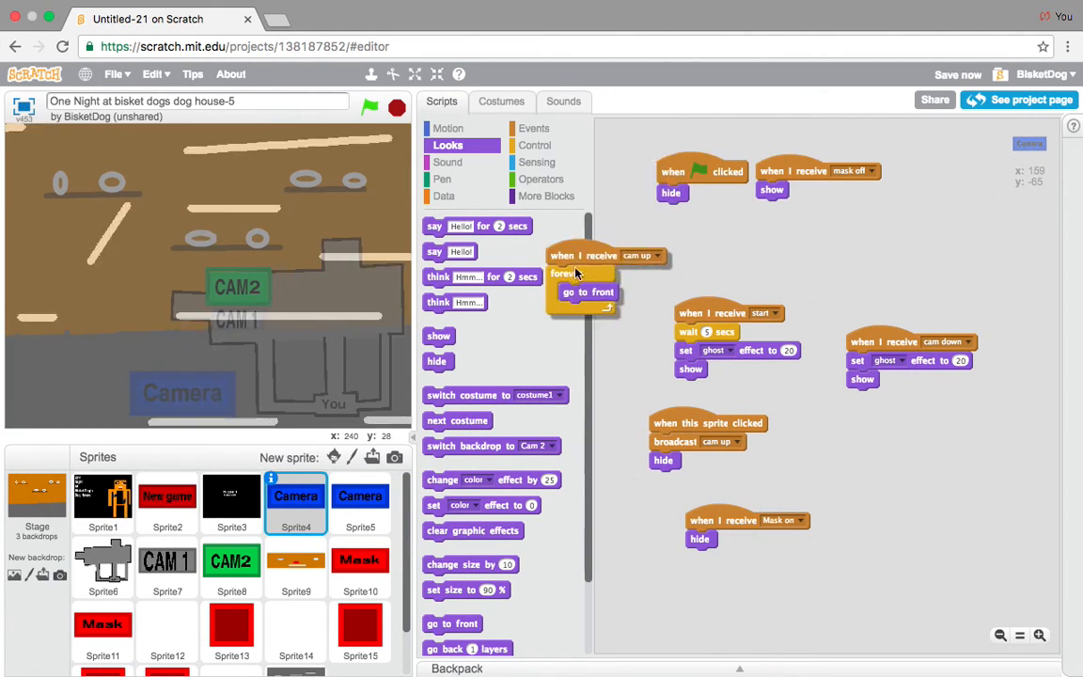
- Run the game full screen, start a New game and reach the camera map with CAM 1 and CAM 2
left_click(369, 108)
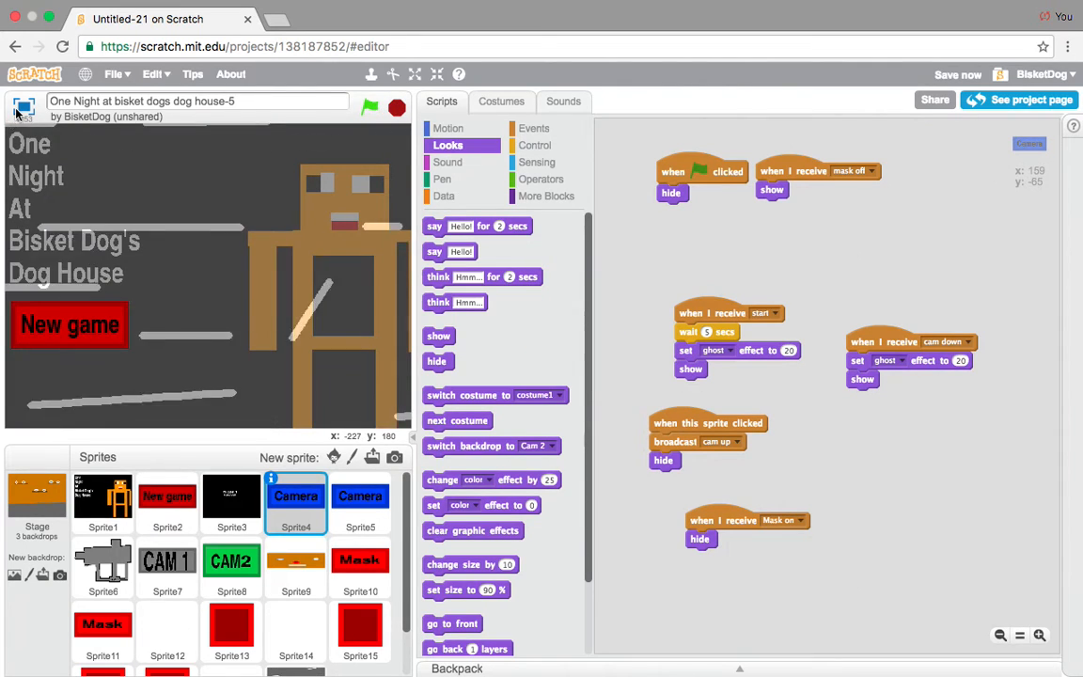
left_click(414, 76)
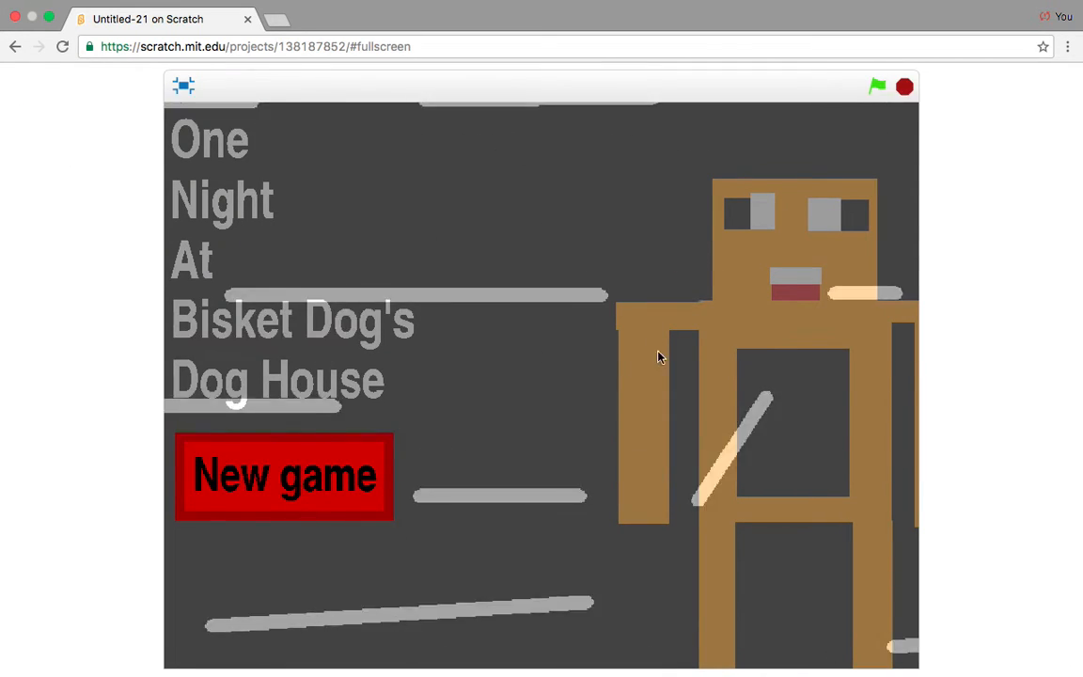
left_click(282, 478)
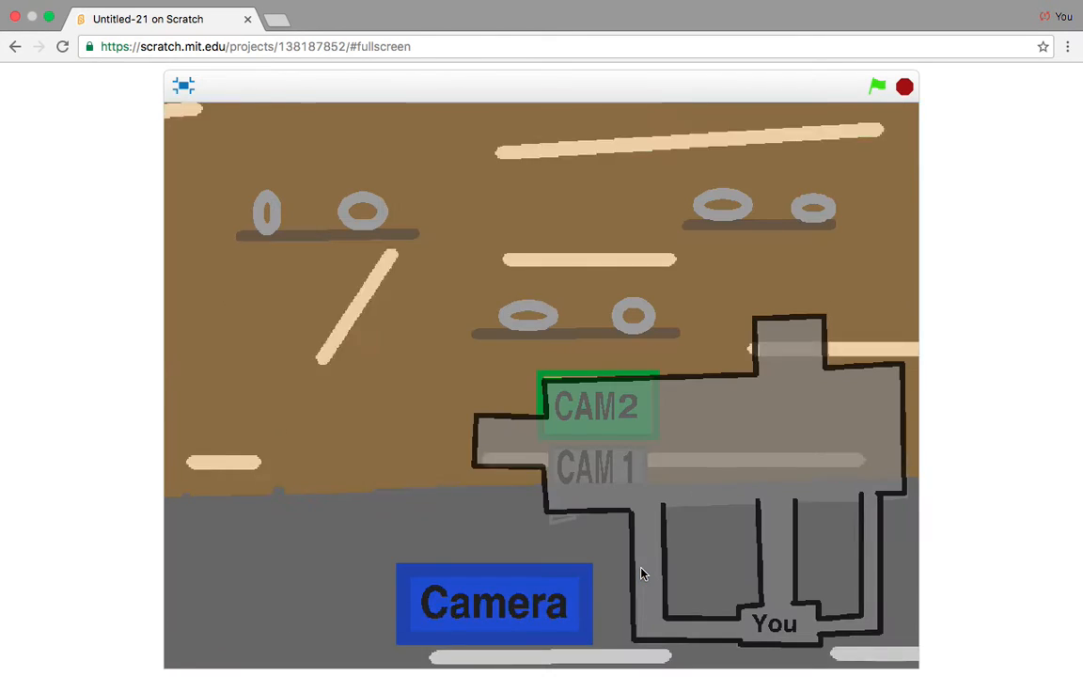
mouse_move(587, 423)
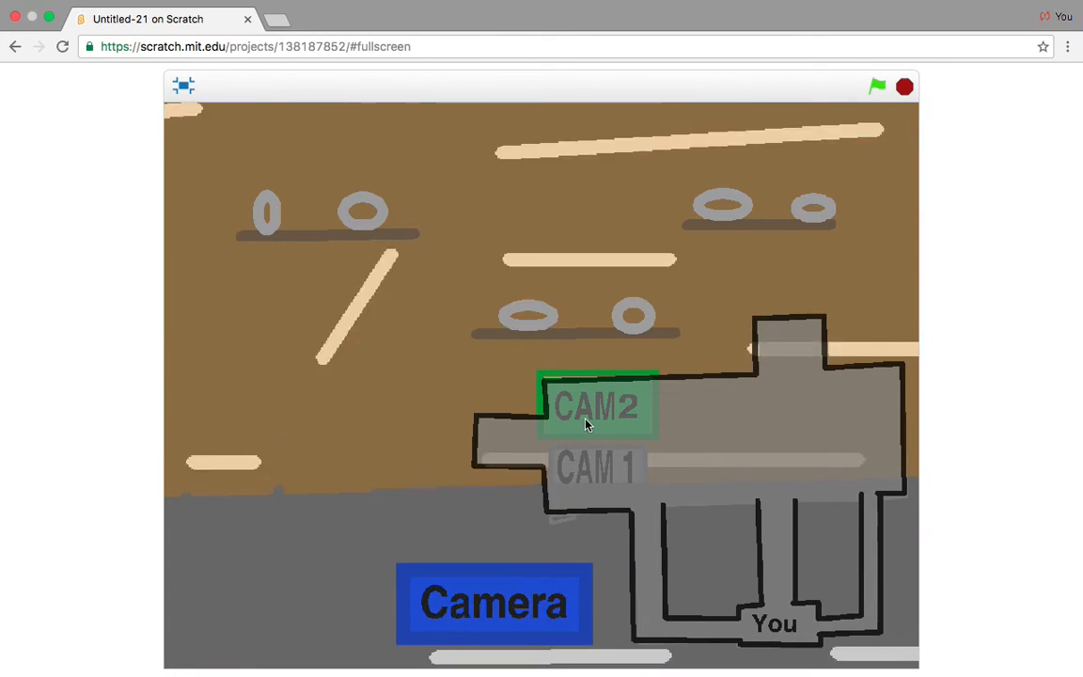
left_click(184, 86)
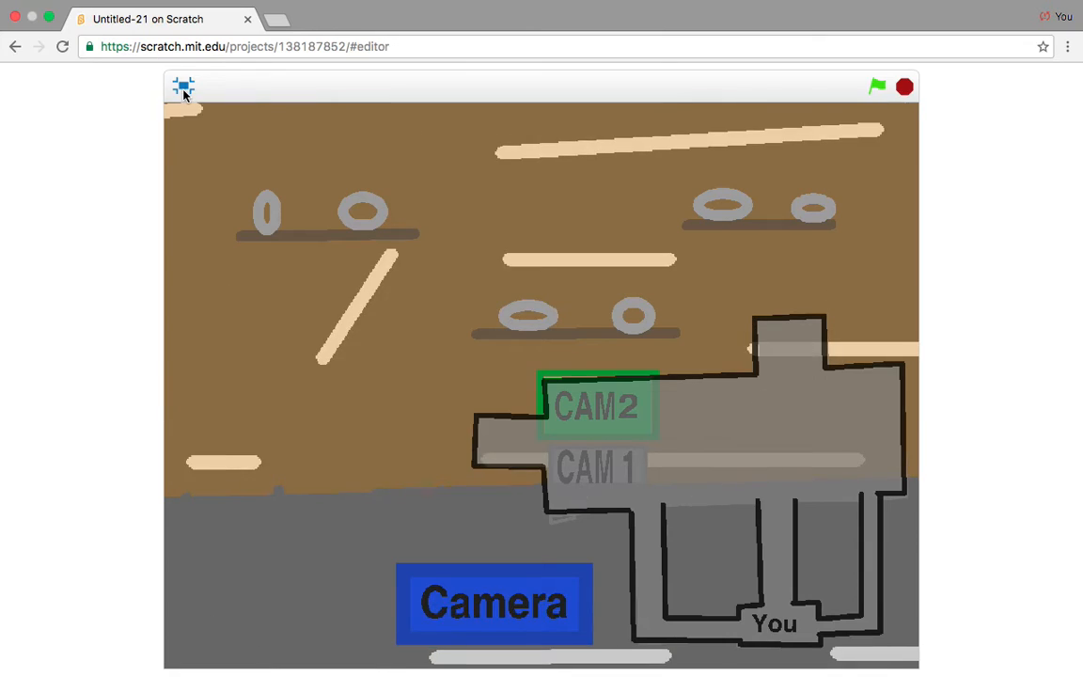
- Inspect Sprite8's and Sprite6's scripts, then restart the game to reach the office view
left_click(184, 88)
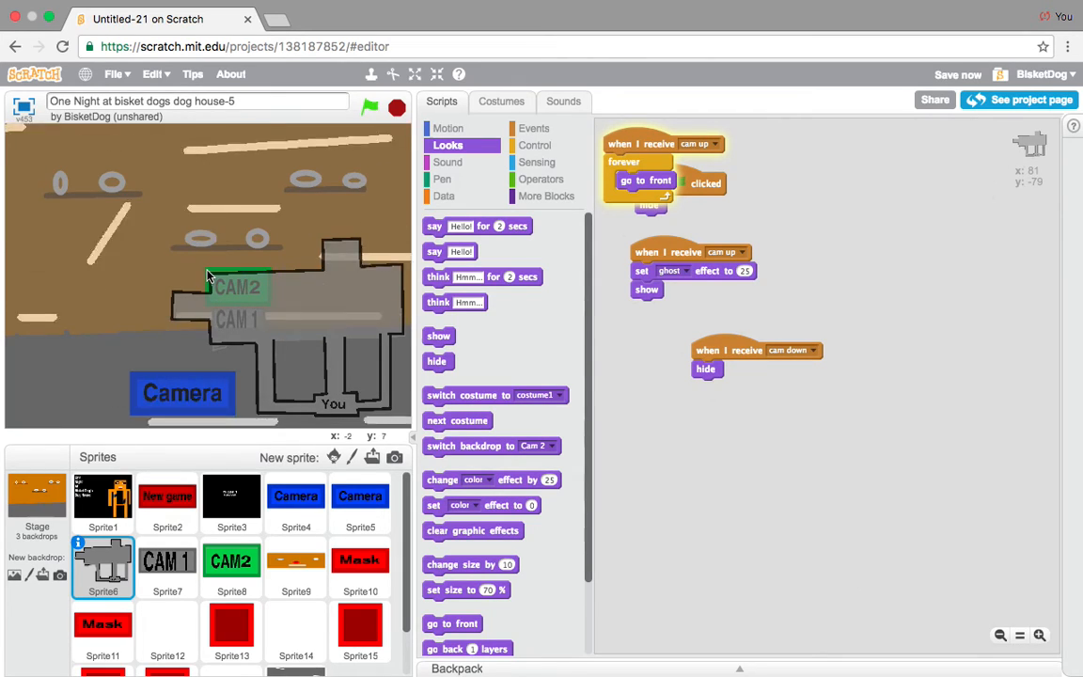
left_click(231, 561)
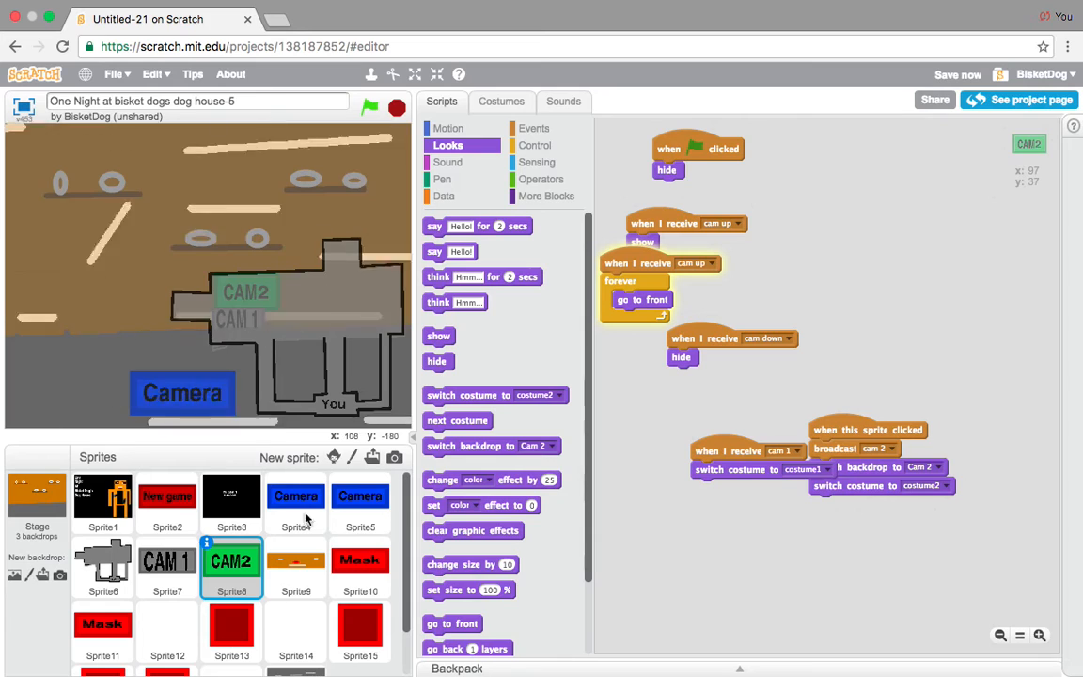
left_click(102, 565)
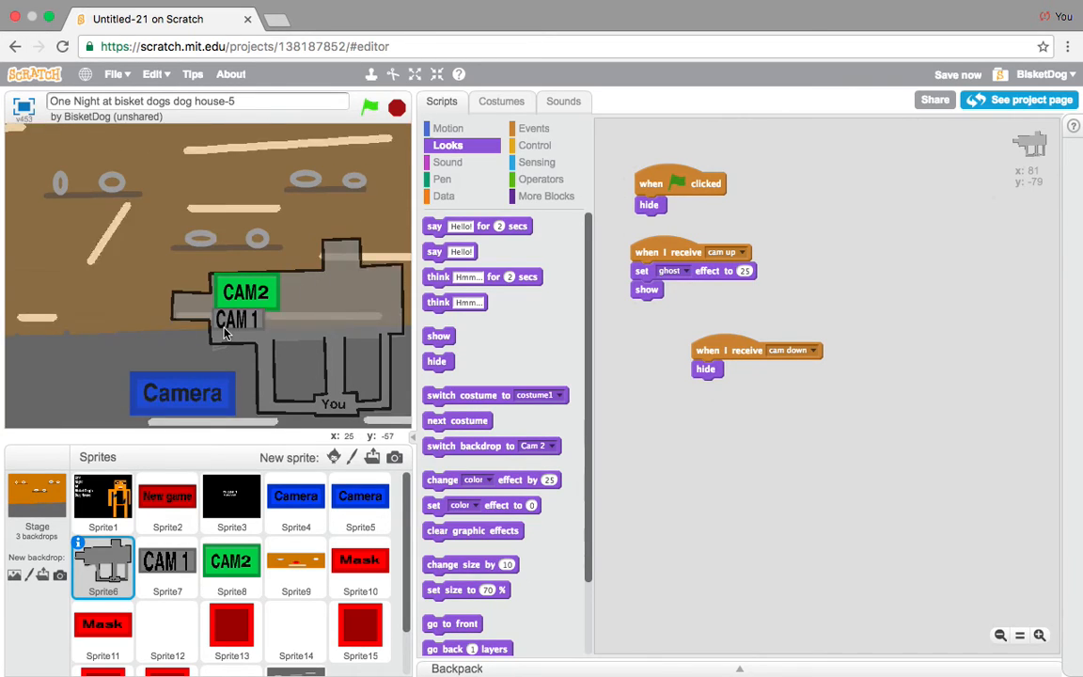
left_click(414, 74)
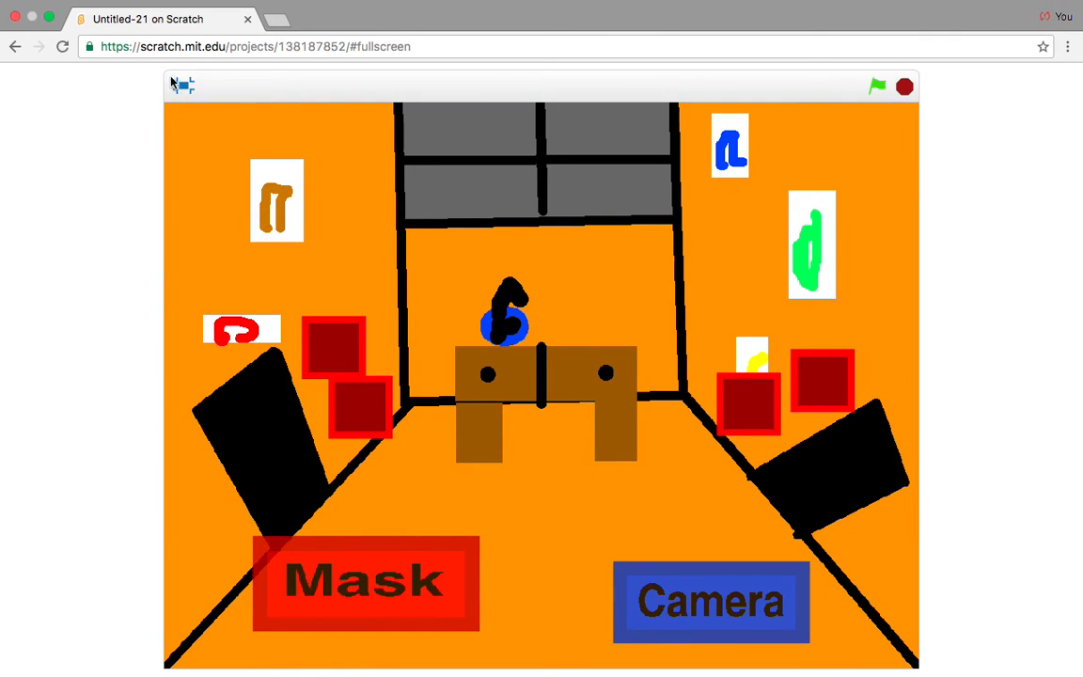
left_click(180, 84)
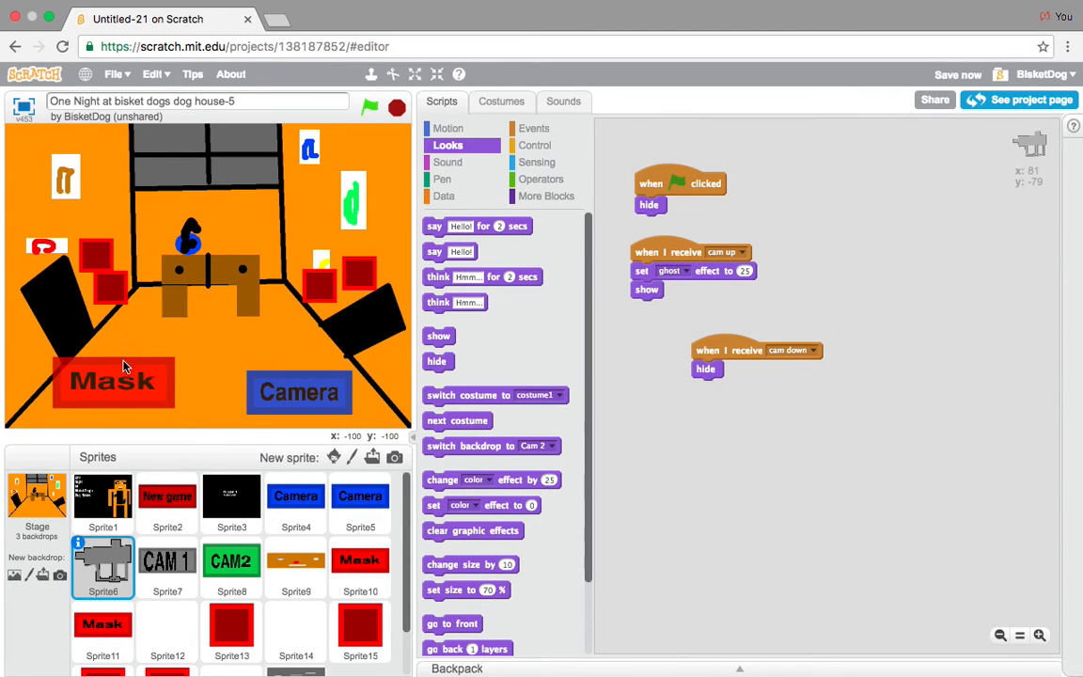
- Select Sprite10 then Sprite13 to view the door-square script broadcasting 'door close'
left_click(361, 565)
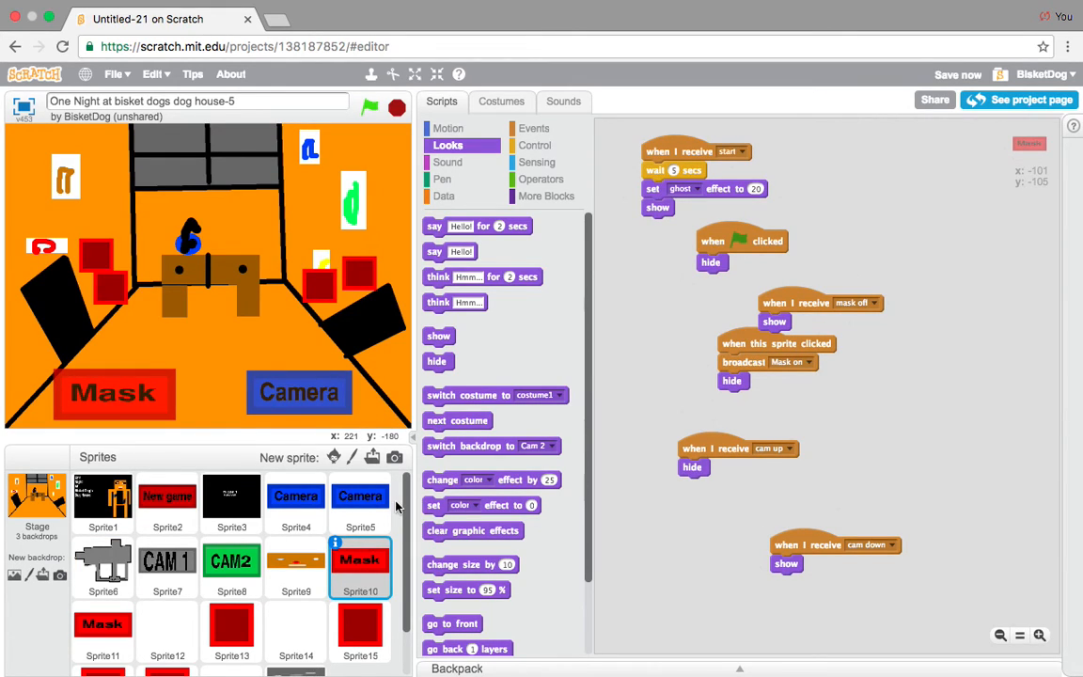
left_click(232, 630)
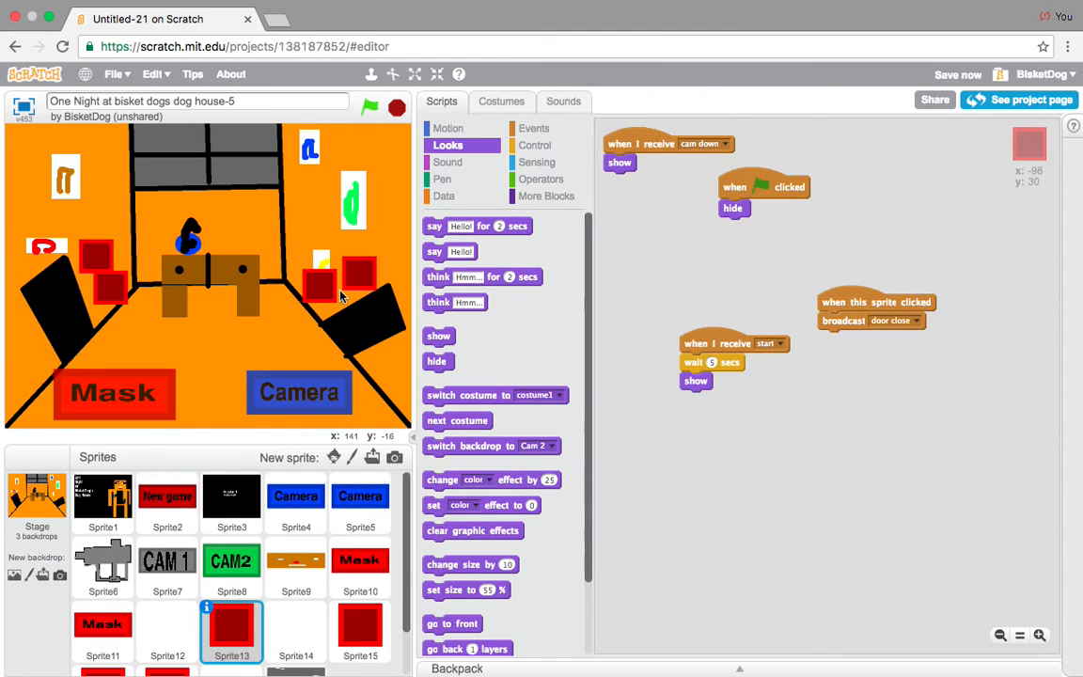
mouse_move(346, 417)
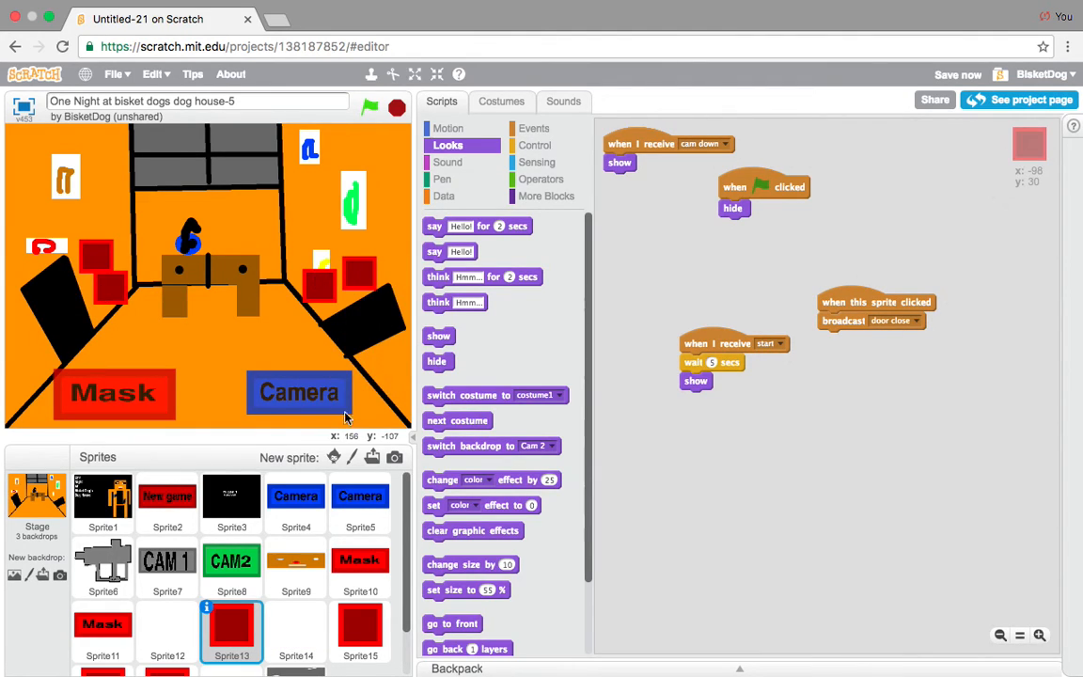
scroll("down", 3)
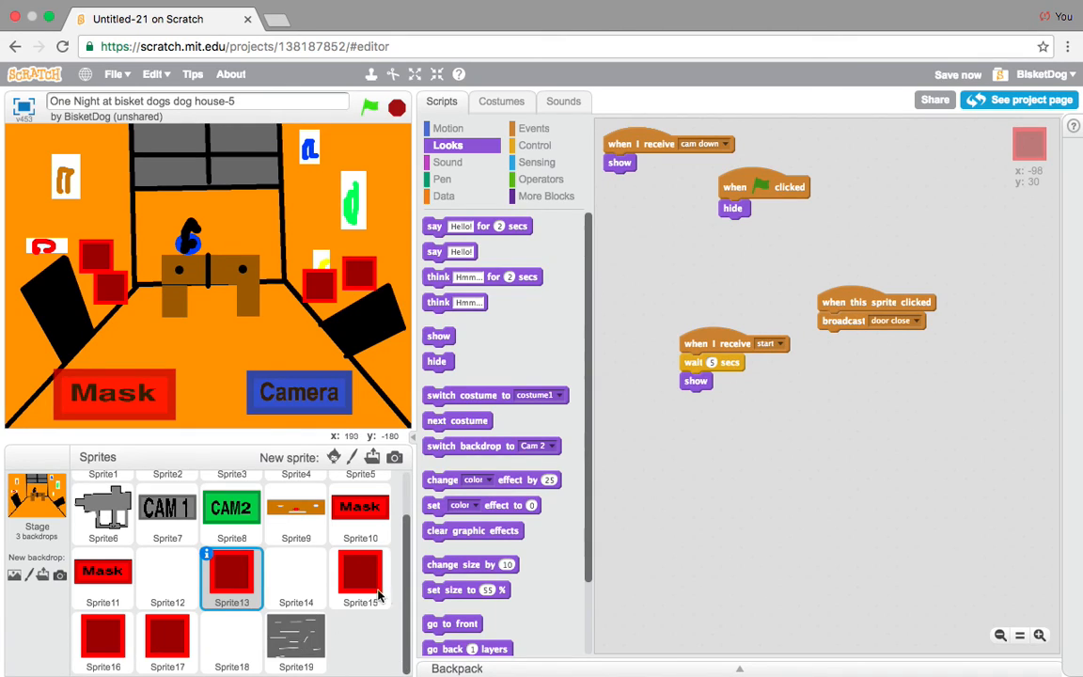
scroll("up", 3)
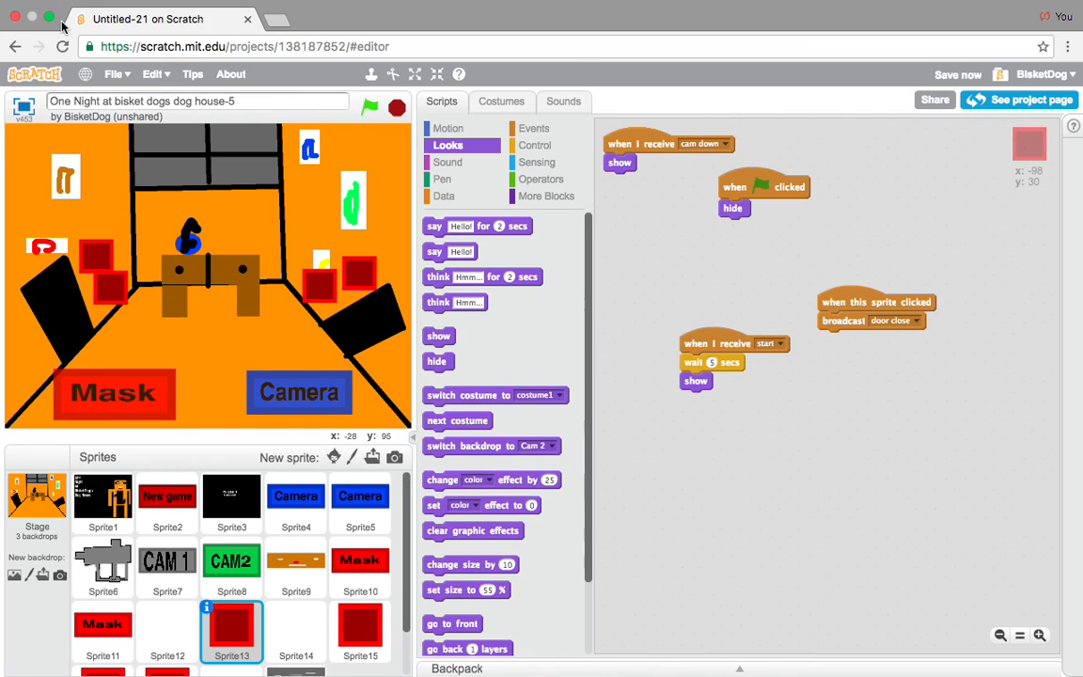